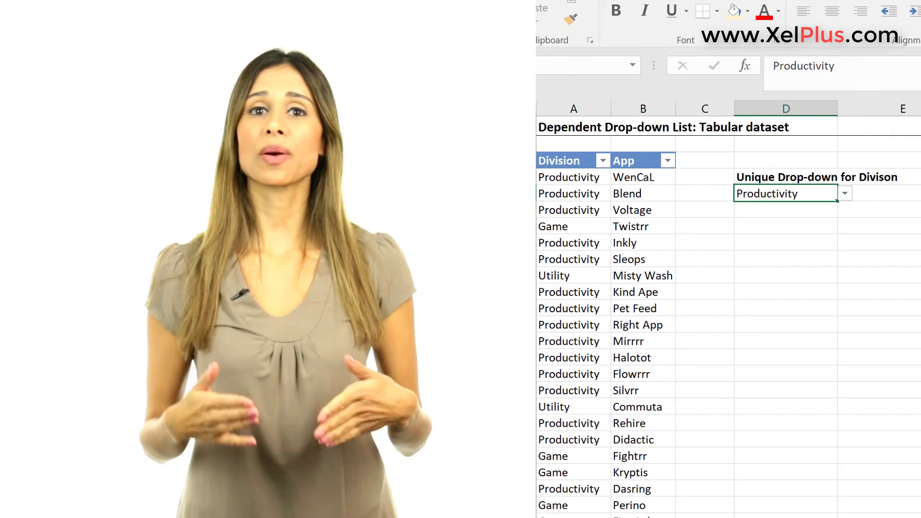
Change A6's division to New and check that New appears in D5's drop-down list
click(844, 193)
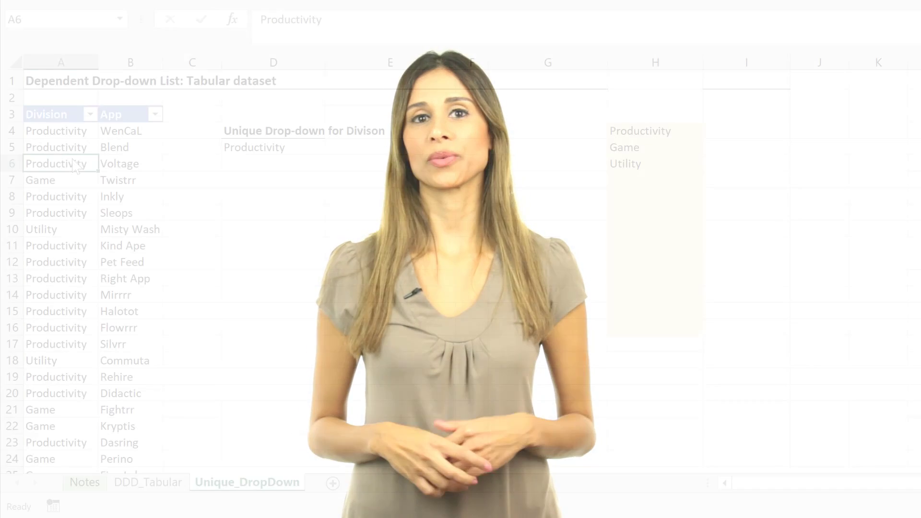
text(New)
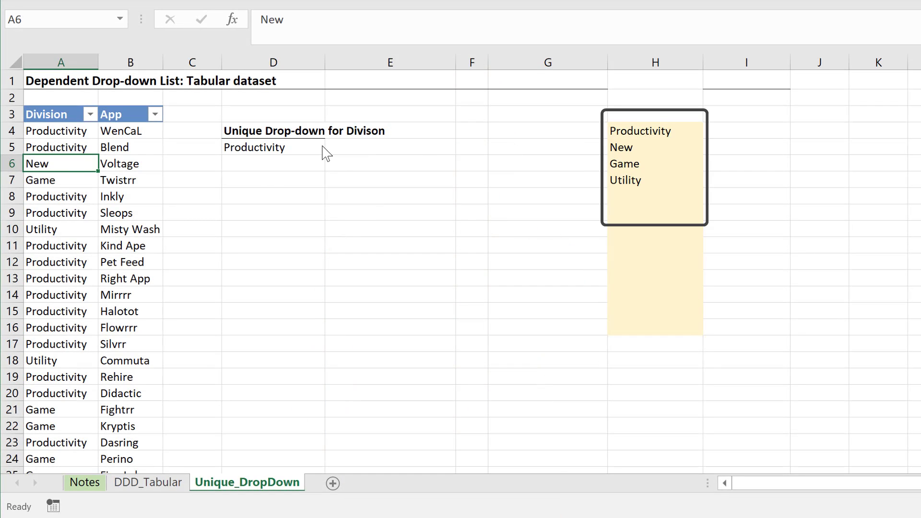
click(332, 146)
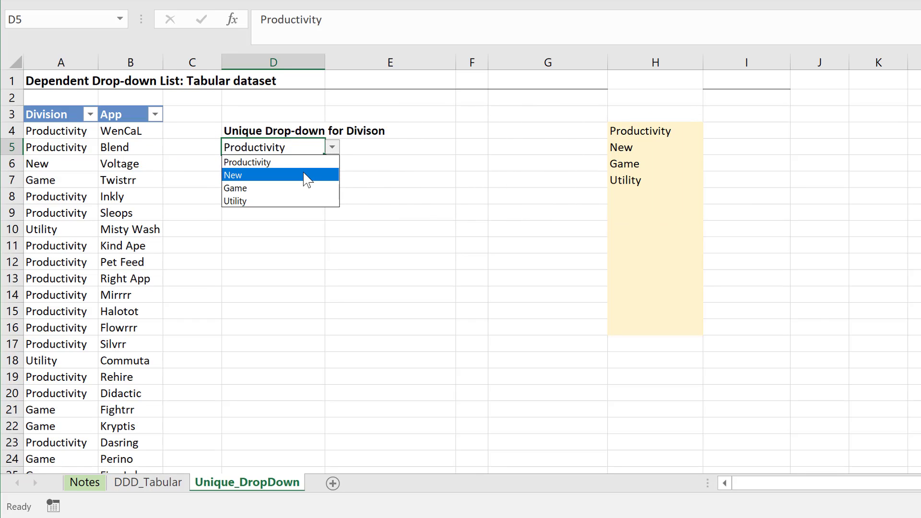
click(86, 482)
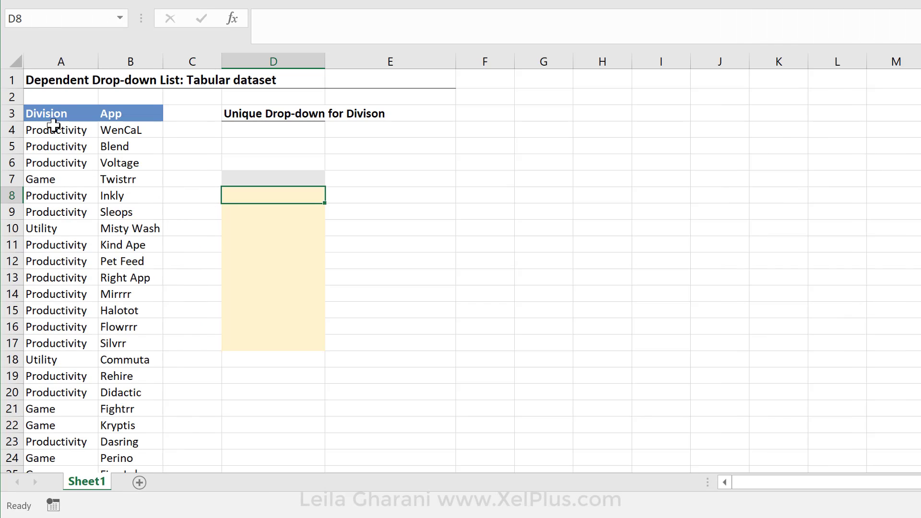
mouse_move(58, 227)
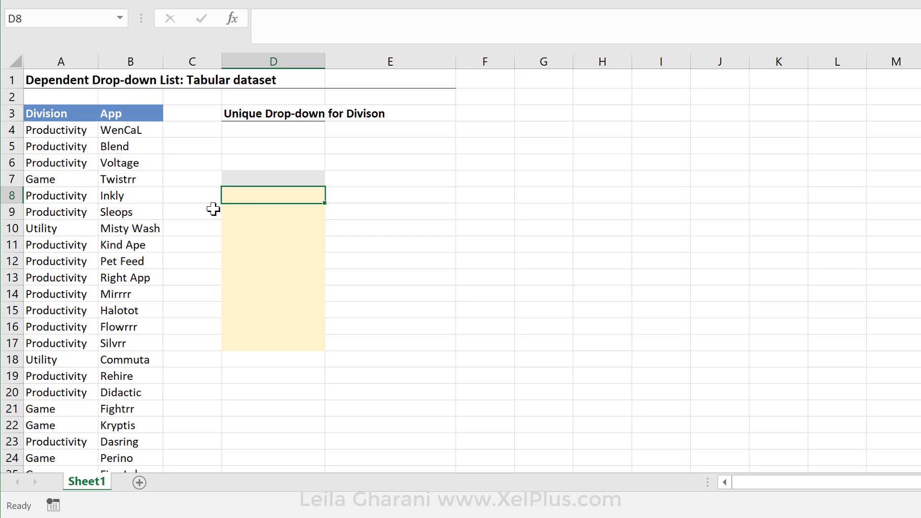
mouse_move(239, 269)
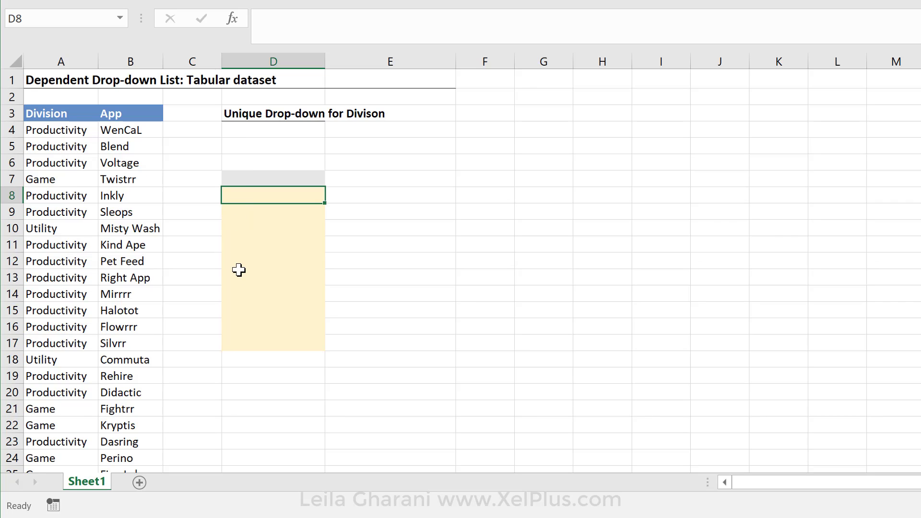
mouse_move(264, 204)
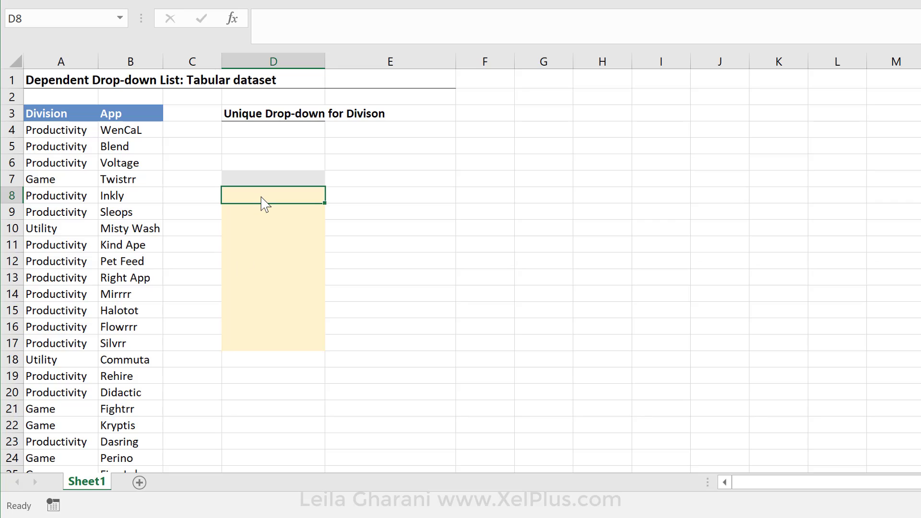
mouse_move(282, 134)
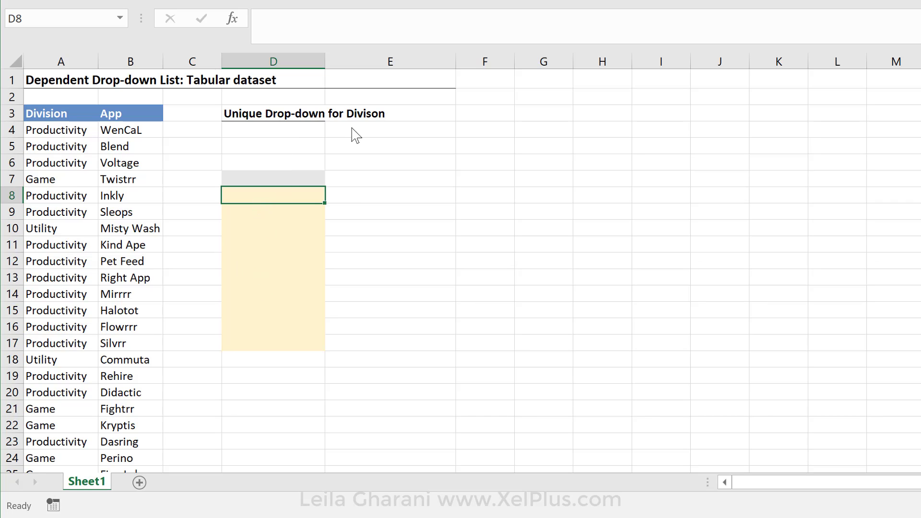
mouse_move(327, 244)
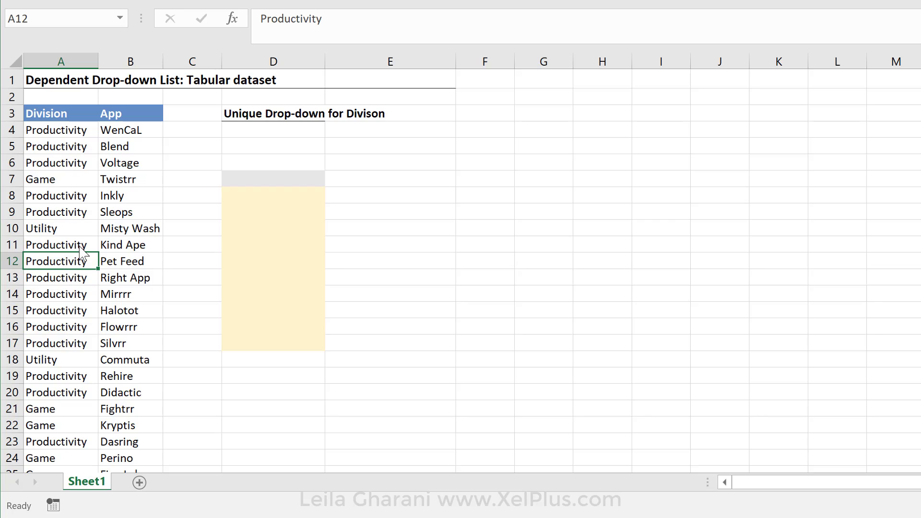
mouse_move(264, 208)
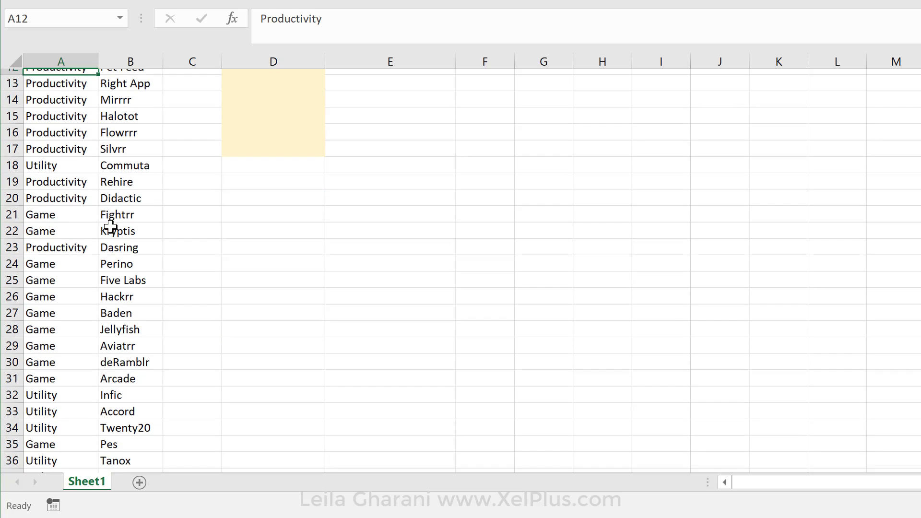
scroll(down, 3)
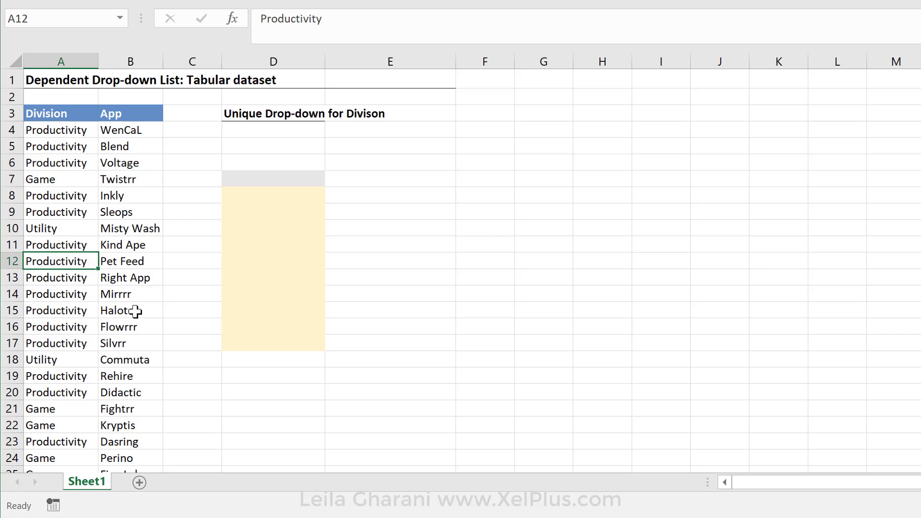
mouse_move(85, 248)
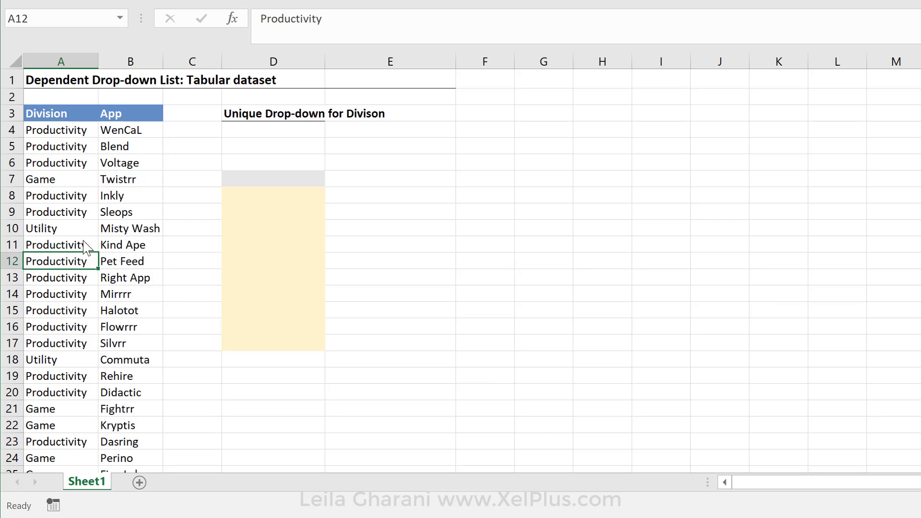
Convert the Division and App data into a table with headers using Ctrl+T
key(ctrl+t)
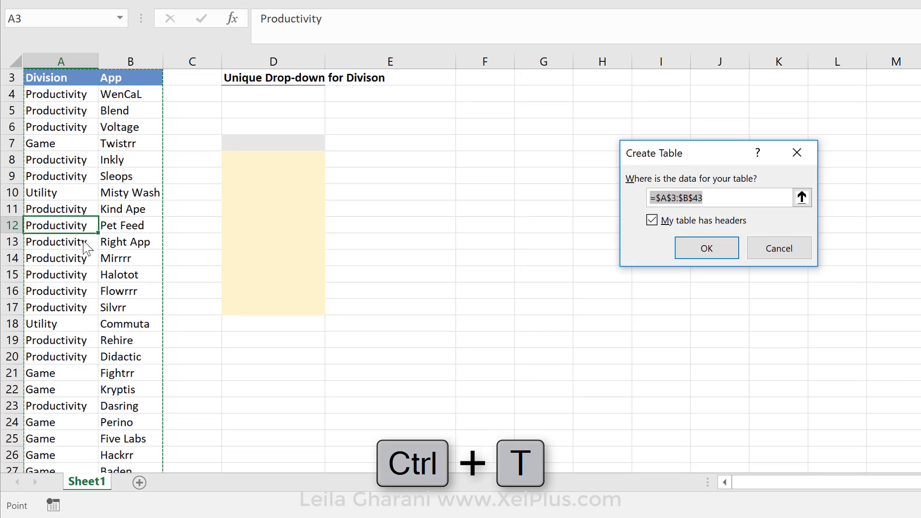
click(706, 247)
text(Table)
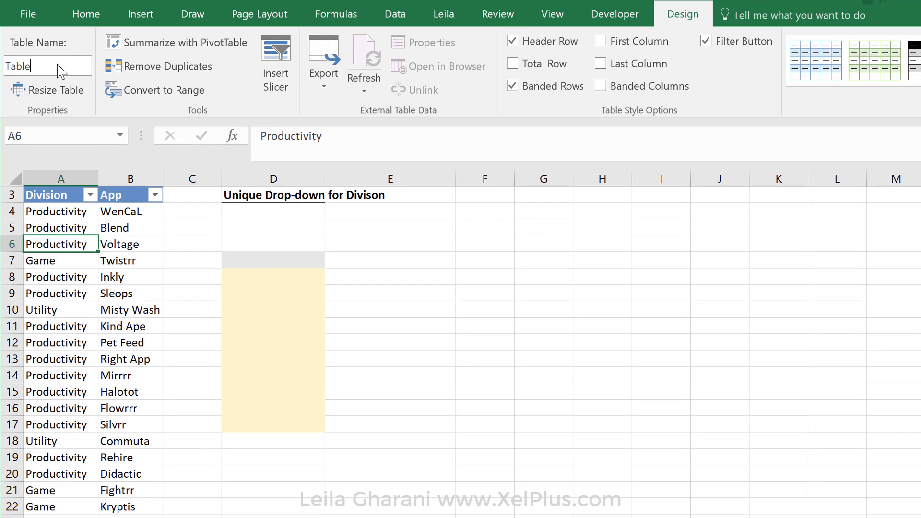
scroll(down, 3)
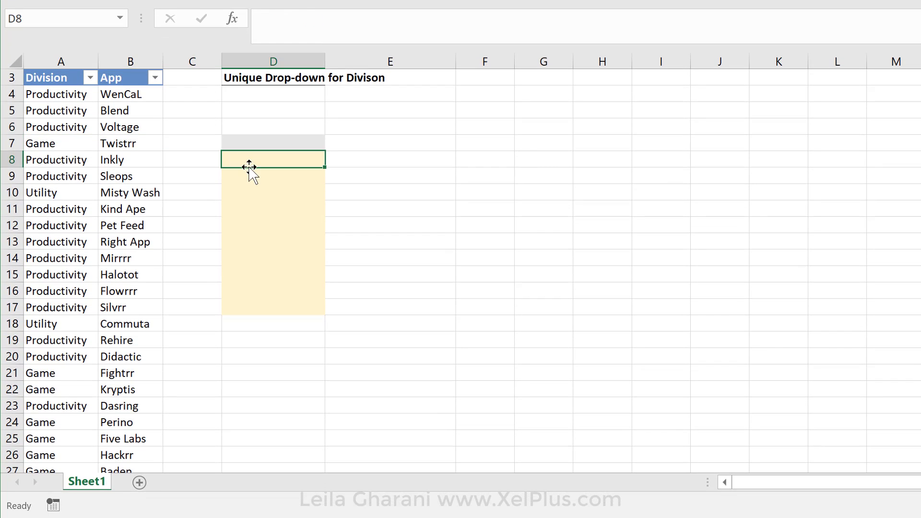
mouse_move(261, 235)
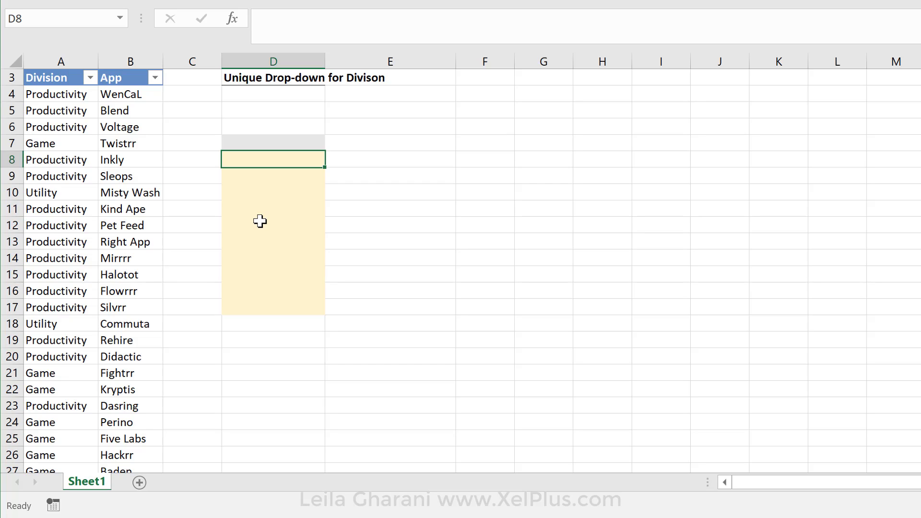
mouse_move(262, 228)
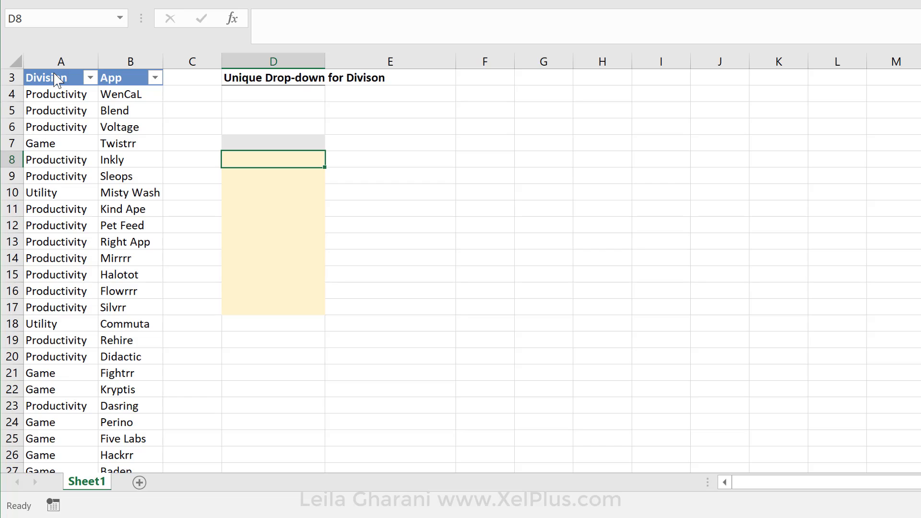
mouse_move(57, 106)
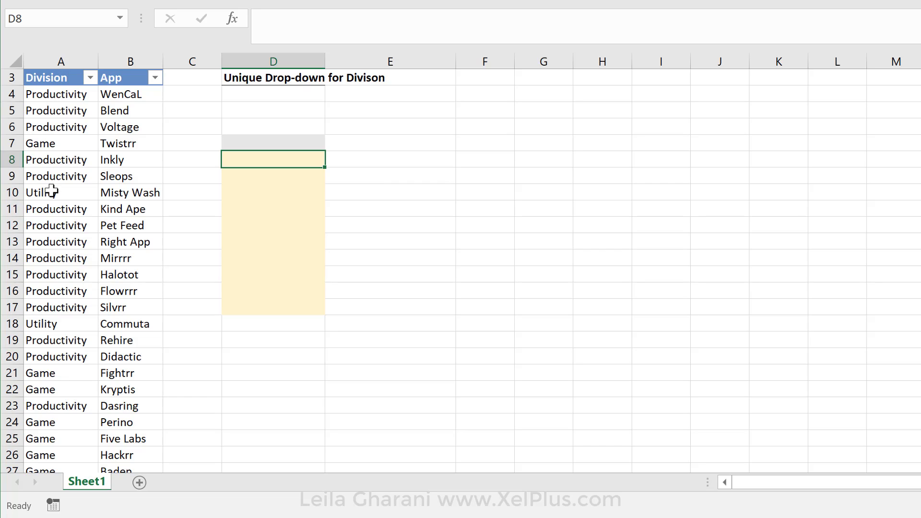
mouse_move(70, 221)
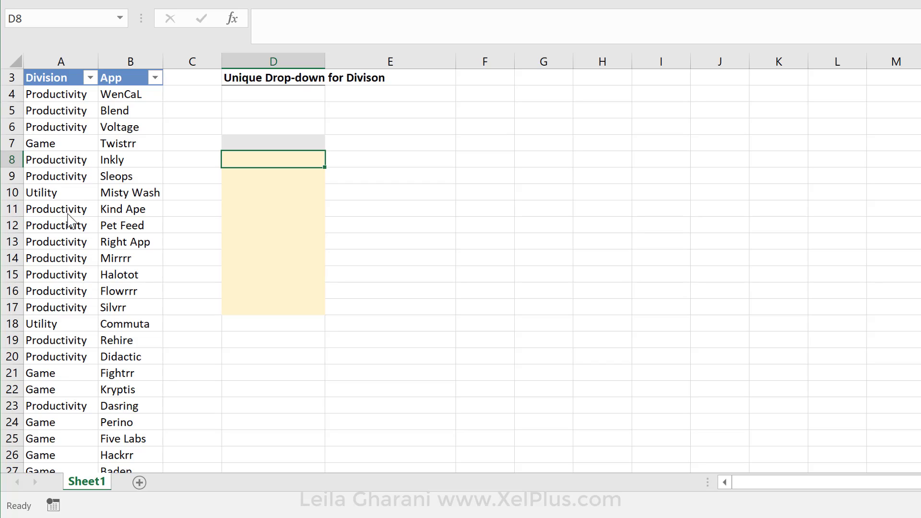
mouse_move(259, 147)
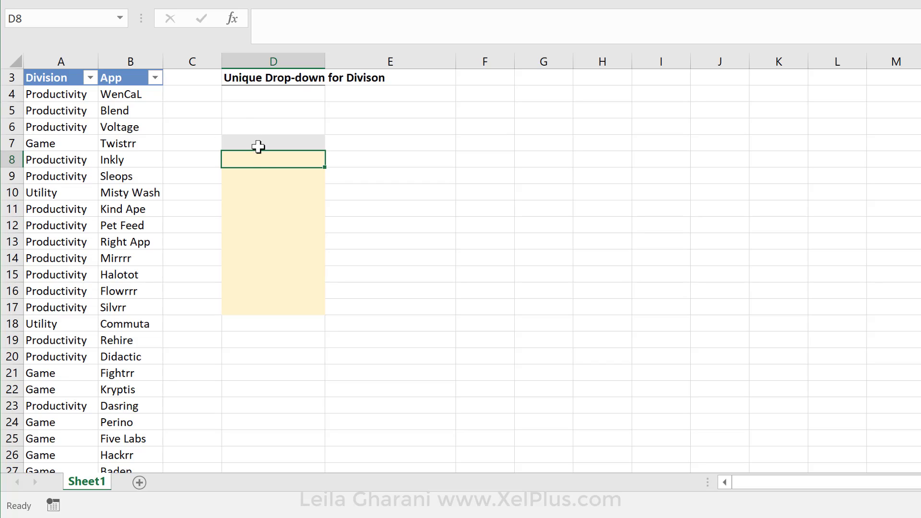
mouse_move(270, 178)
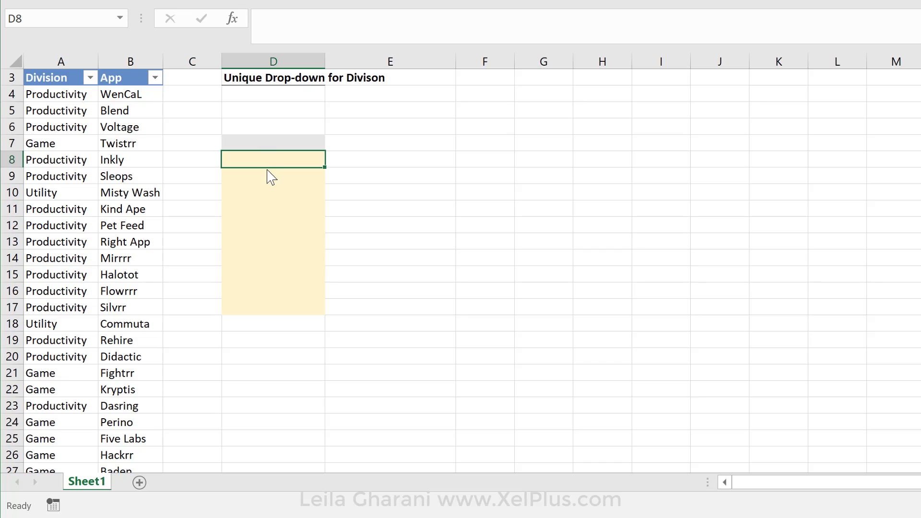
Enter =INDEX(TableDiv[Division],1) in D8 to return Productivity
text(=inde)
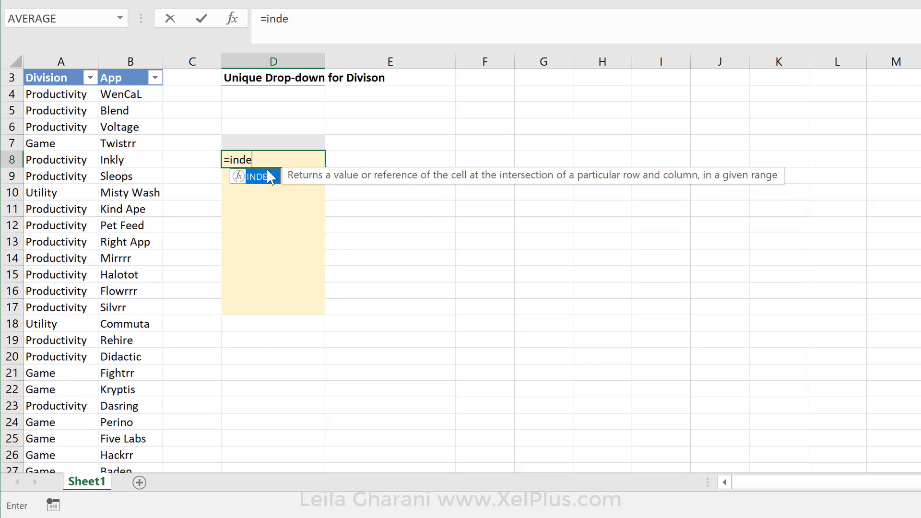
text(x(TableDiv[Division)
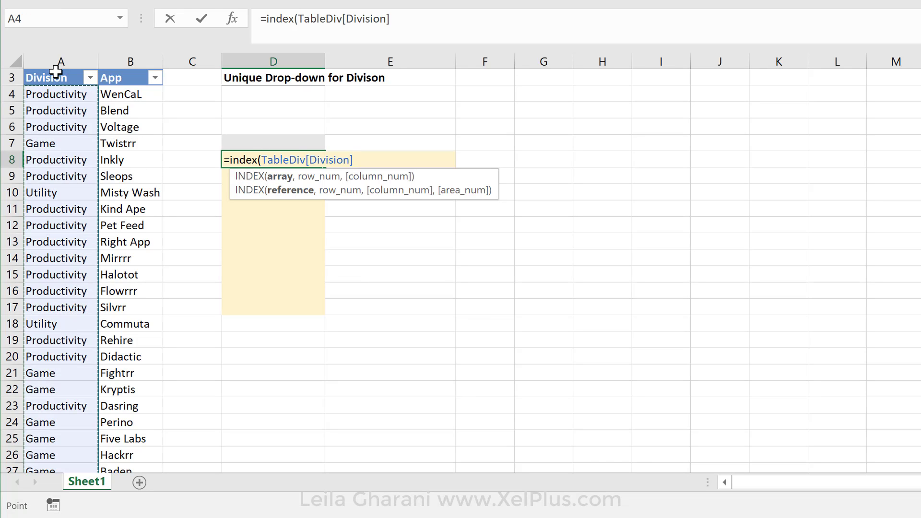
text(,)
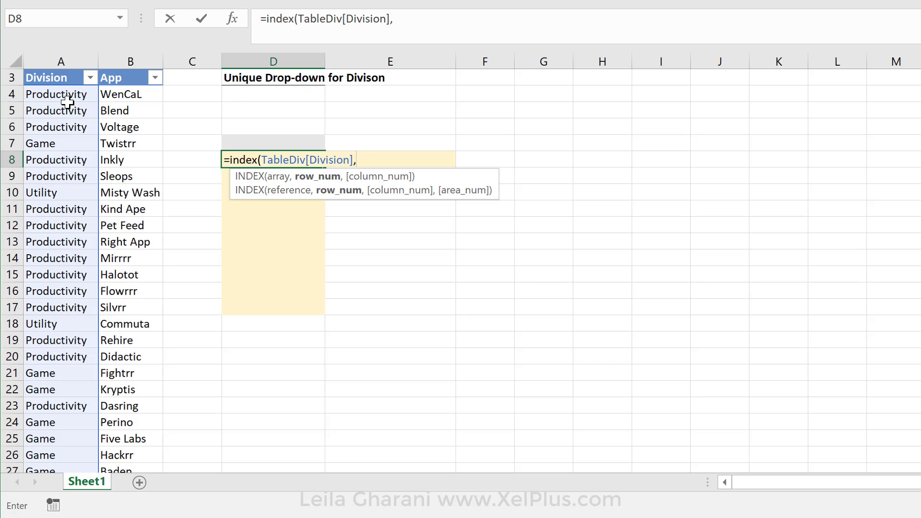
text(1)
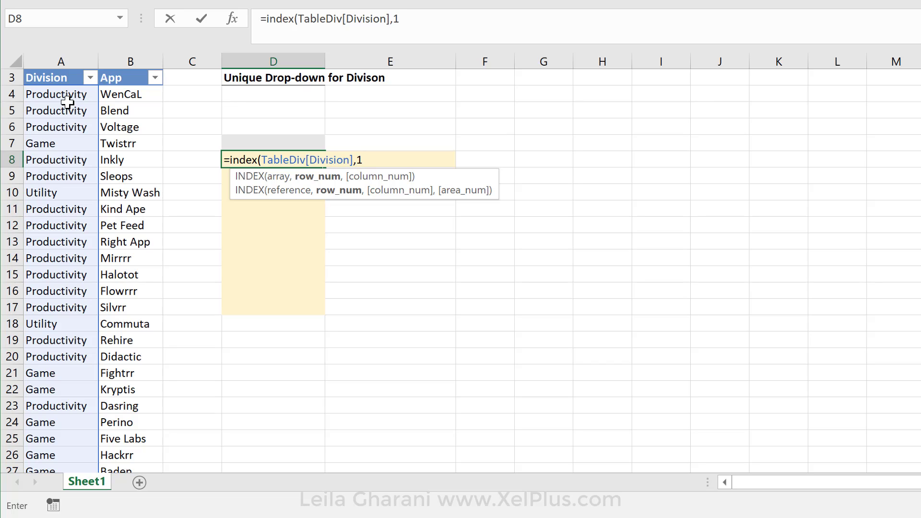
key(Enter)
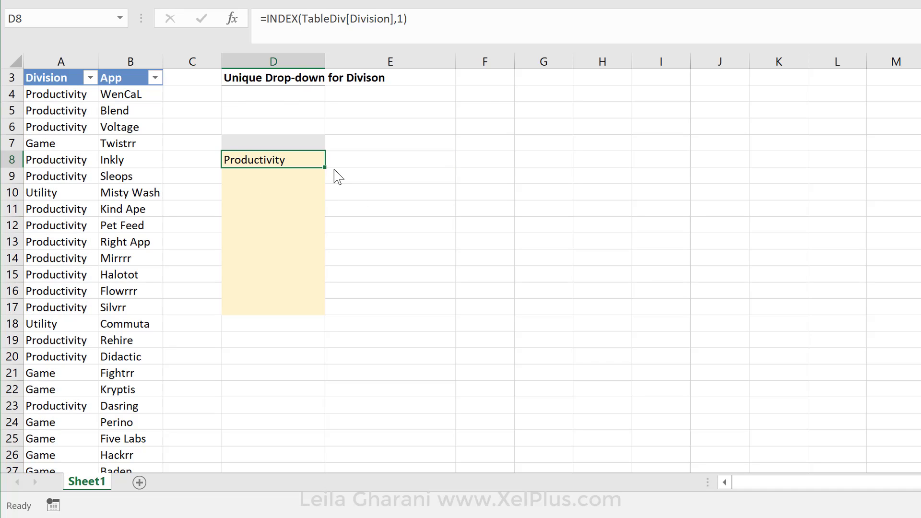
Copy the D8 formula down to D9:D10, using rows 4 and 7 for Game and Utility
drag(323, 167, 323, 192)
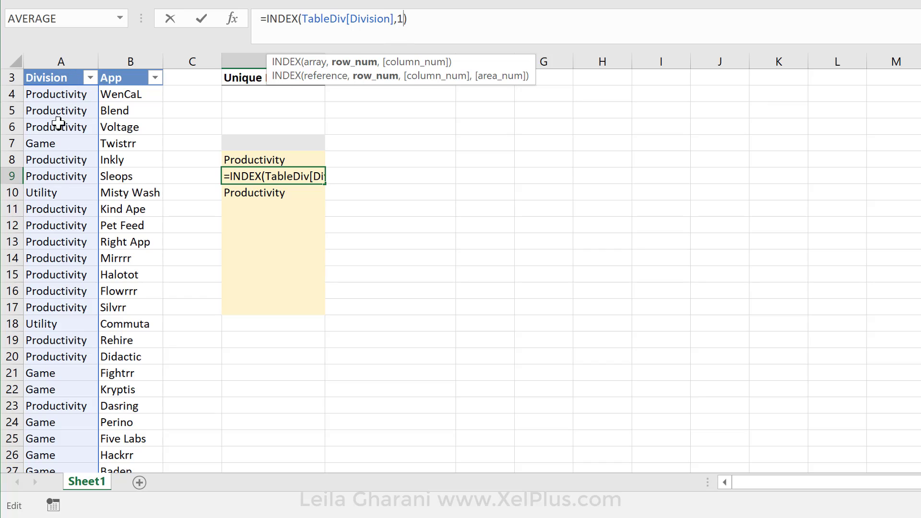
key(Enter)
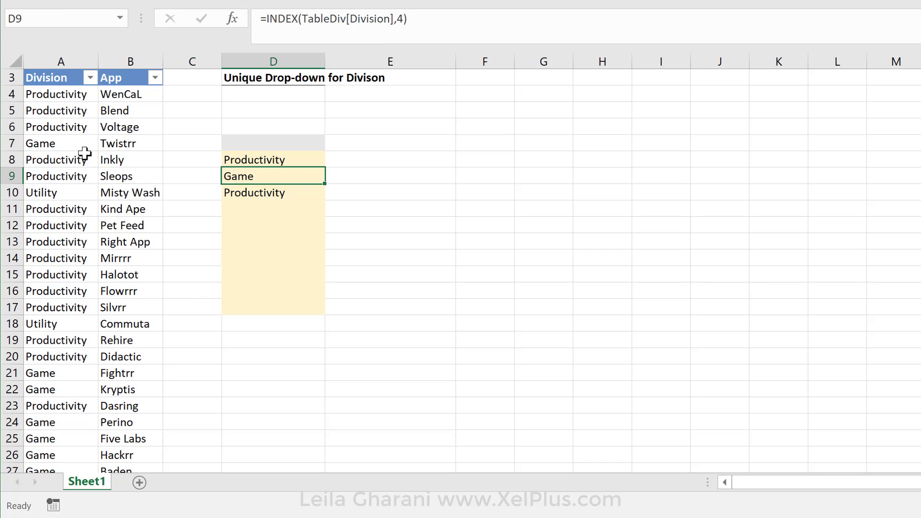
mouse_move(292, 173)
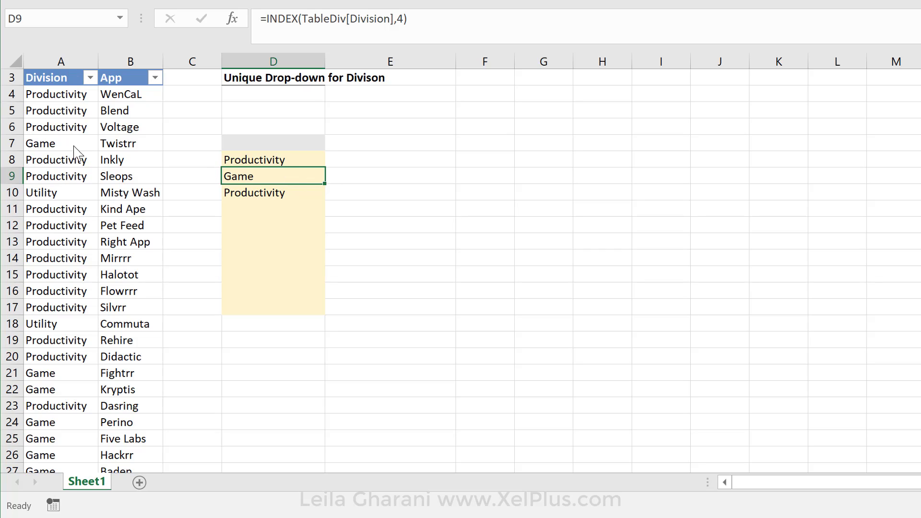
mouse_move(287, 191)
text(7)
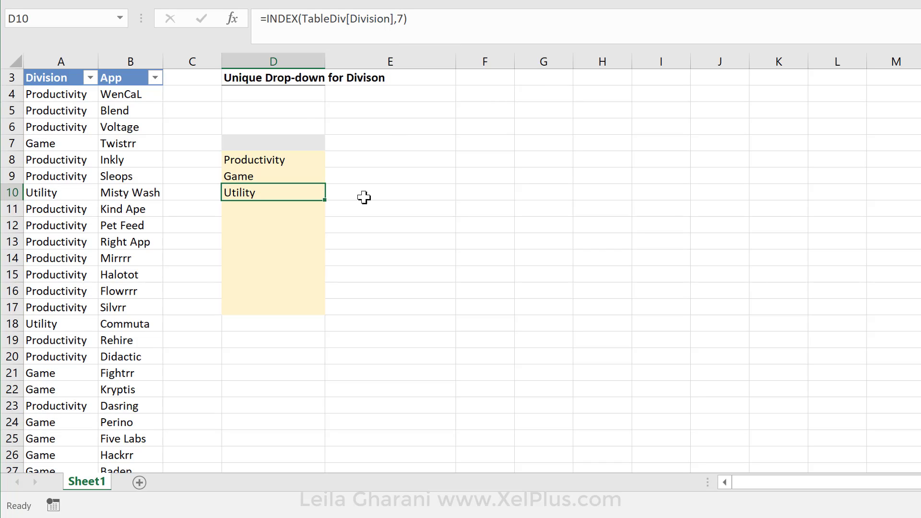
click(272, 176)
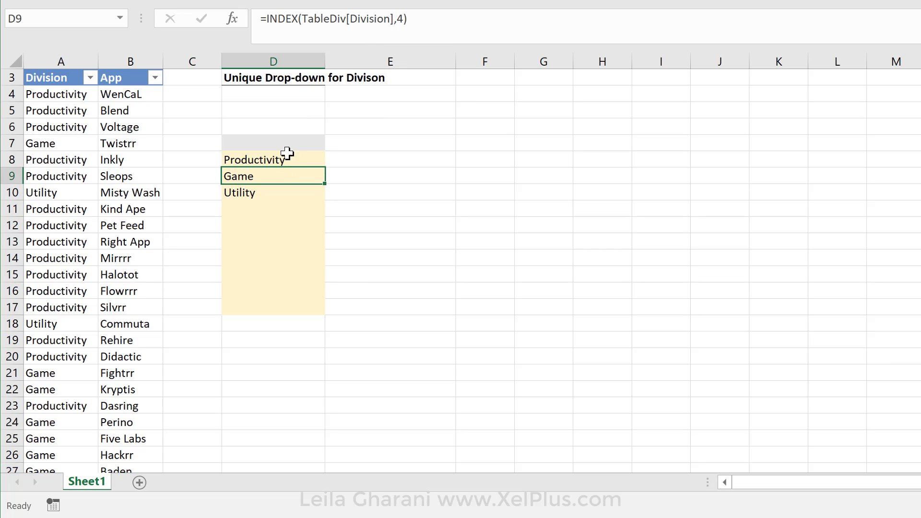
click(273, 192)
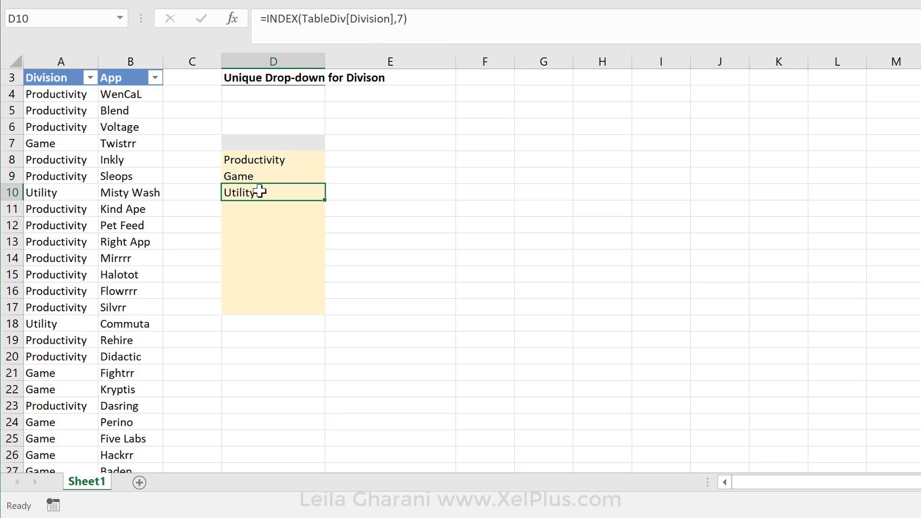
mouse_move(253, 184)
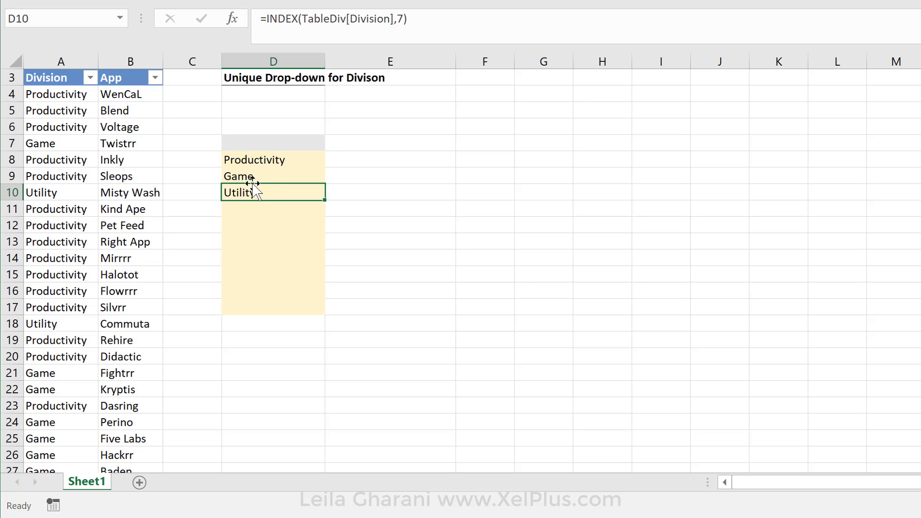
mouse_move(262, 179)
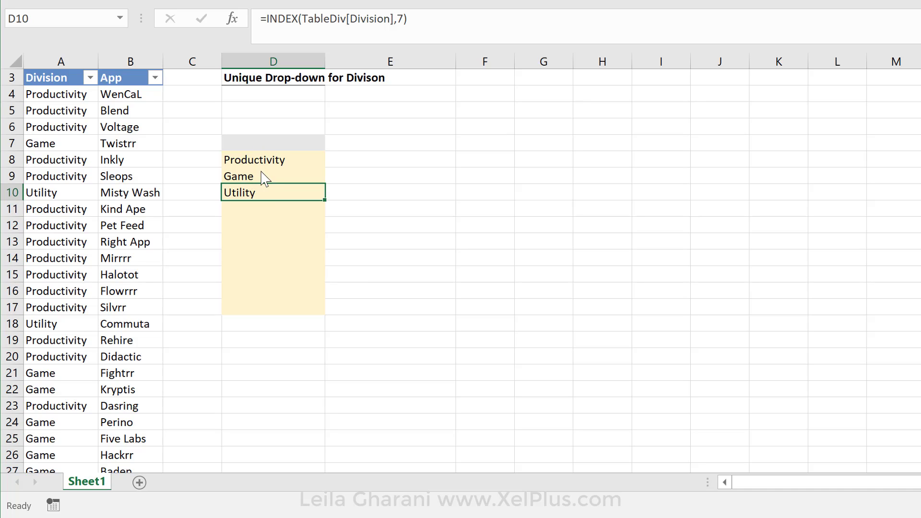
mouse_move(264, 171)
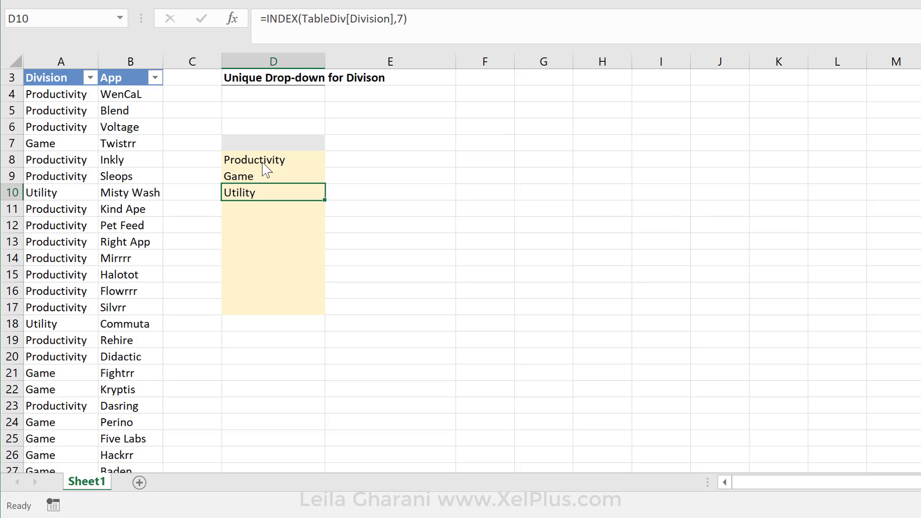
mouse_move(71, 130)
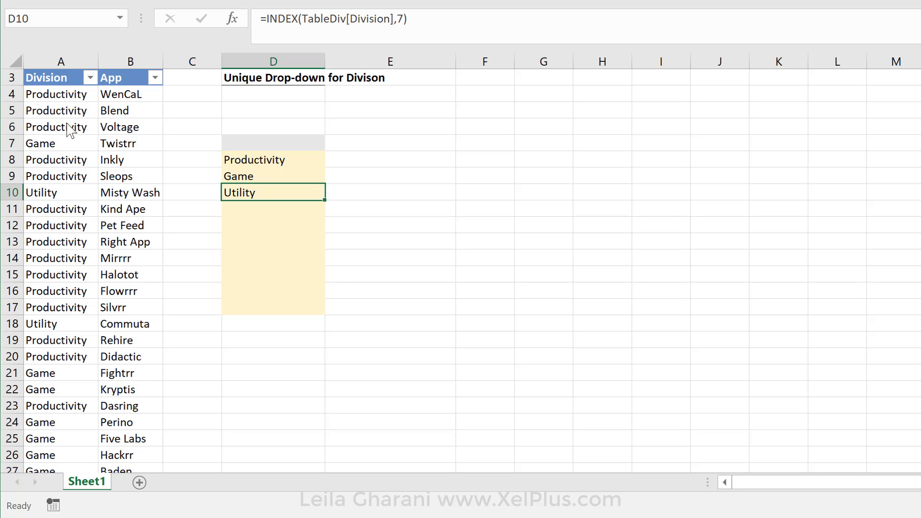
mouse_move(69, 127)
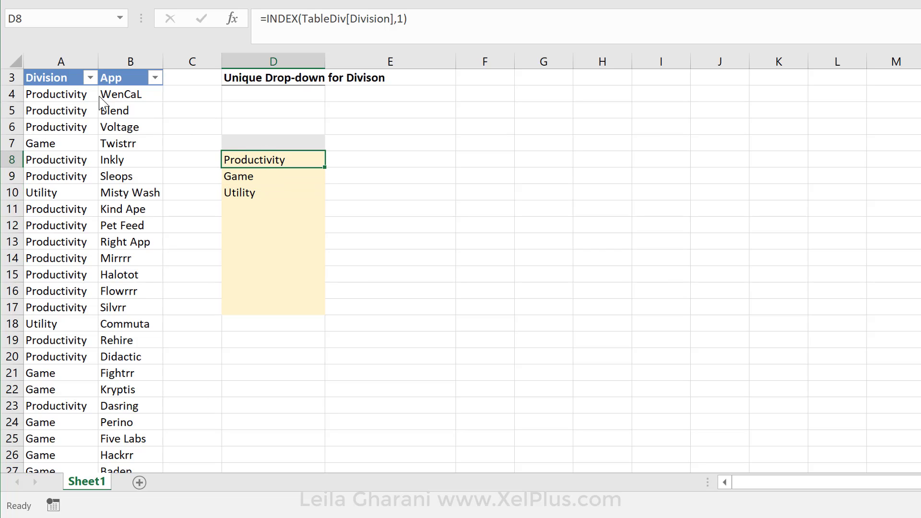
mouse_move(59, 97)
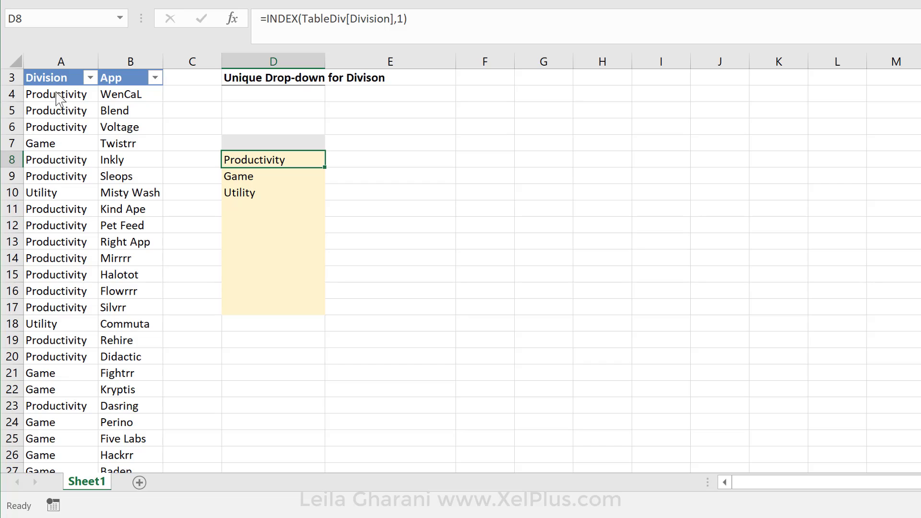
mouse_move(63, 249)
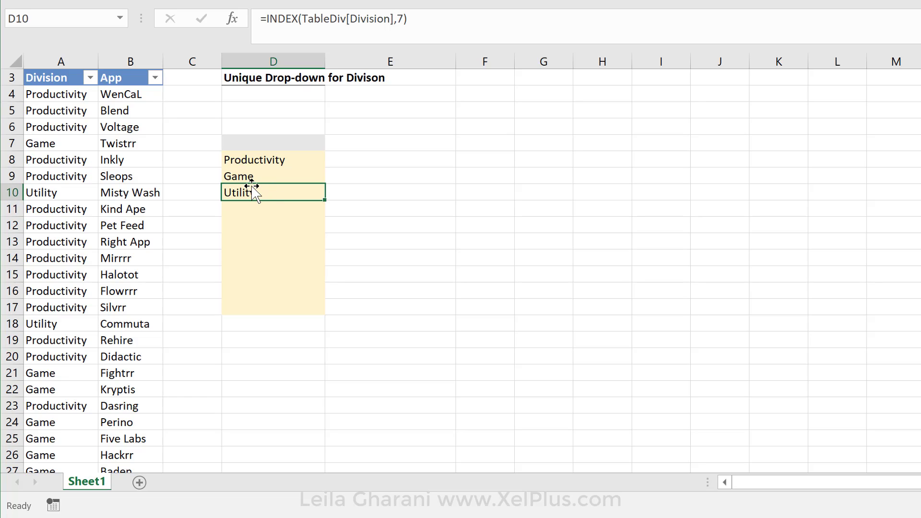
click(272, 175)
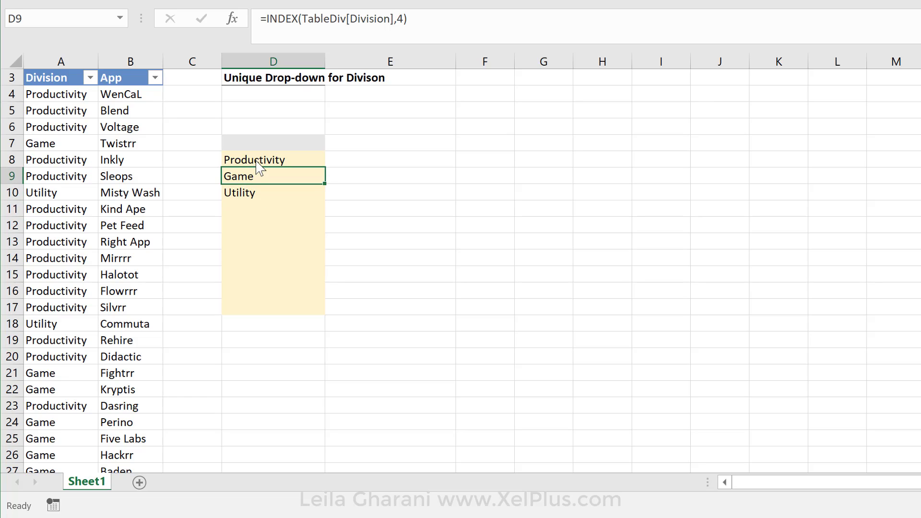
click(273, 159)
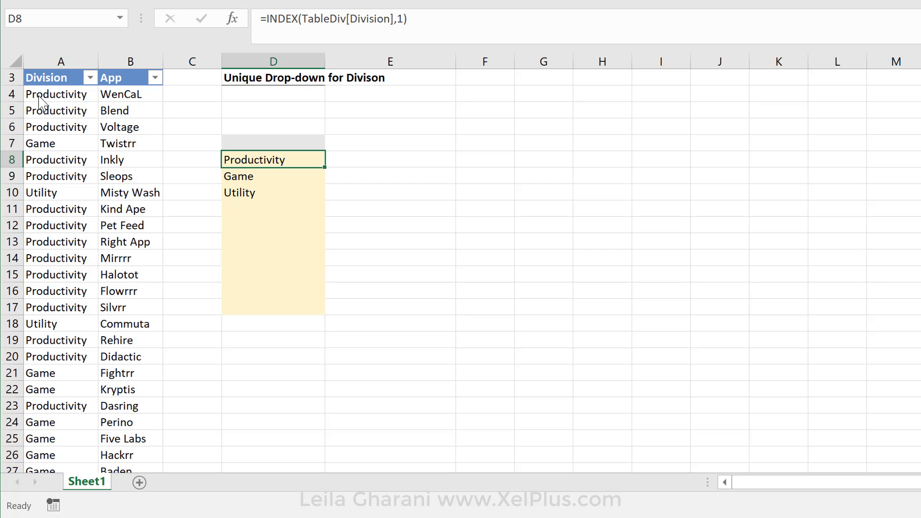
click(272, 192)
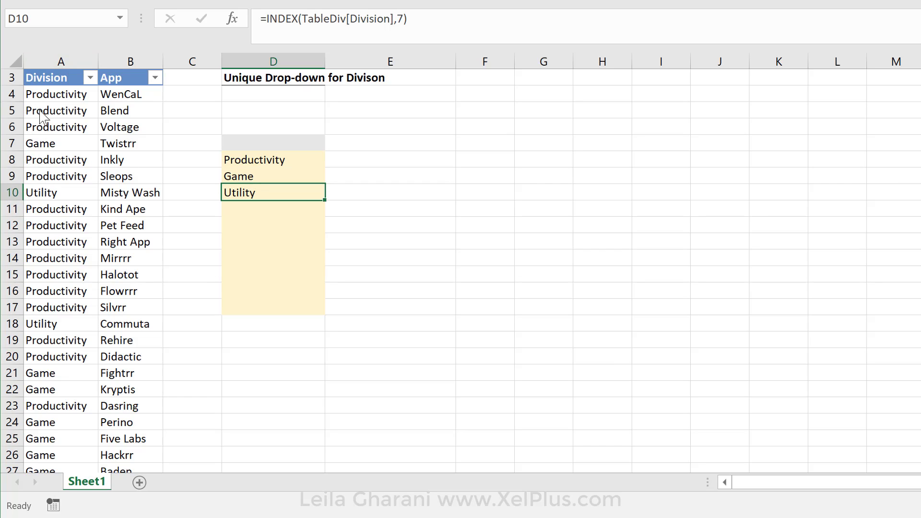
mouse_move(67, 133)
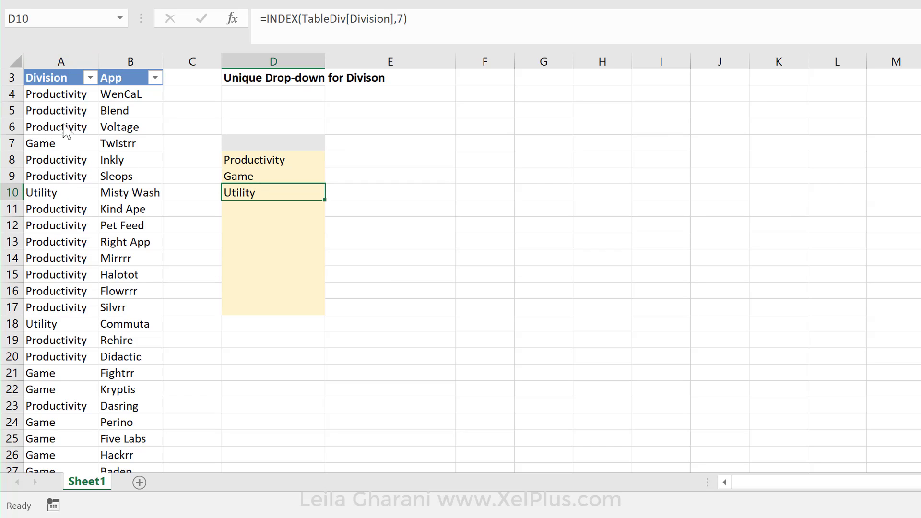
mouse_move(66, 174)
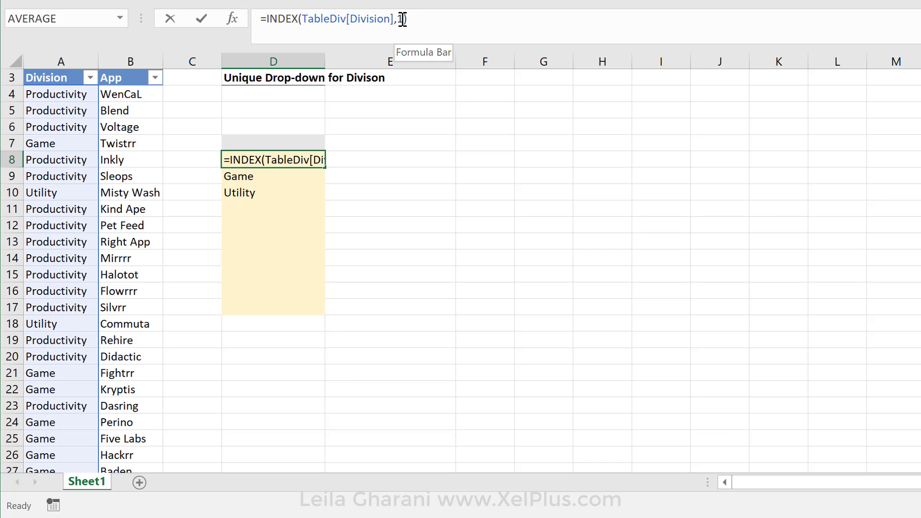
key(Enter)
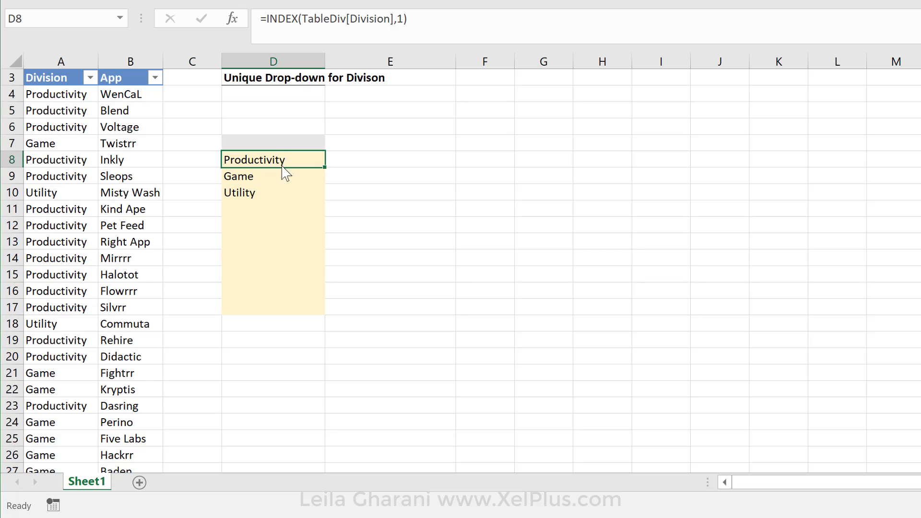
mouse_move(62, 100)
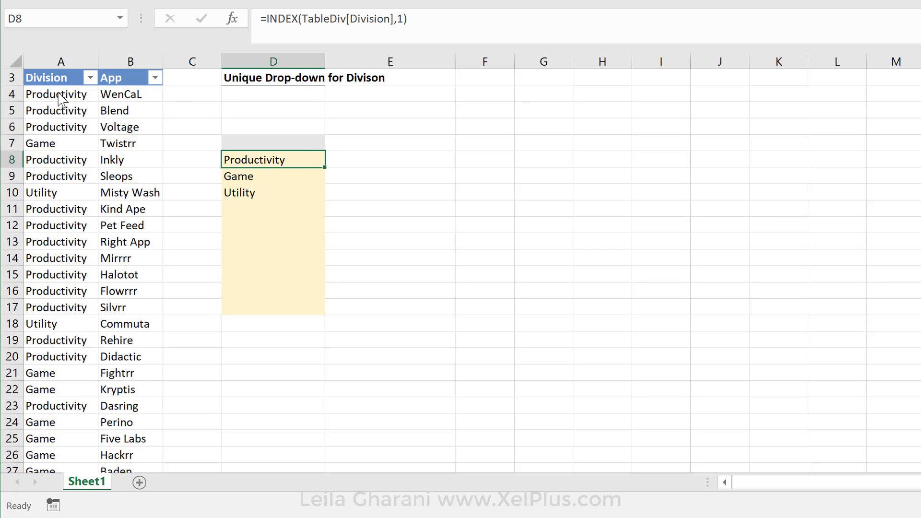
click(273, 176)
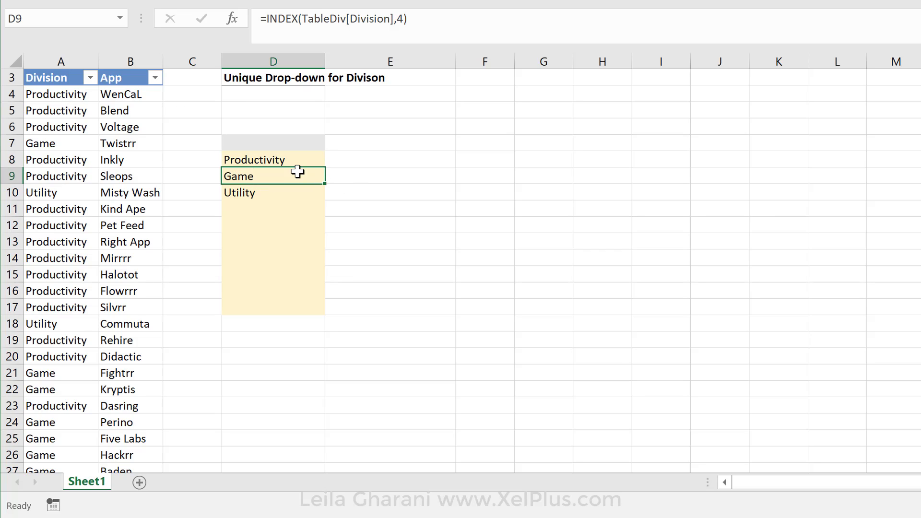
mouse_move(372, 183)
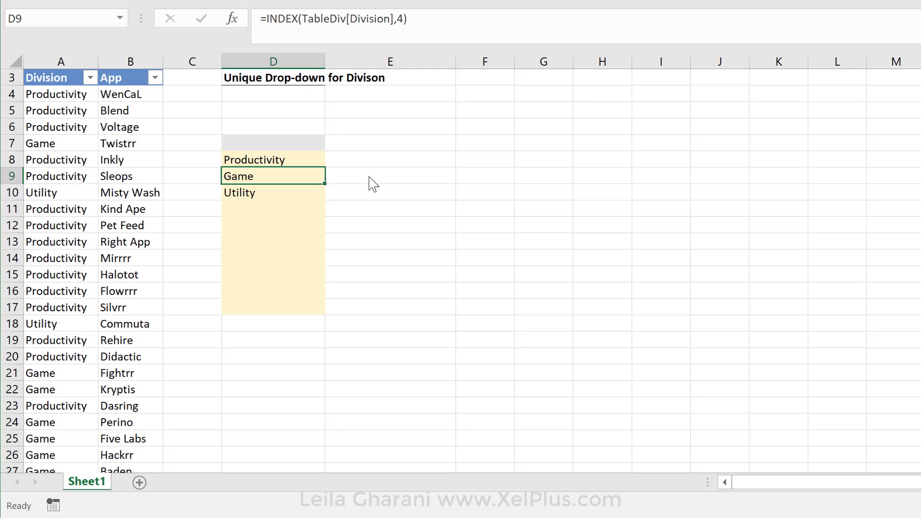
click(389, 176)
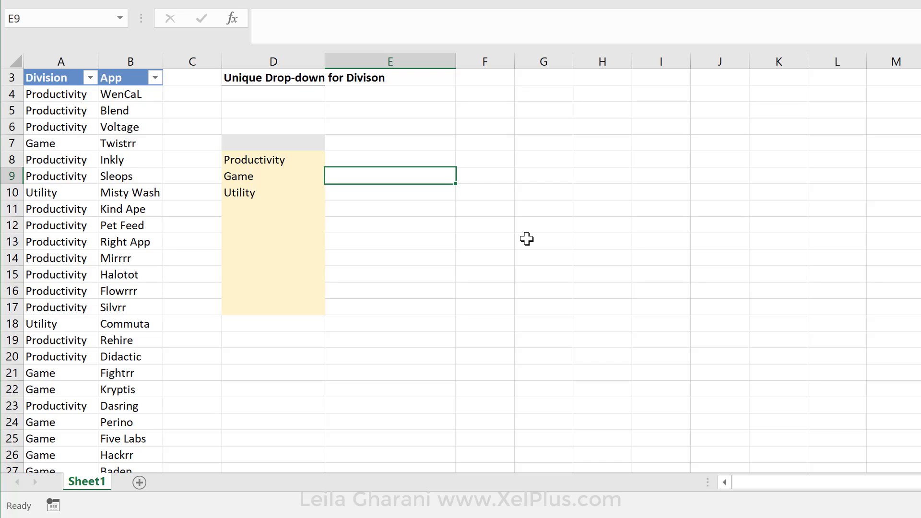
Enter =COUNTIF(A4:A10,D8) in E9, counting Productivity to return 5
text(=countif()
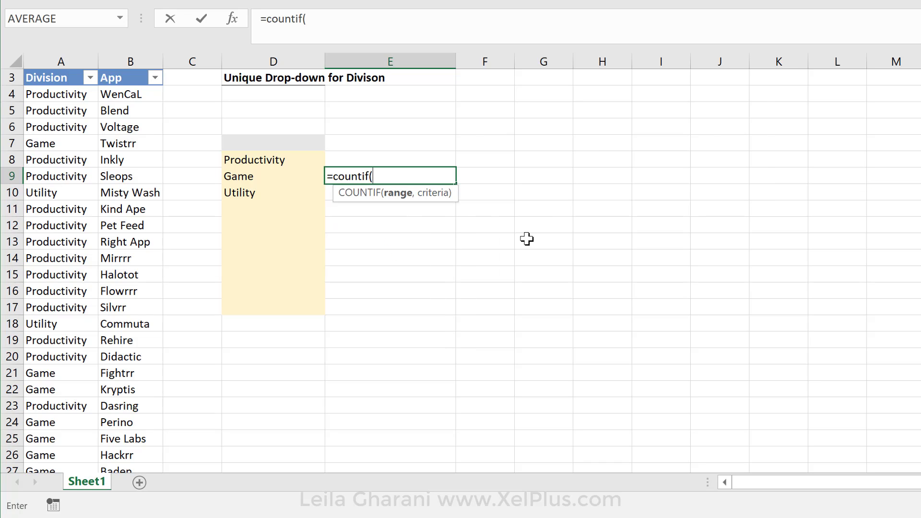
mouse_move(403, 209)
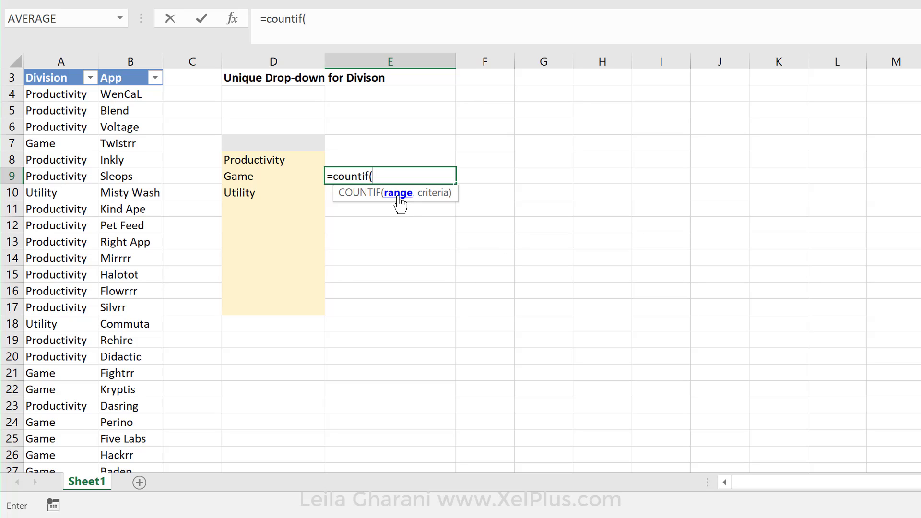
mouse_move(129, 181)
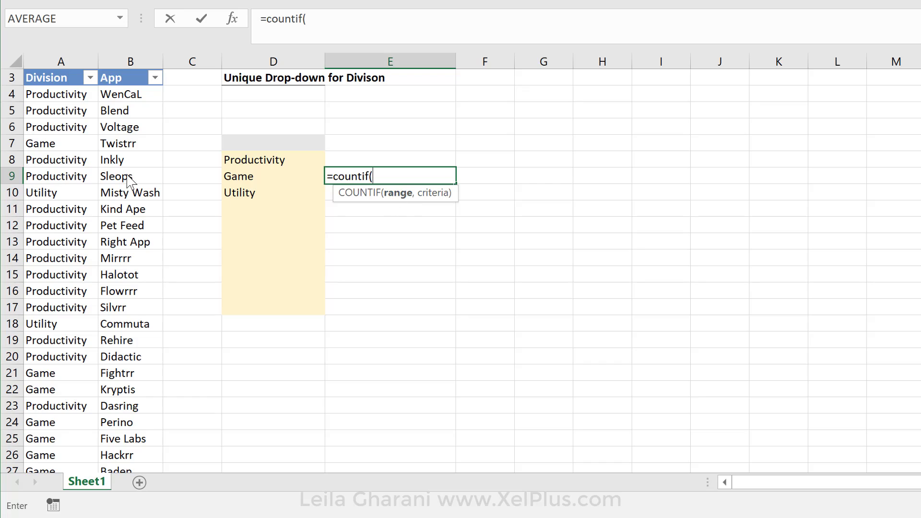
drag(60, 94, 60, 209)
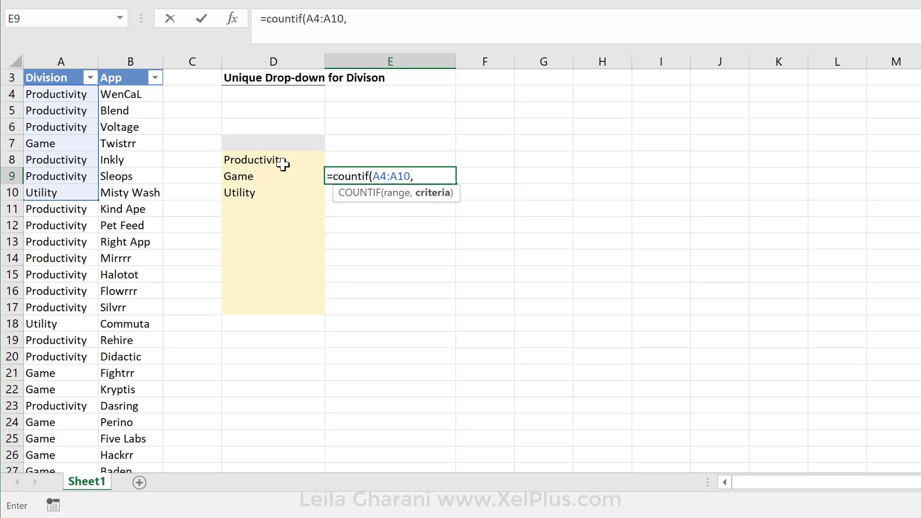
click(273, 159)
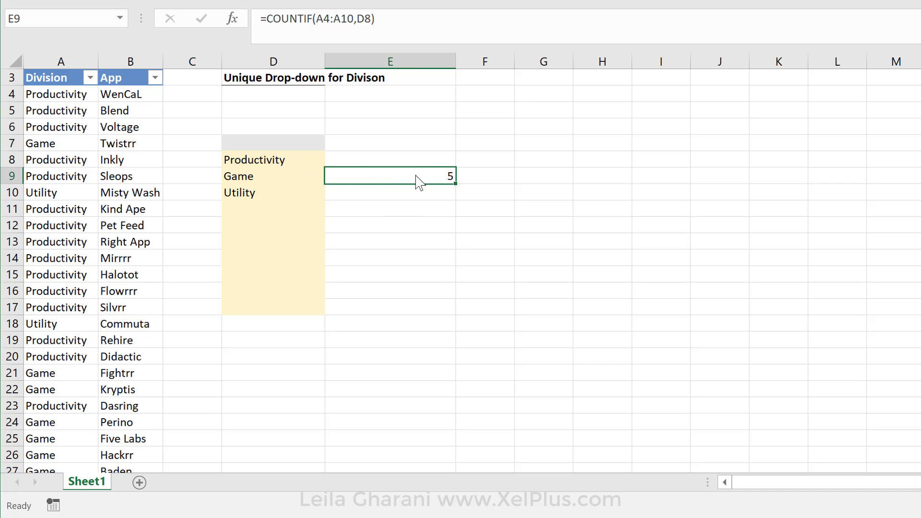
mouse_move(83, 95)
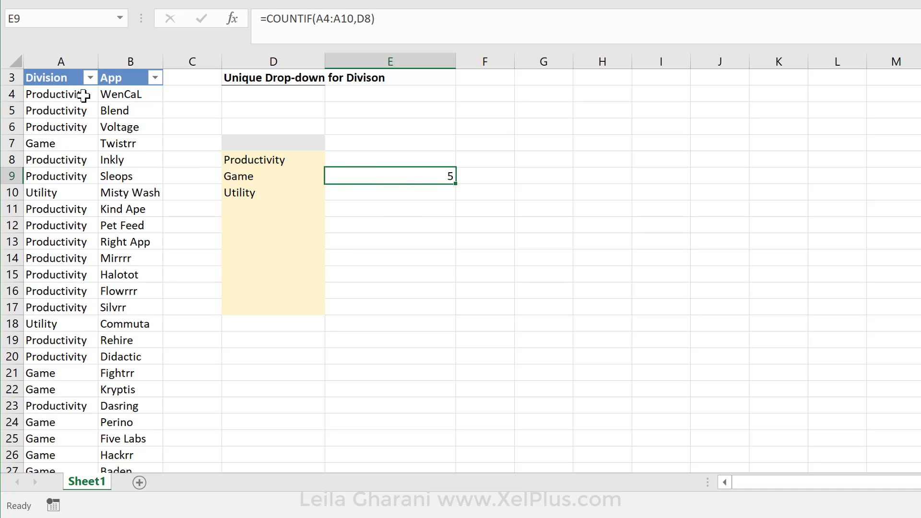
mouse_move(66, 190)
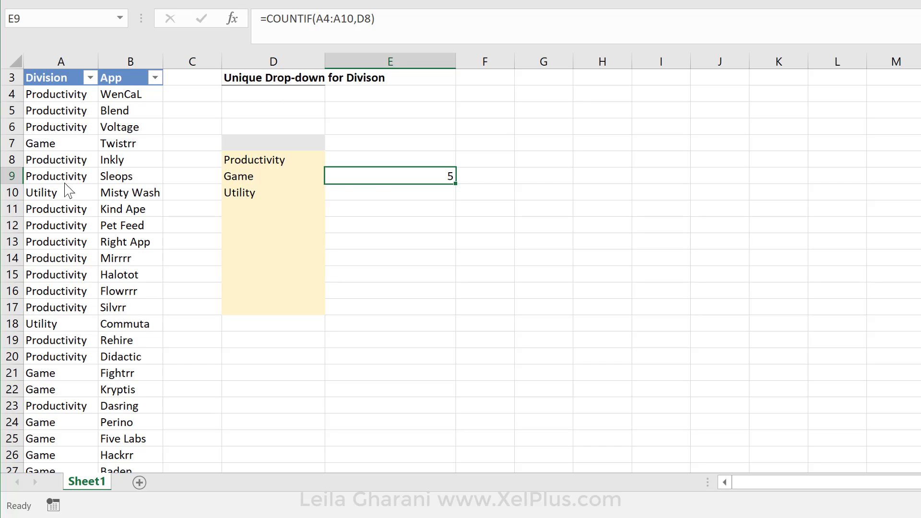
mouse_move(335, 112)
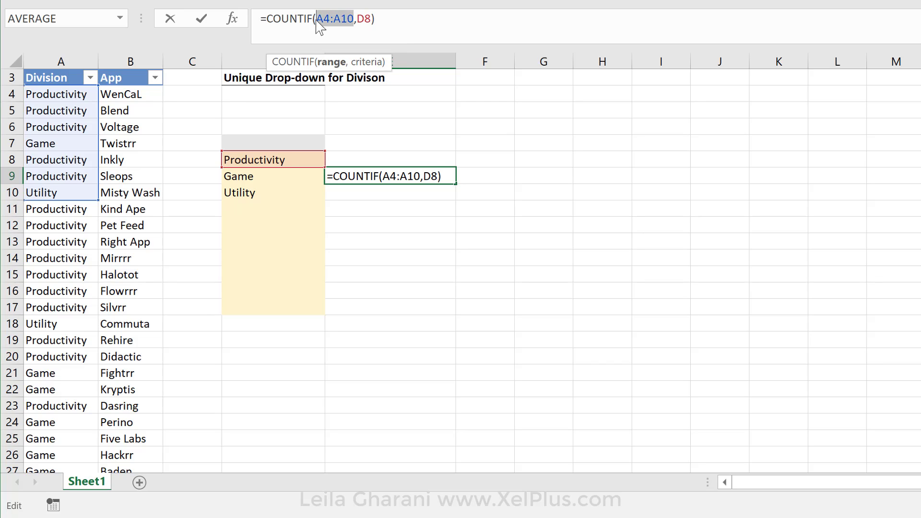
Reverse E9's arguments to =COUNTIF(D8,A4:A10), returning 1
key(Delete)
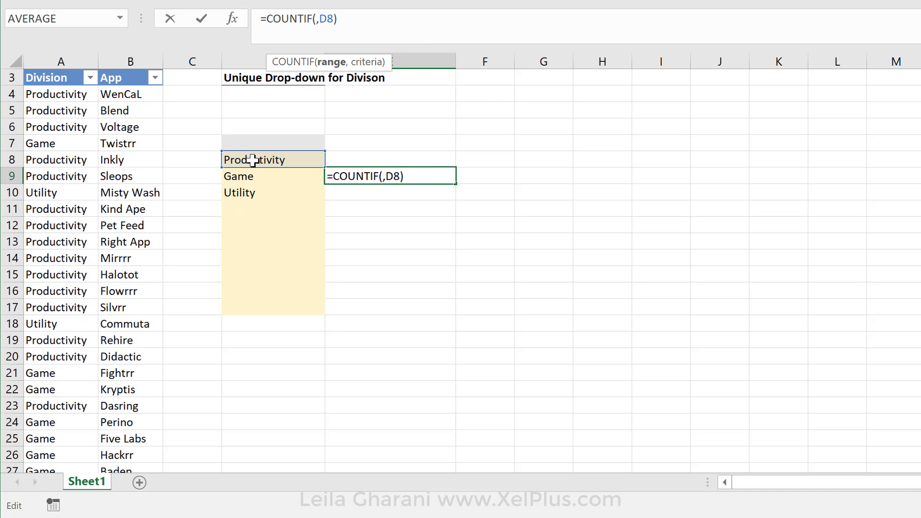
click(273, 159)
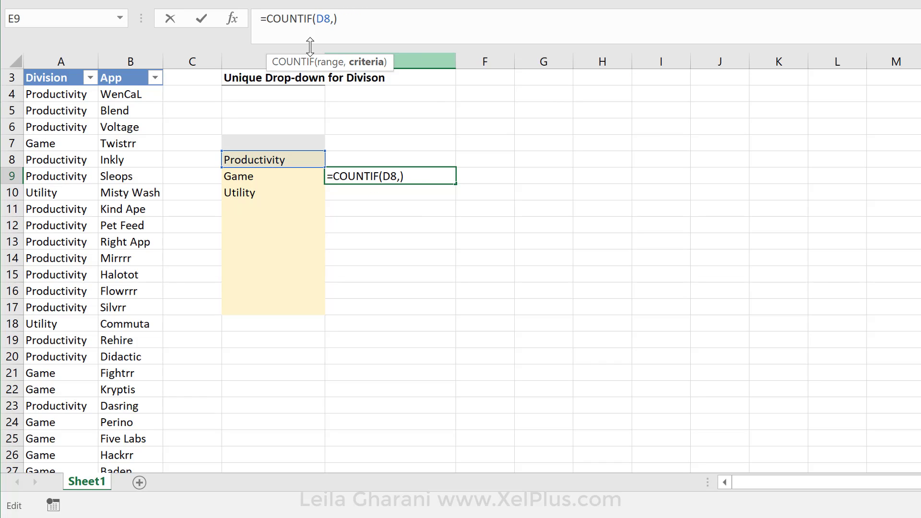
drag(61, 95, 61, 192)
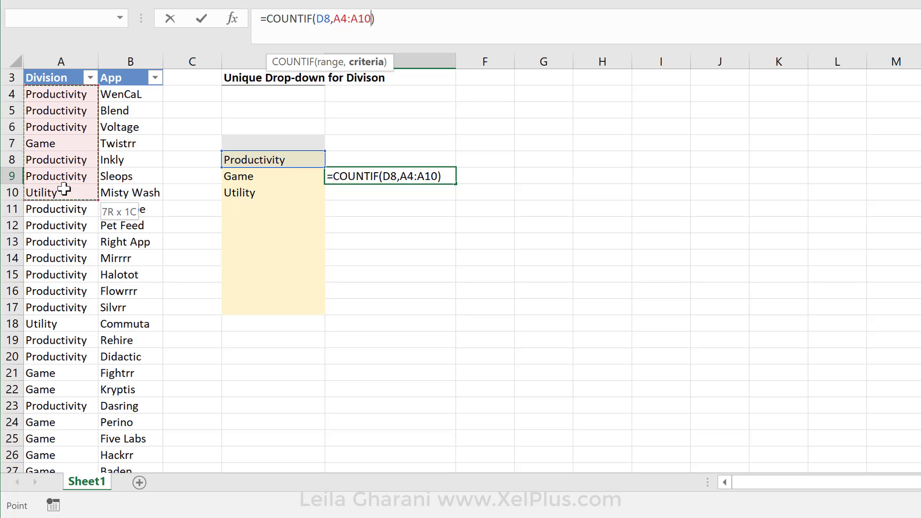
key(Enter)
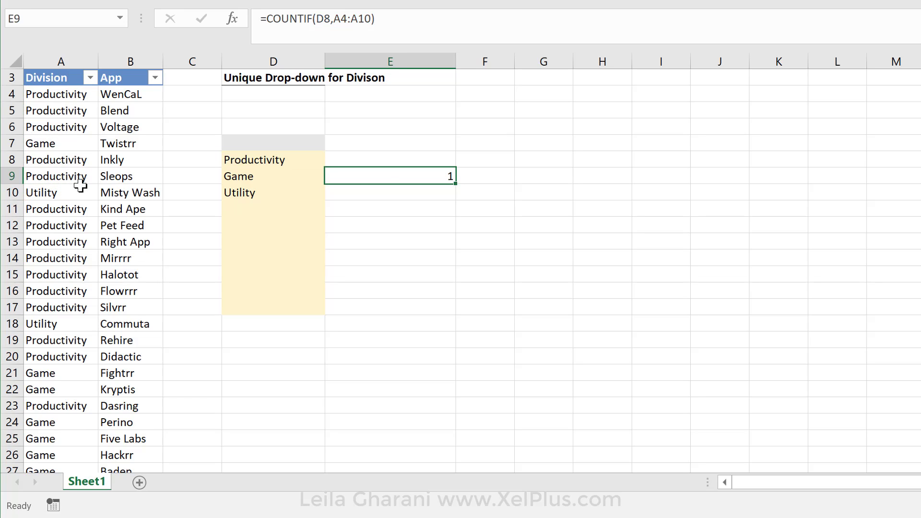
mouse_move(376, 176)
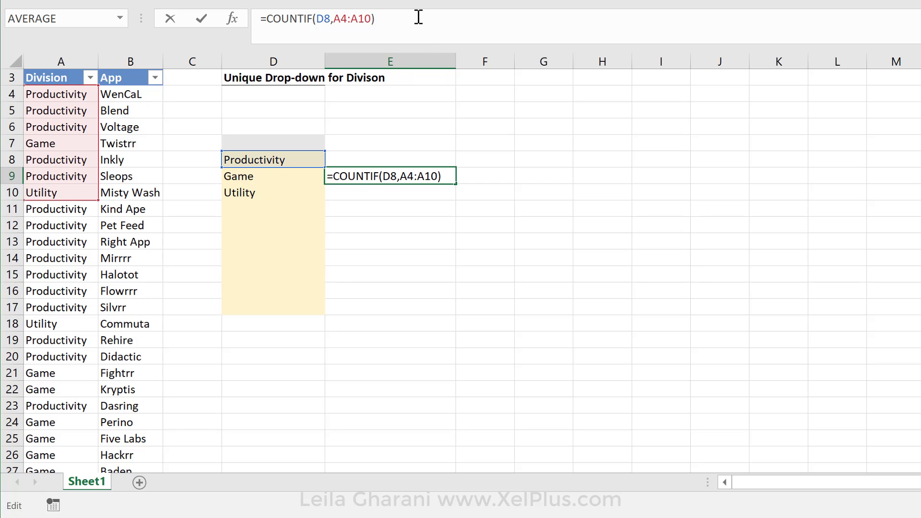
Preview E9's COUNTIF result with F9, then undo to restore the formula
key(F9)
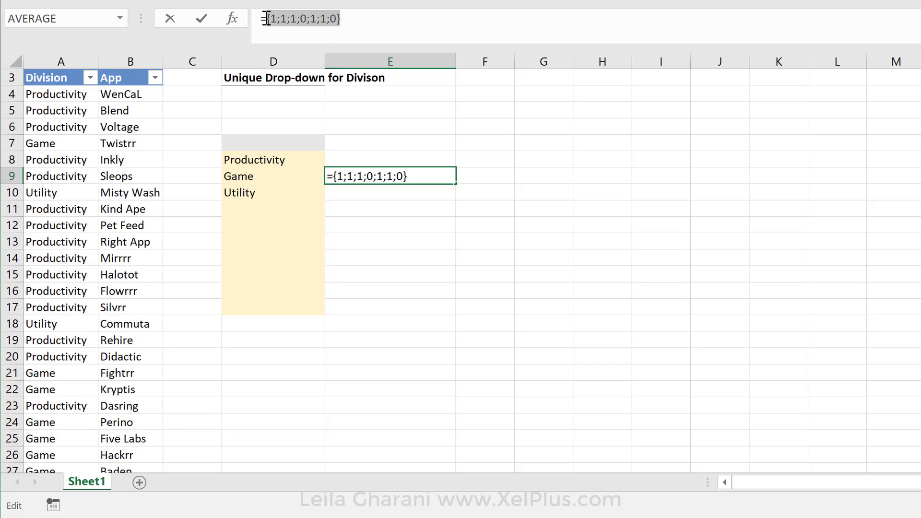
mouse_move(256, 169)
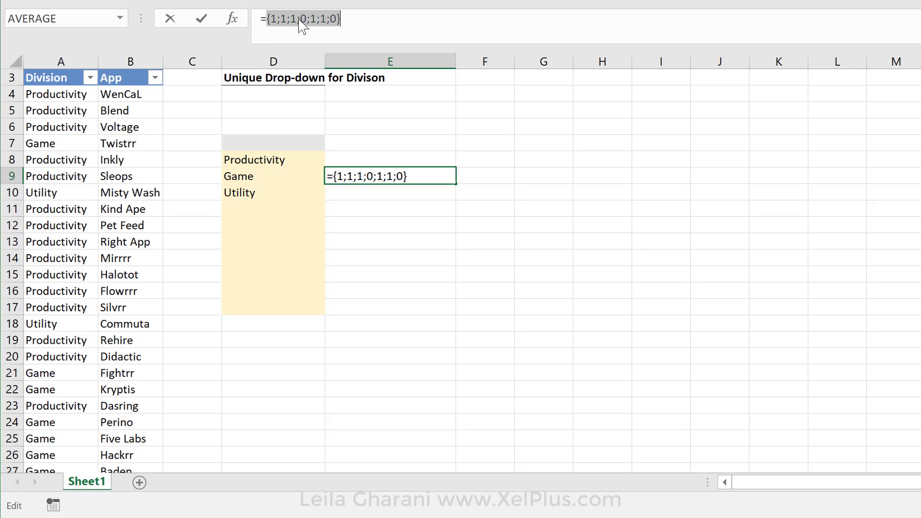
click(308, 18)
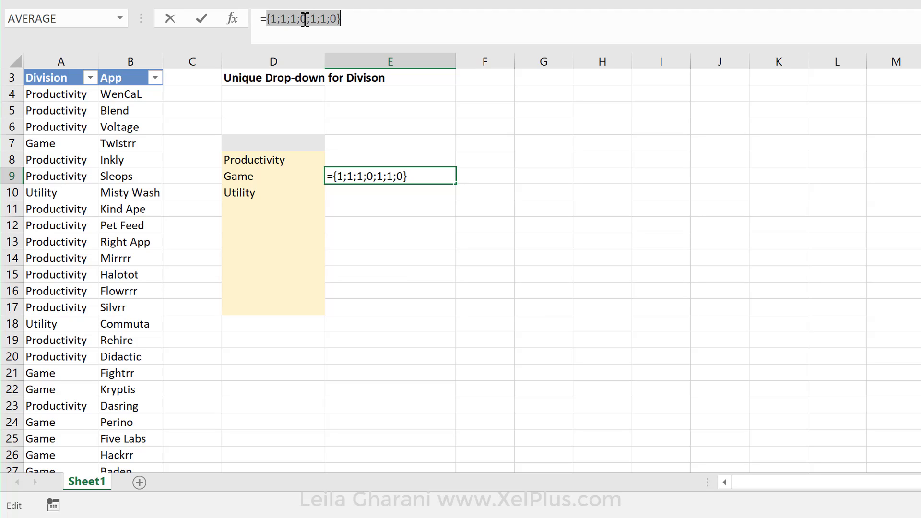
key(ctrl+z)
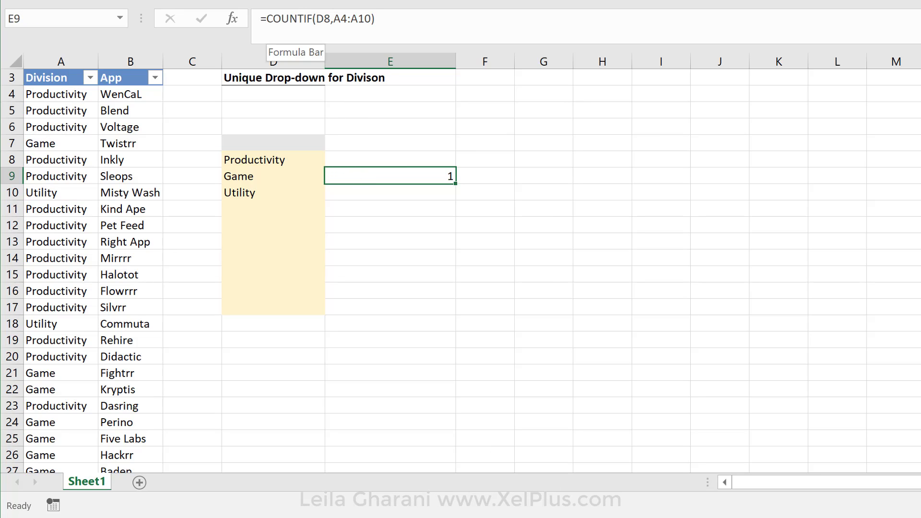
Wrap E9's COUNTIF in MATCH(0,…,0) as an array formula returning 4
text(m)
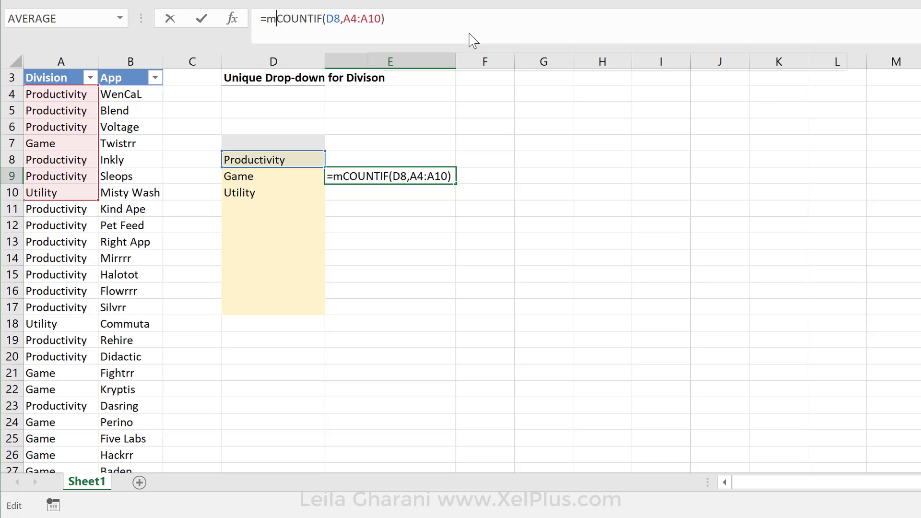
text(atch()
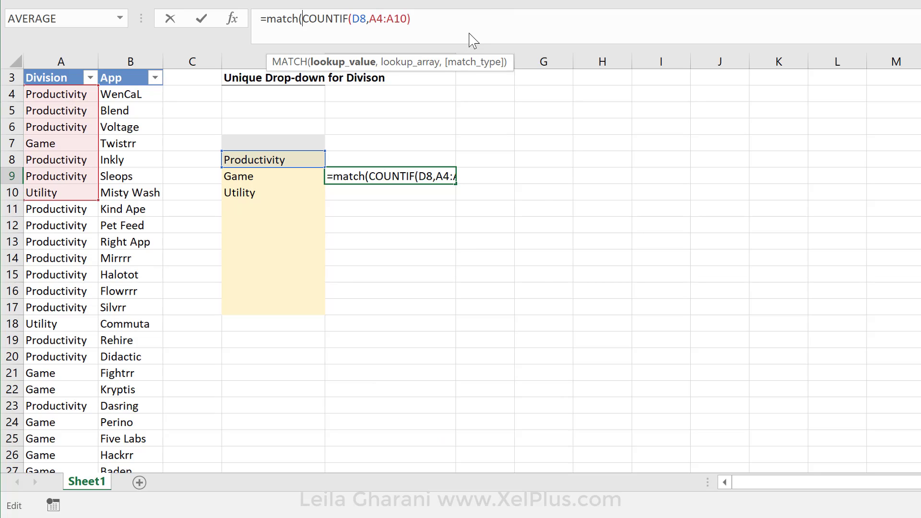
text(0,)
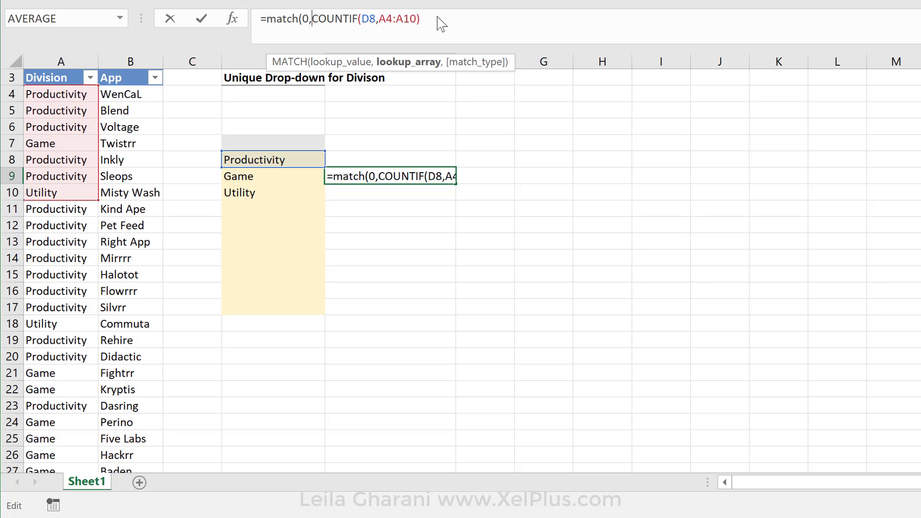
text(,)
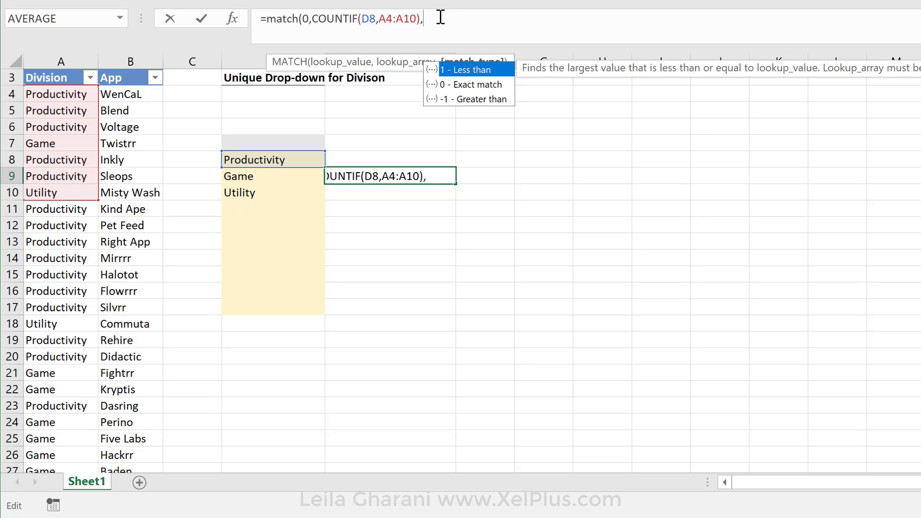
text(0)
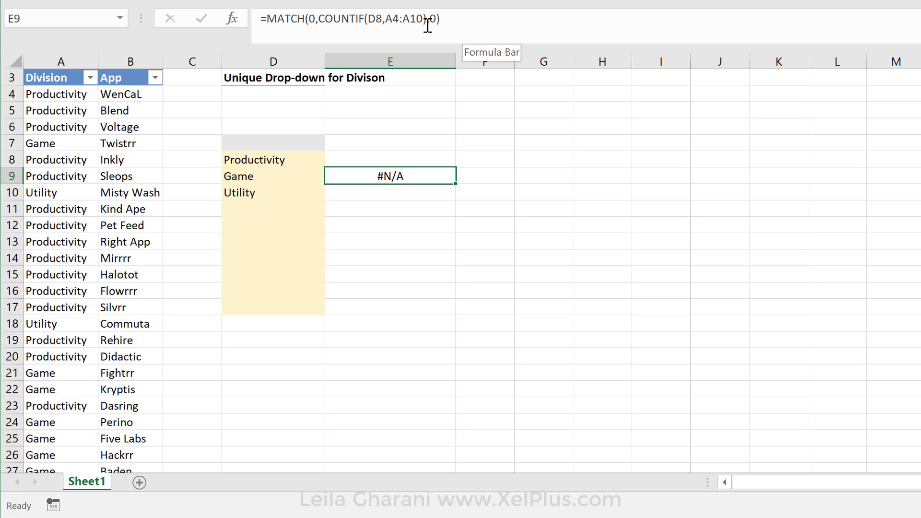
key(Ctrl+Shift+Enter)
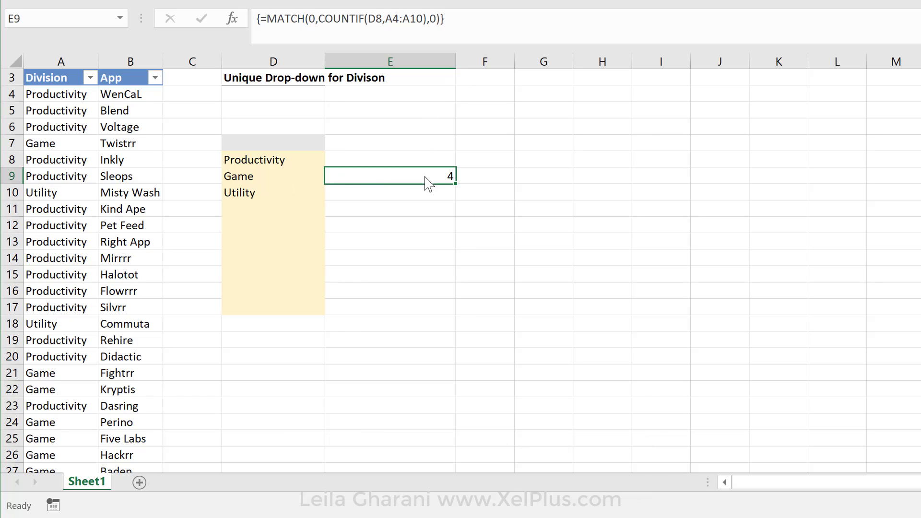
mouse_move(424, 175)
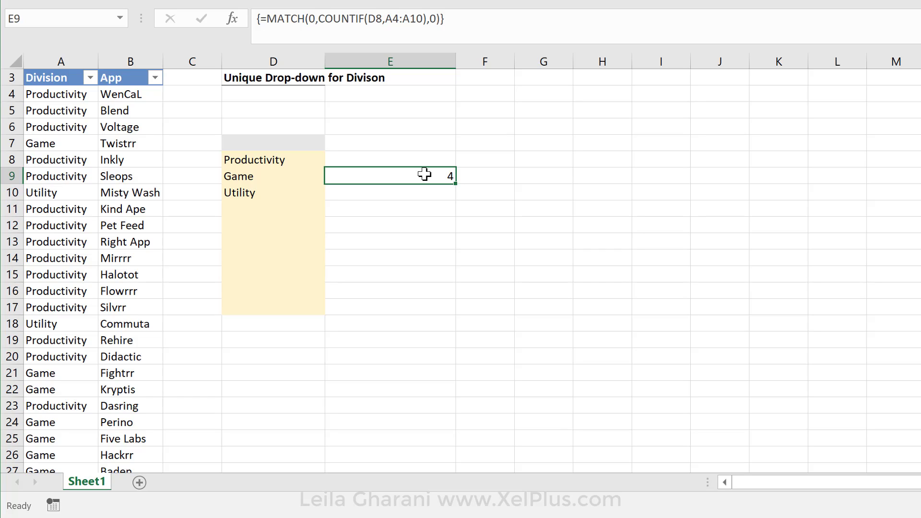
mouse_move(361, 94)
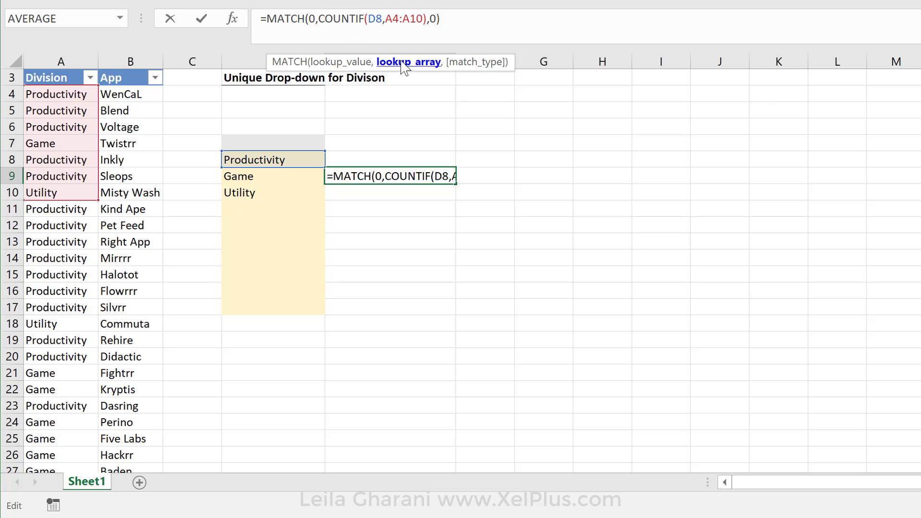
Wrap COUNTIF(D8,A4:A10) in INDEX(…,) so E9 returns 4 without array entry
text(index)
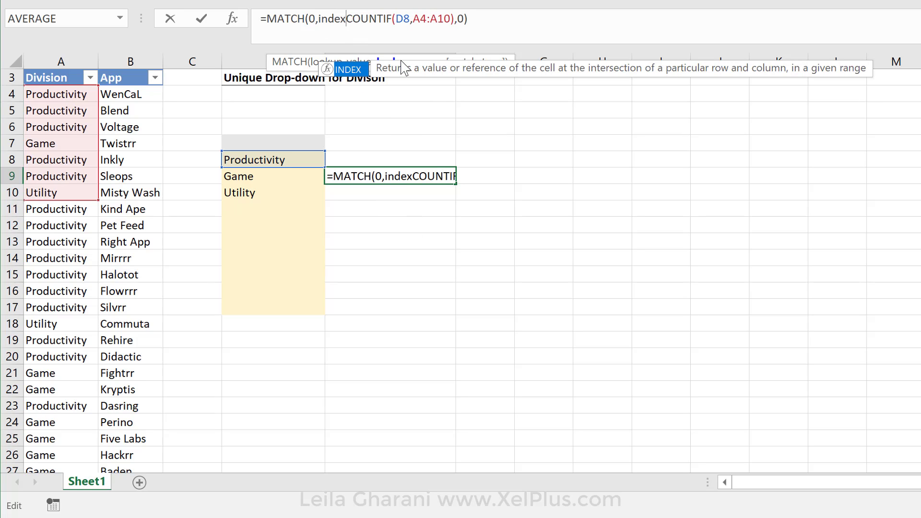
text(()
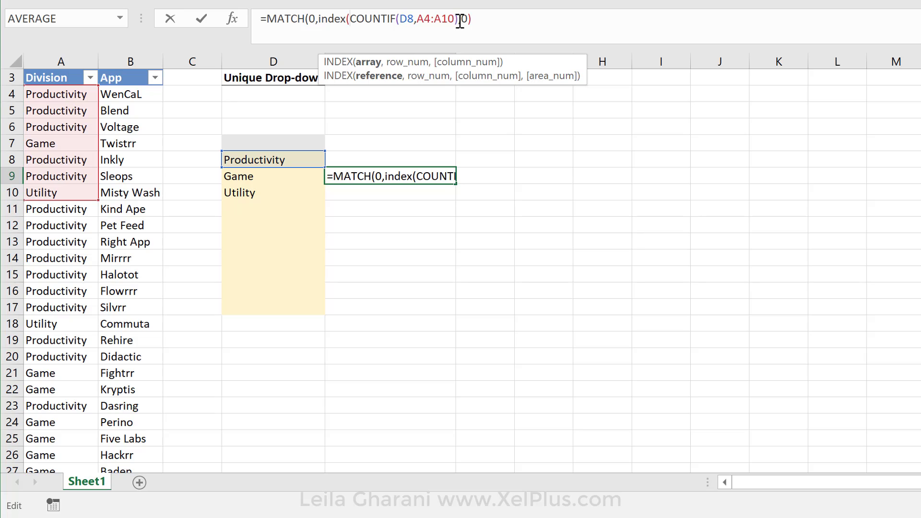
mouse_move(460, 19)
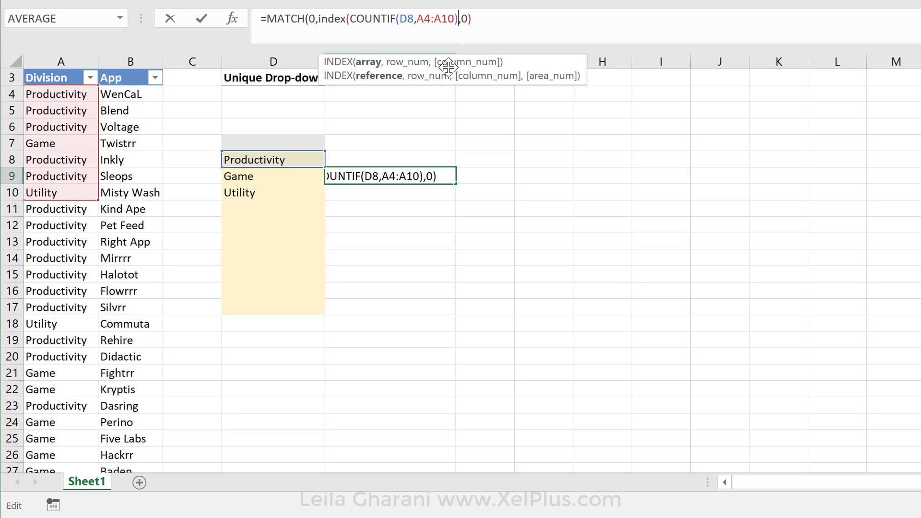
mouse_move(457, 71)
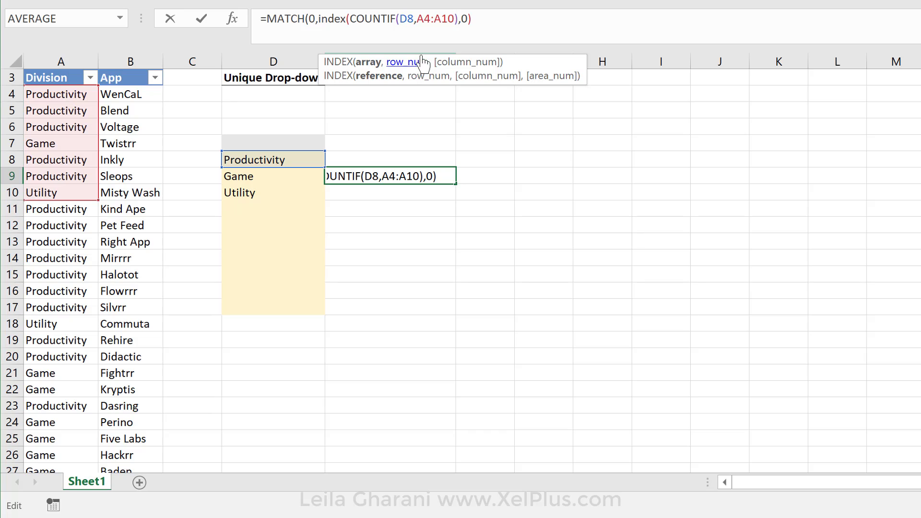
mouse_move(418, 64)
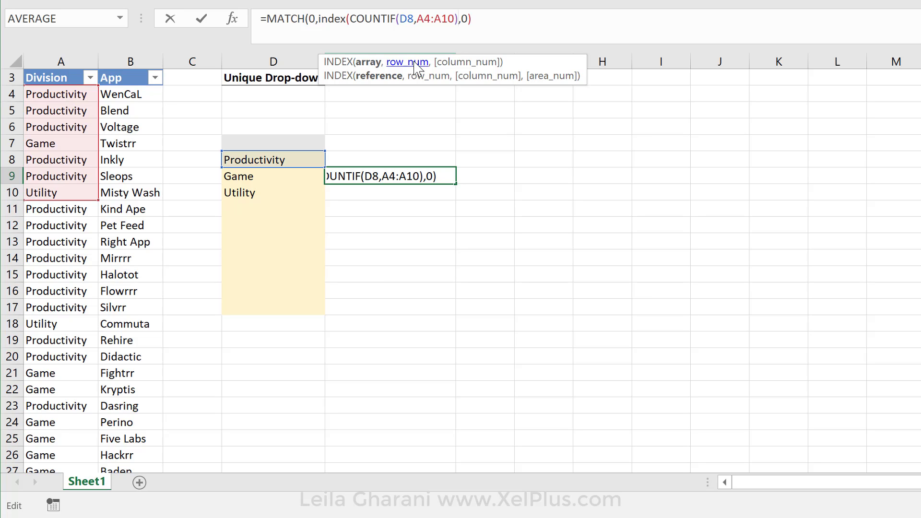
text(,4))
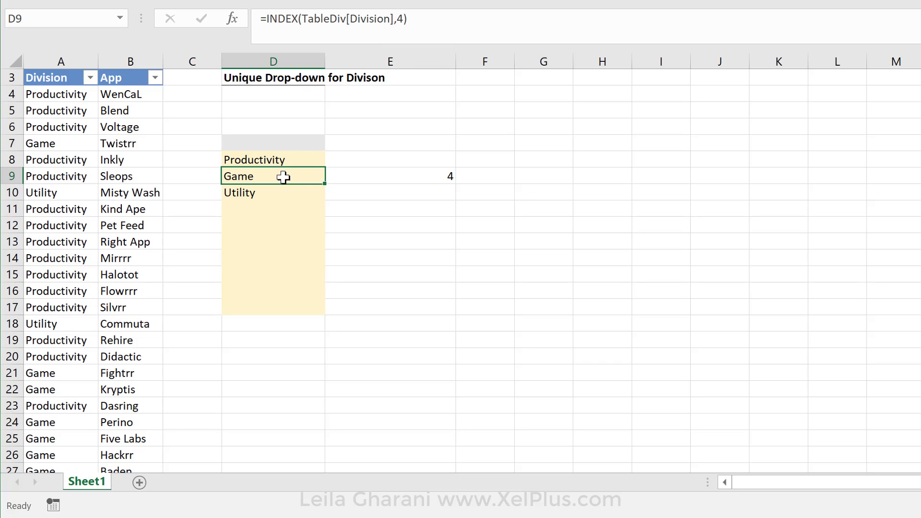
Check the D9 and D10 formulas, then widen E10's count range to D8:D9, returning 7
click(390, 176)
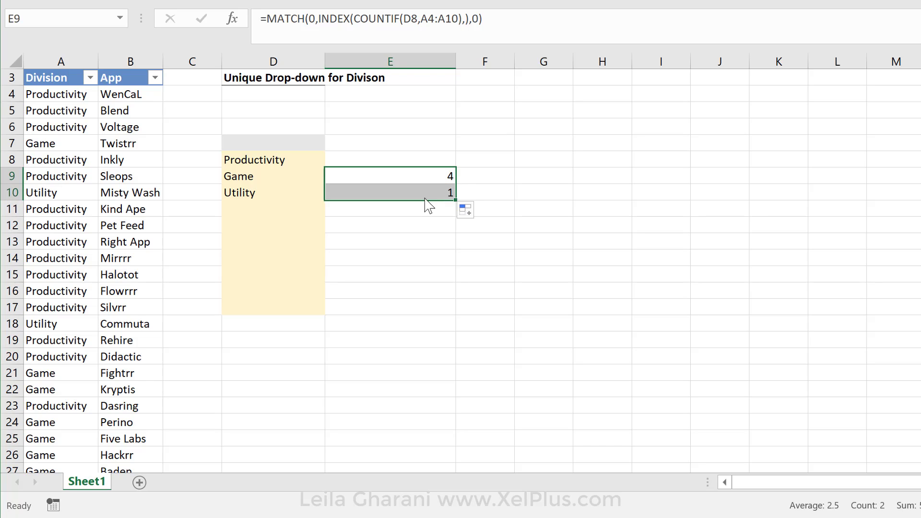
click(273, 192)
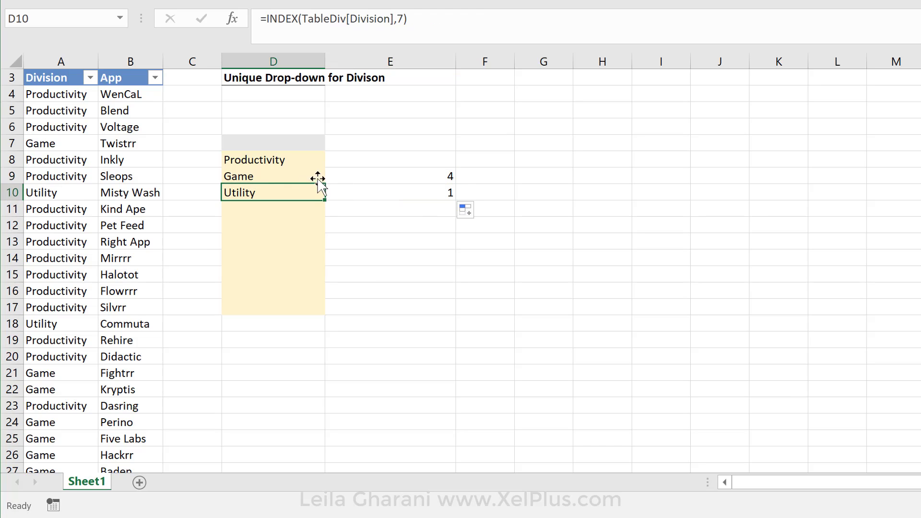
click(390, 192)
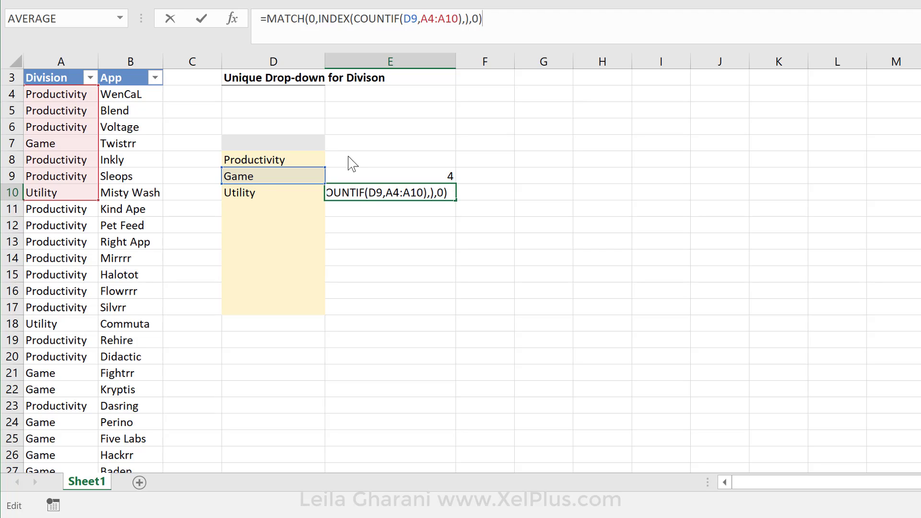
key(Enter)
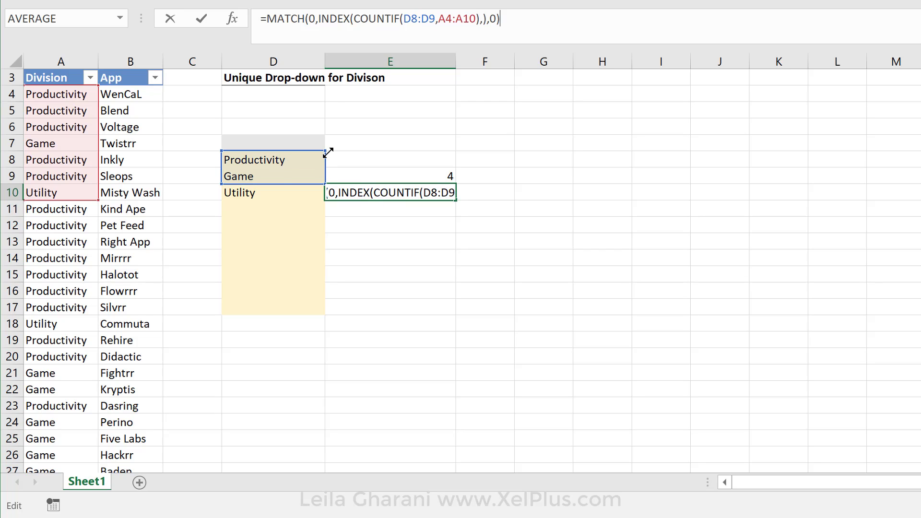
key(Enter)
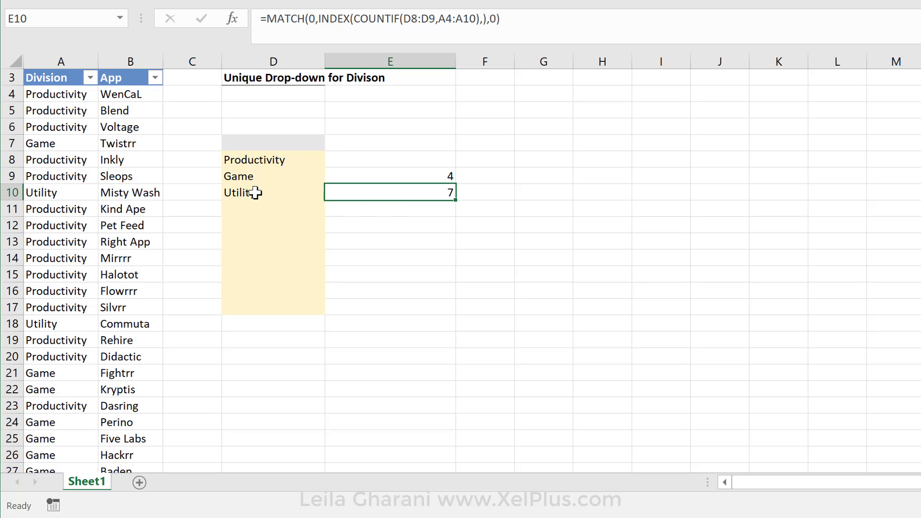
mouse_move(411, 199)
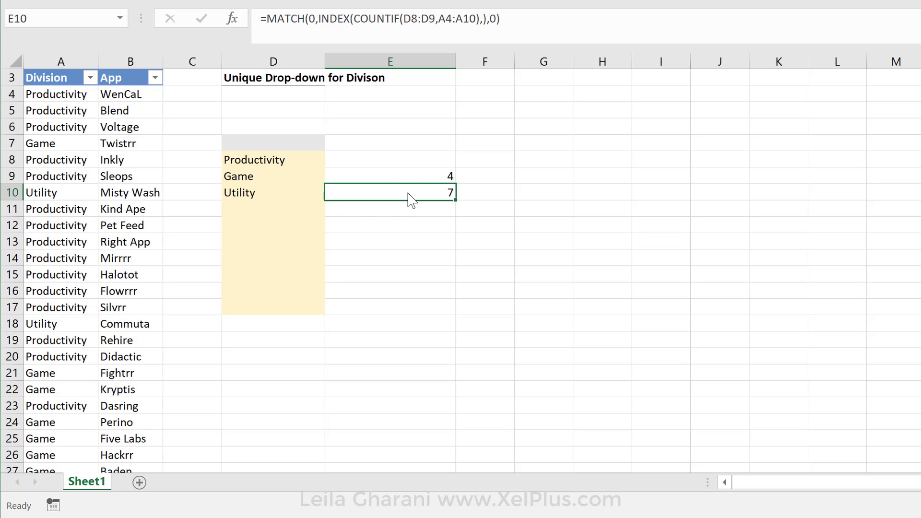
mouse_move(439, 28)
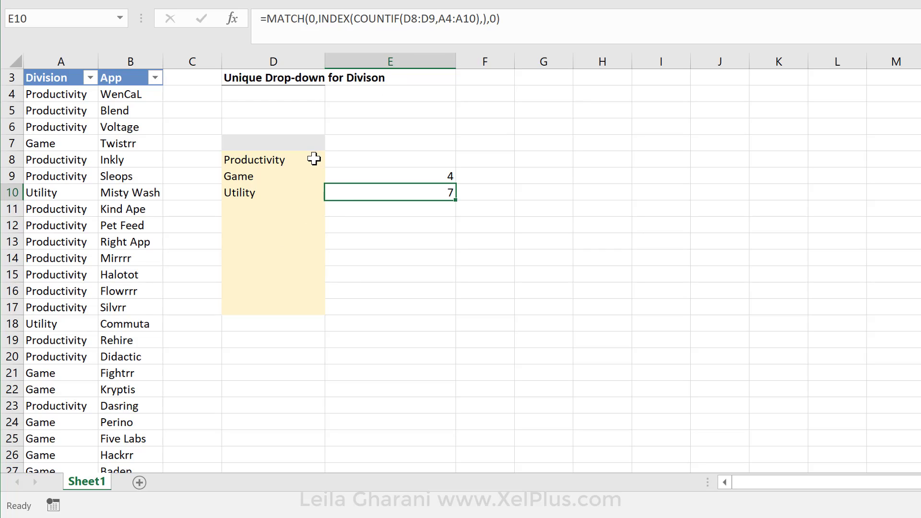
mouse_move(323, 165)
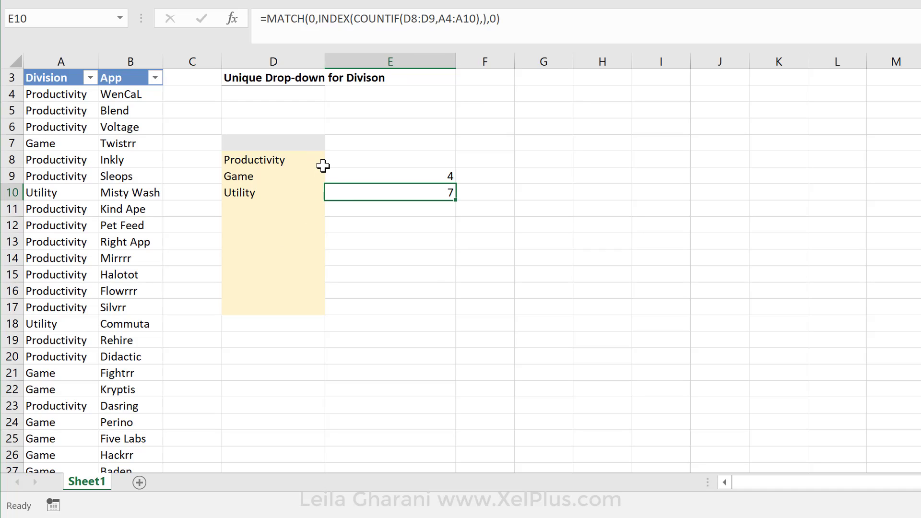
mouse_move(284, 194)
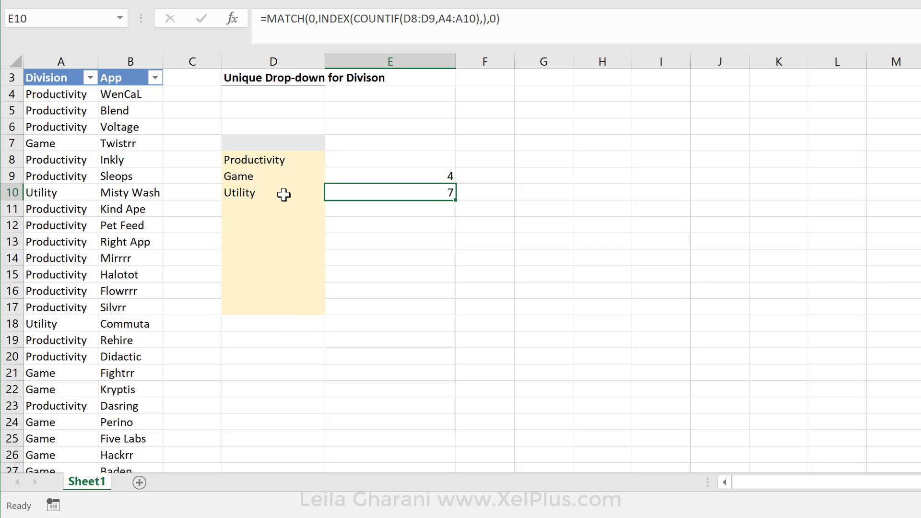
Make D8 the array formula INDEX(TableDiv[Division],MATCH(0,COUNTIF($D$7:D7,TableDiv[Division]),0))
click(273, 159)
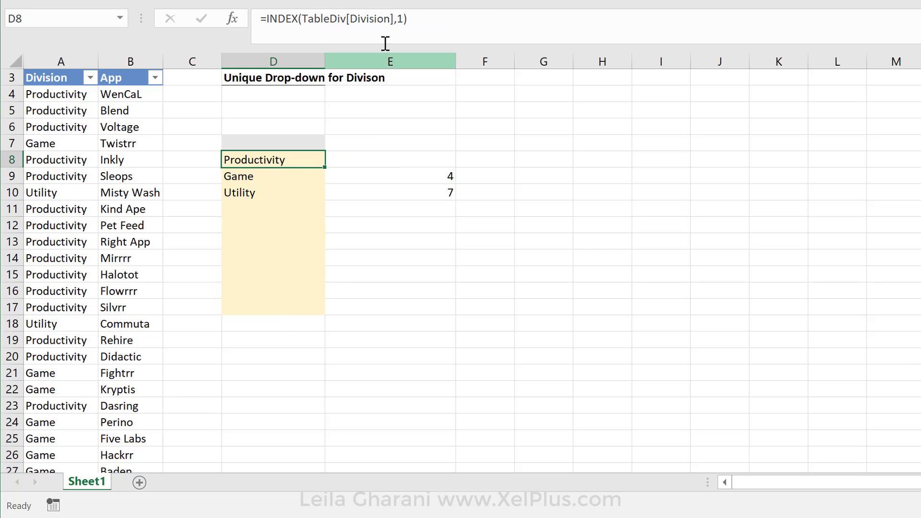
mouse_move(385, 26)
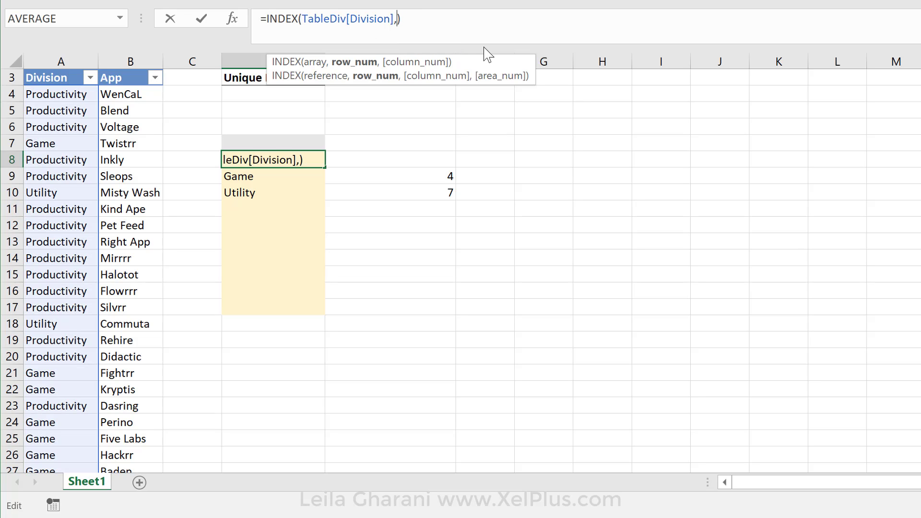
text(match)
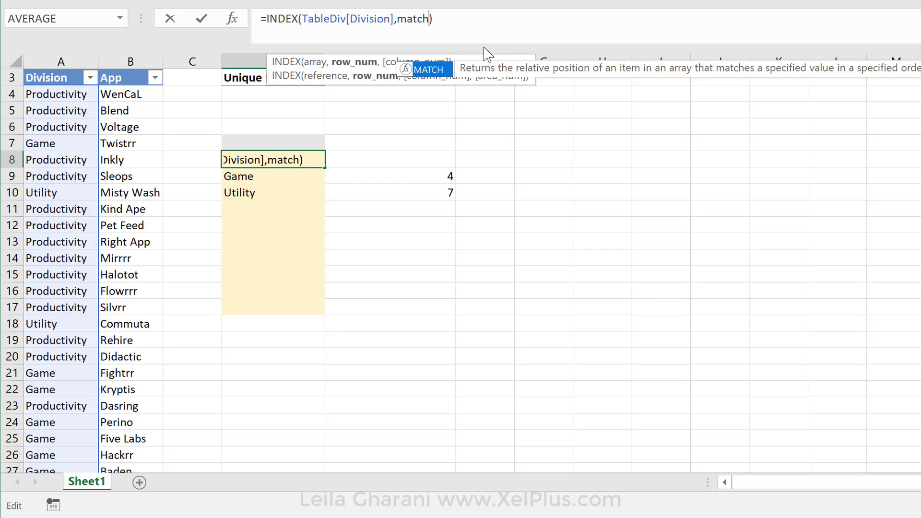
text(())
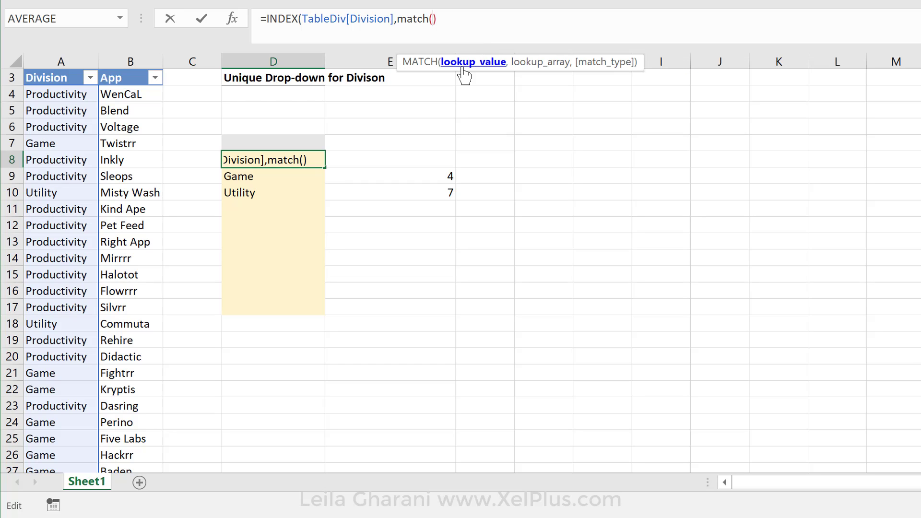
text(0,)
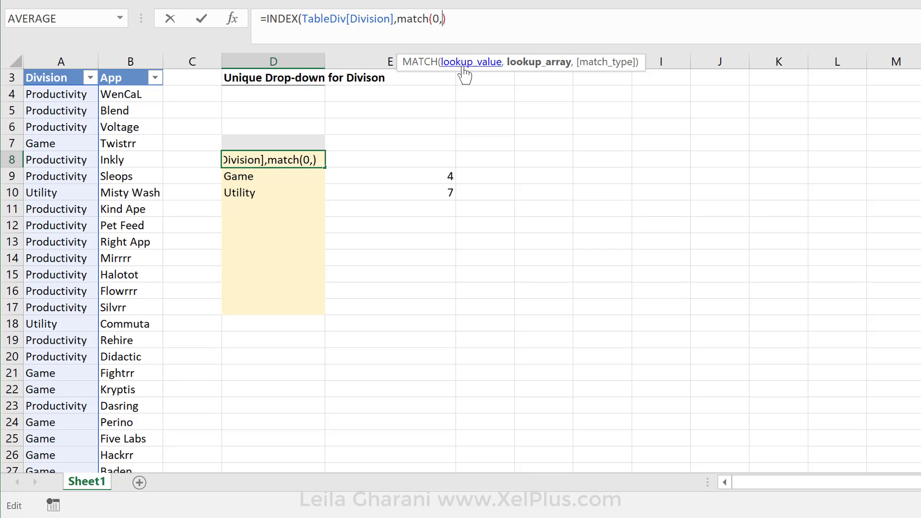
text(countif)
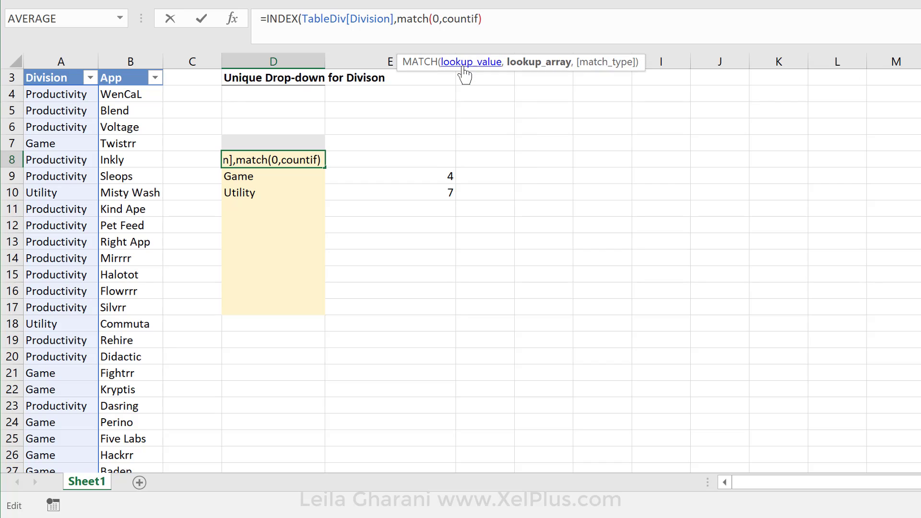
text(()
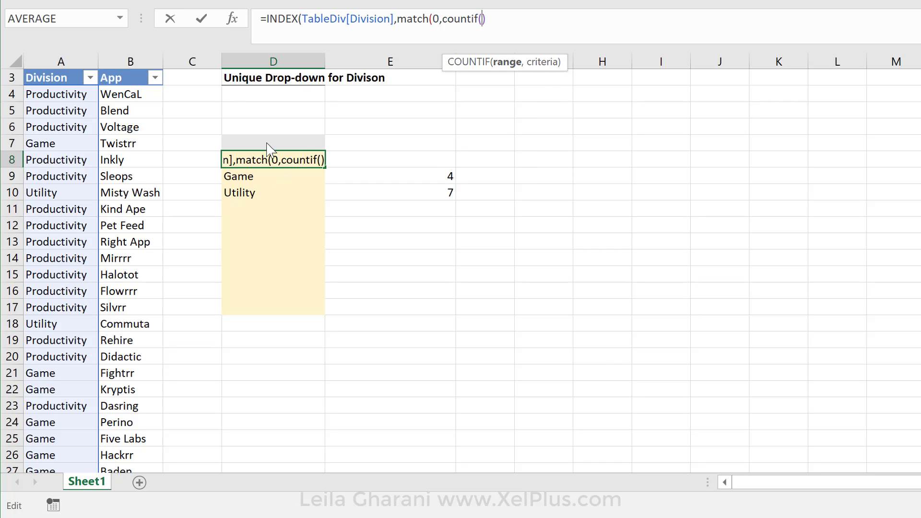
click(272, 140)
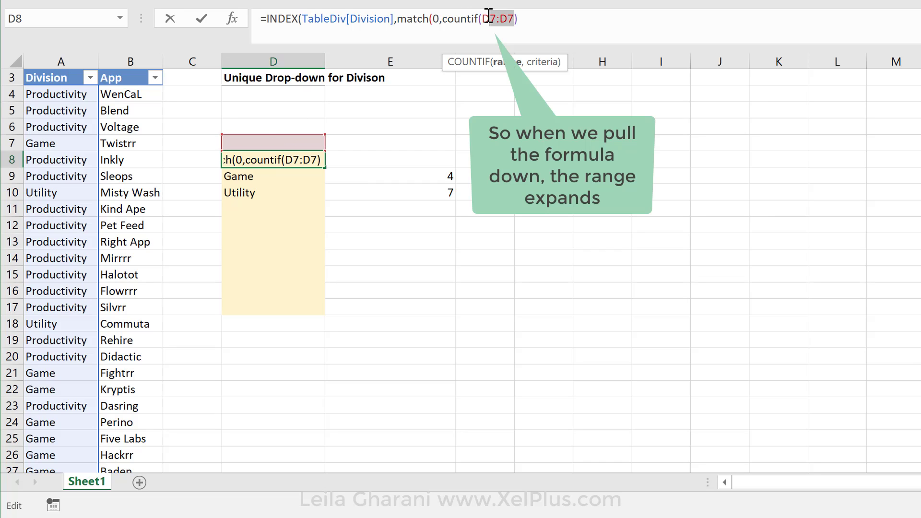
key(f4)
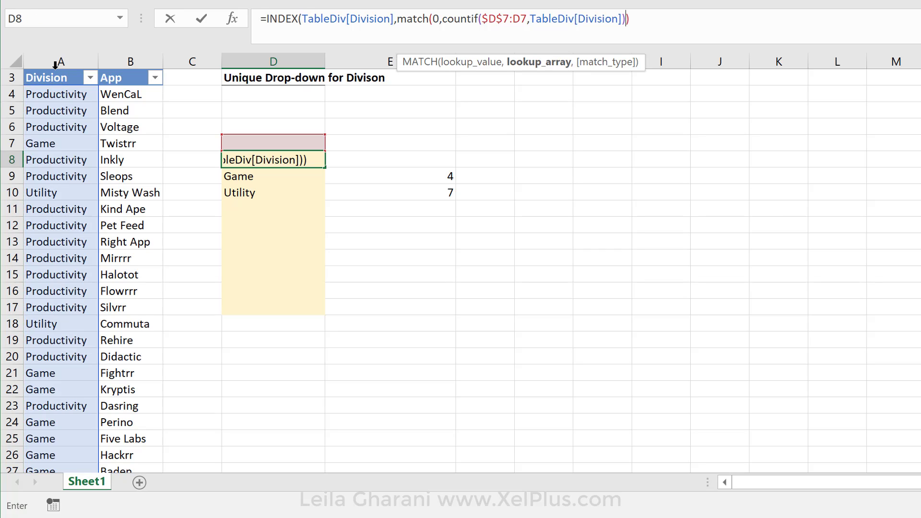
text(,)
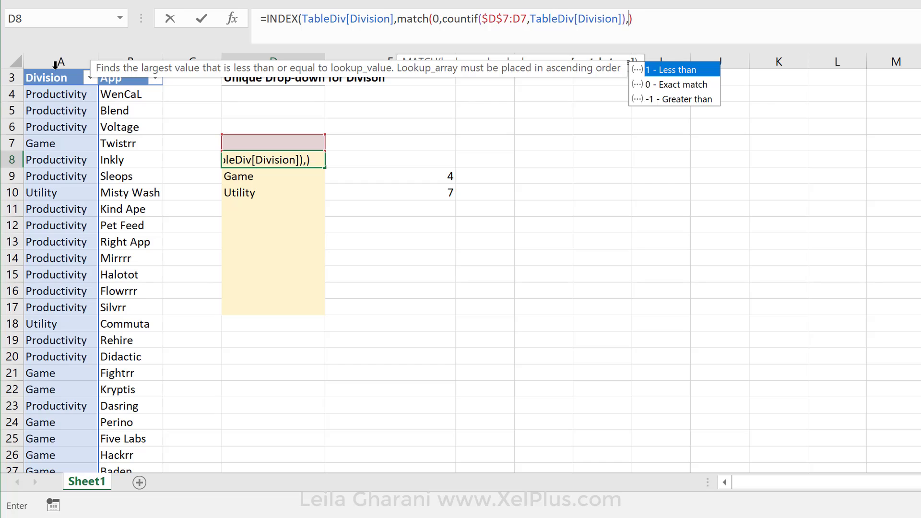
text(0)
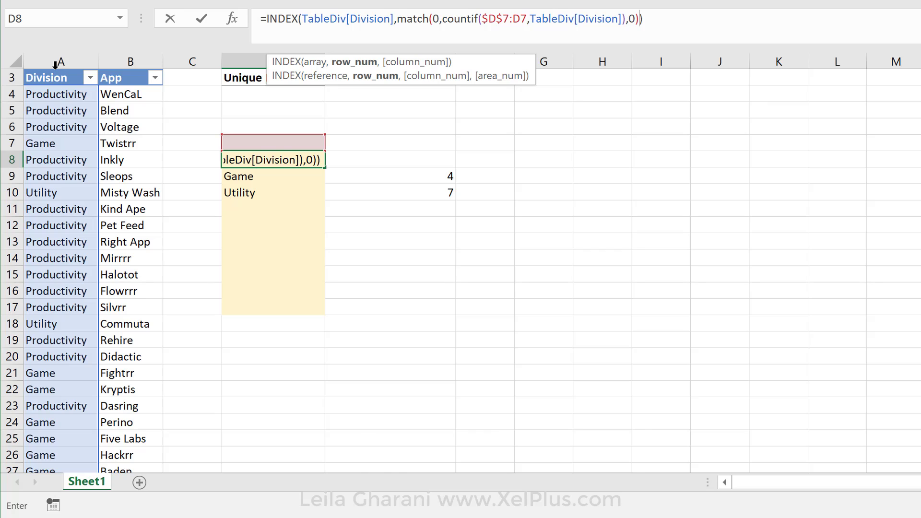
key(ctrl+shift+enter)
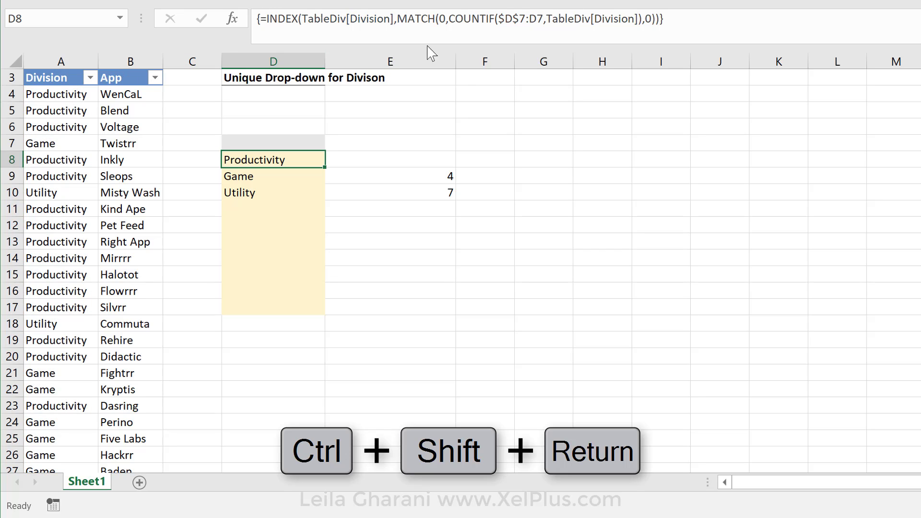
mouse_move(429, 52)
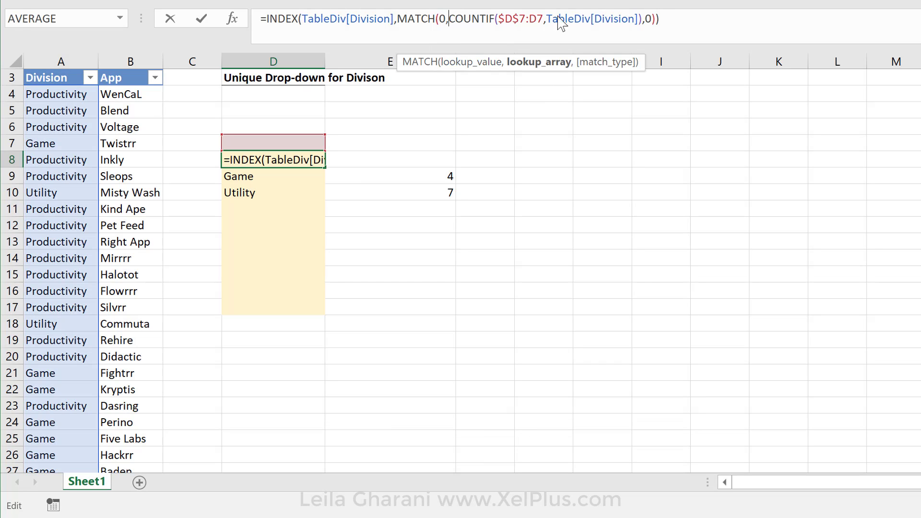
Wrap D8's COUNTIF in INDEX(…,) inside MATCH and confirm it as a normal formula
text(index)
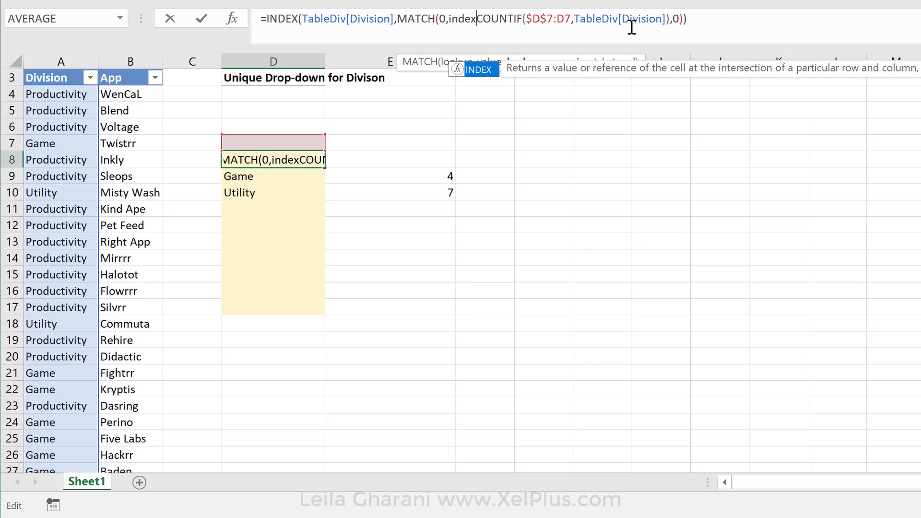
text(()
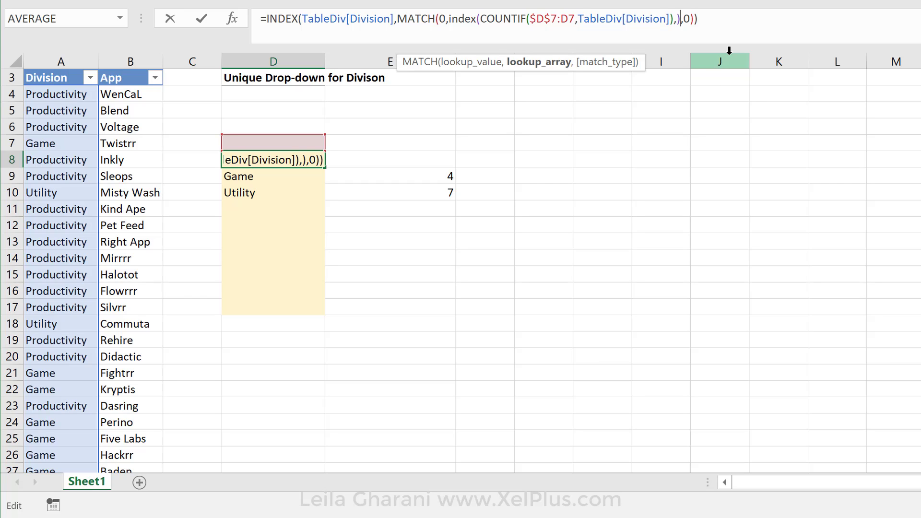
key(Enter)
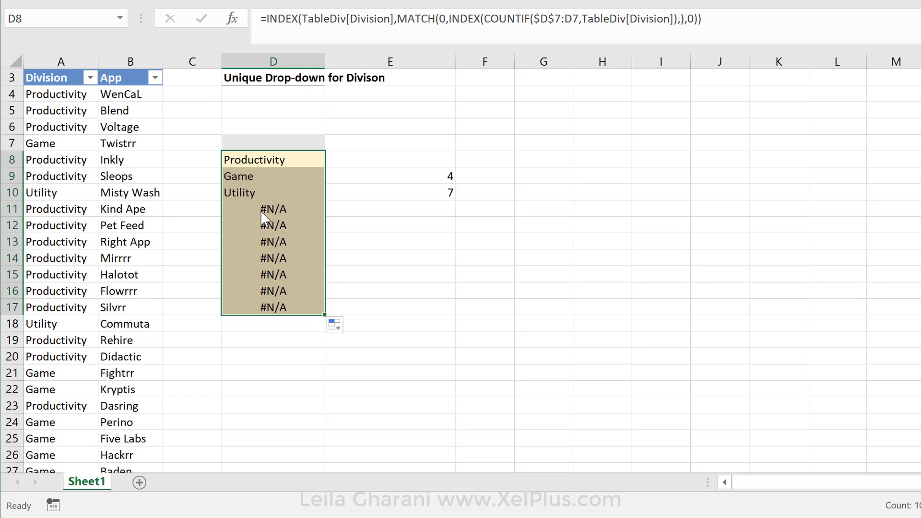
mouse_move(266, 191)
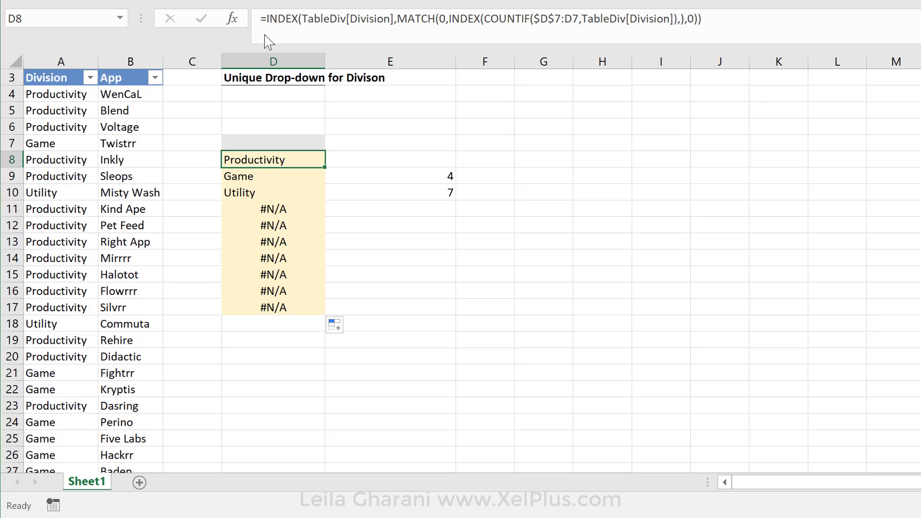
Wrap the D8 unique-division formula in IFERROR(…,"") so unused cells show blank
text(i)
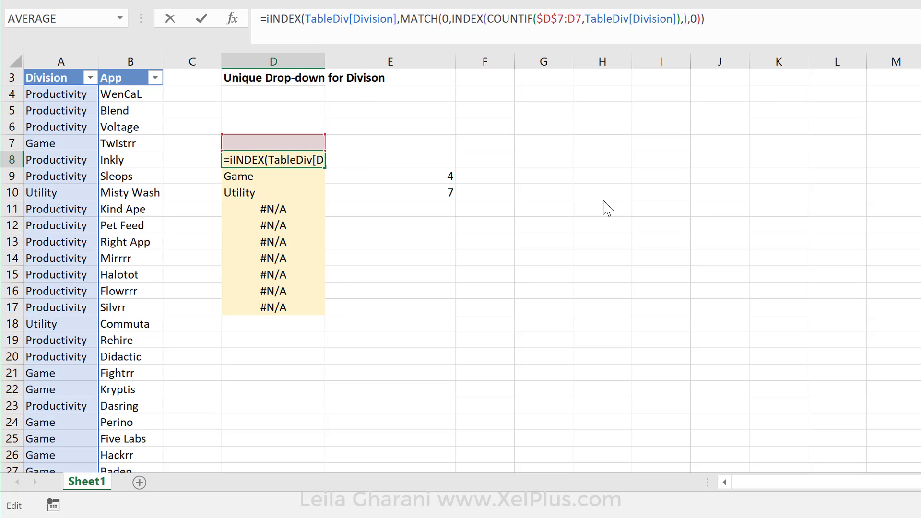
text(ferror)
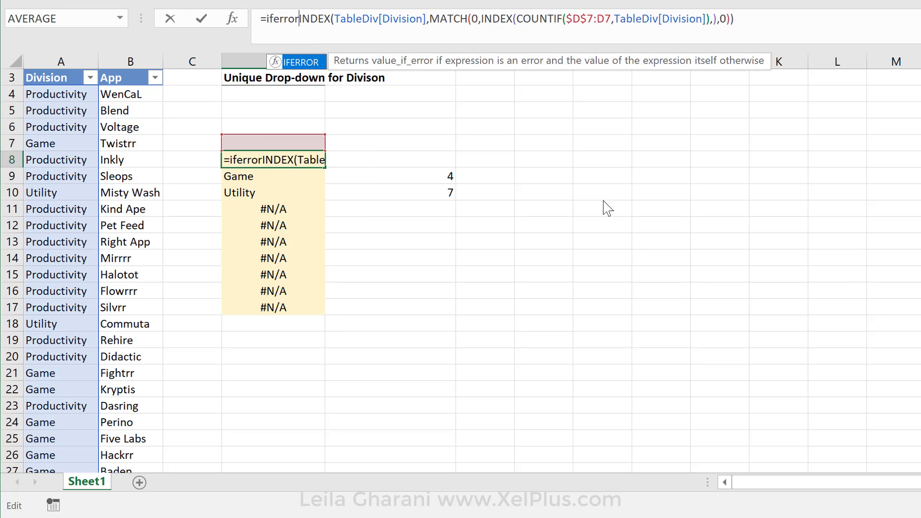
text(()
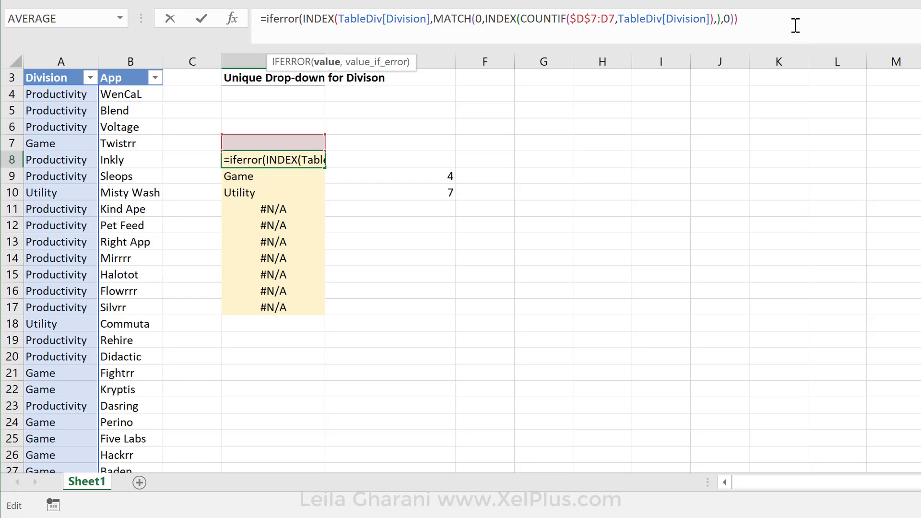
text(,"")
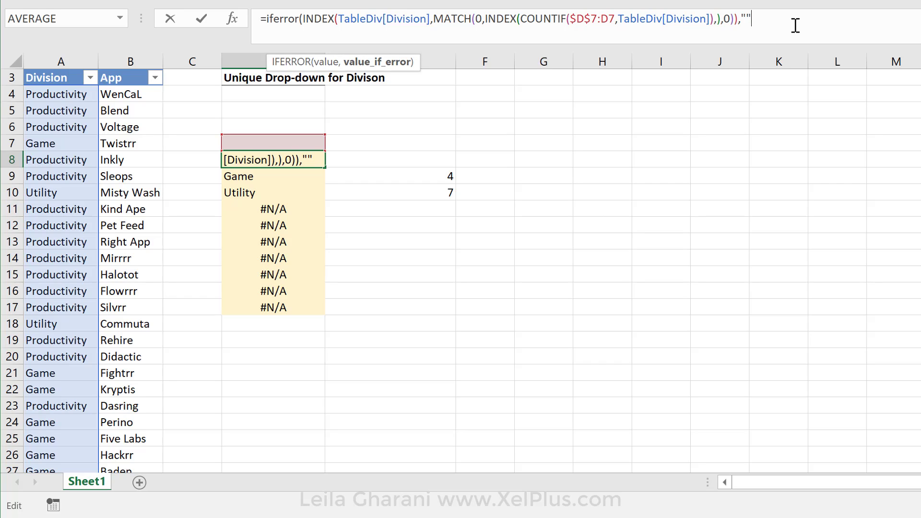
key(Enter)
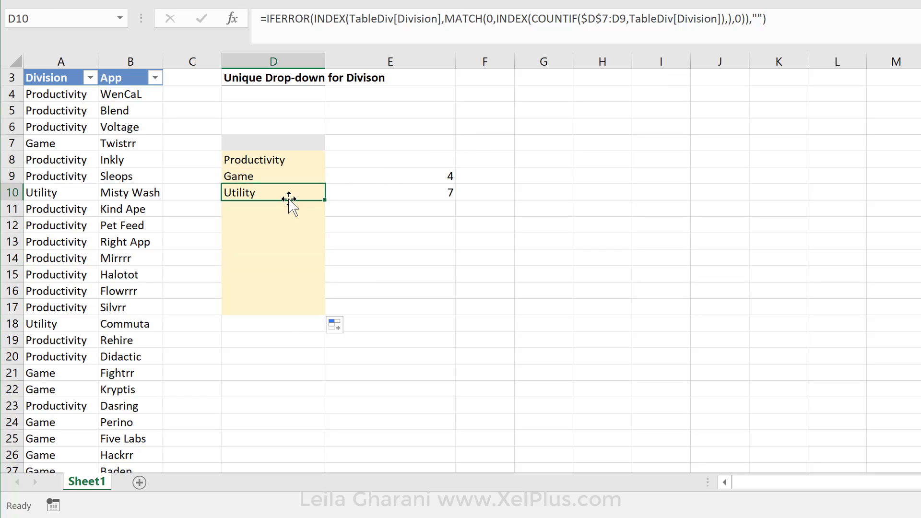
click(60, 242)
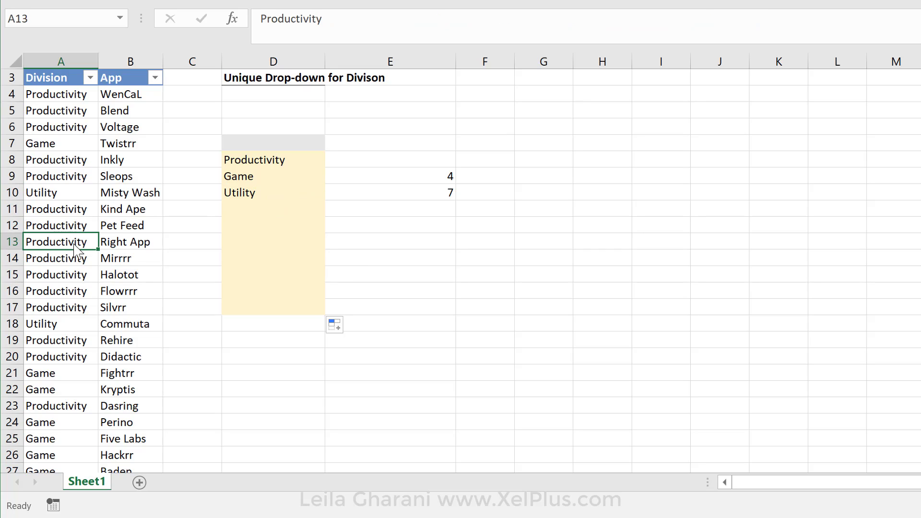
text(New)
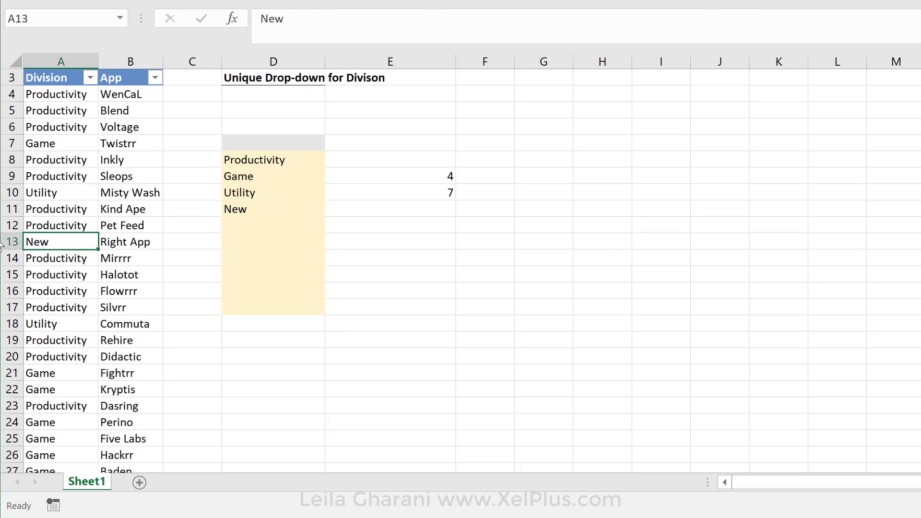
scroll(down, 3)
text(Leila)
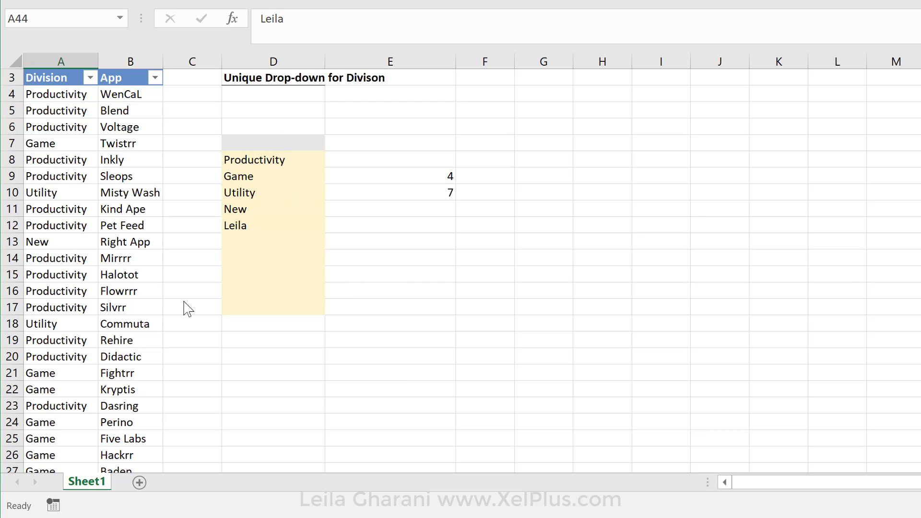
click(390, 194)
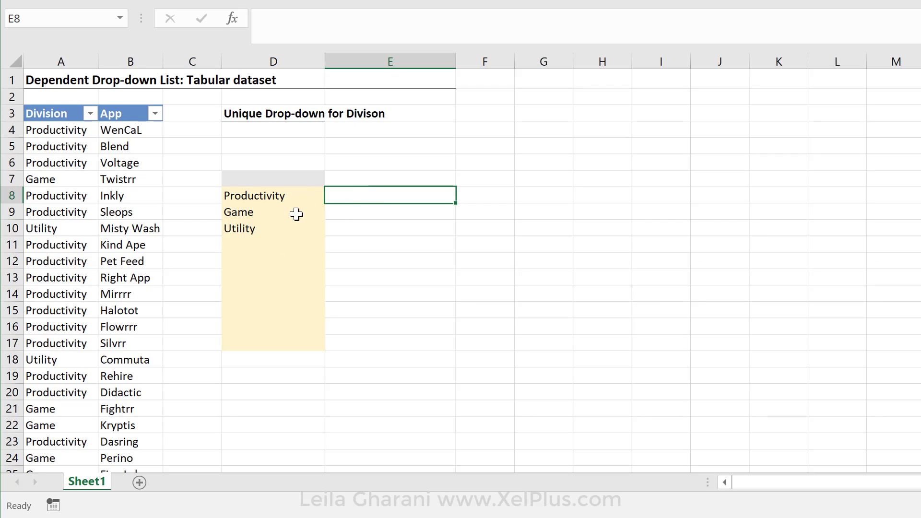
mouse_move(113, 212)
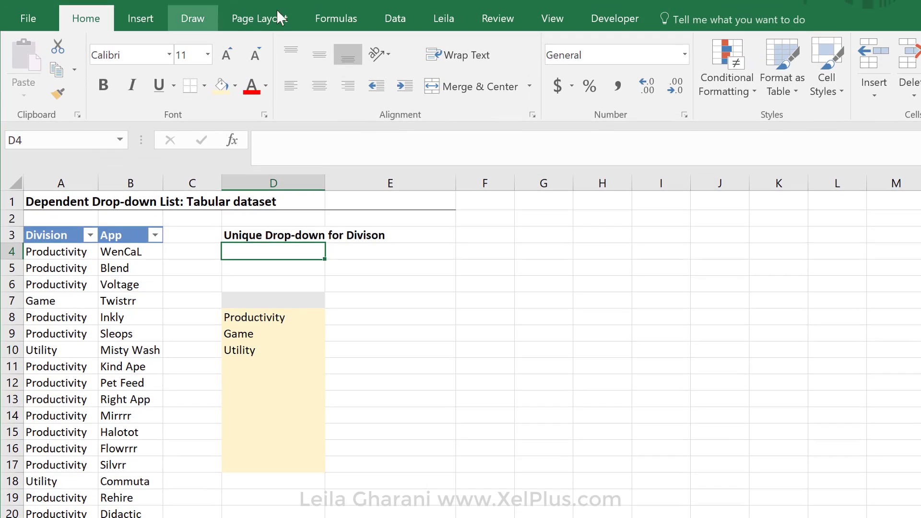
click(395, 19)
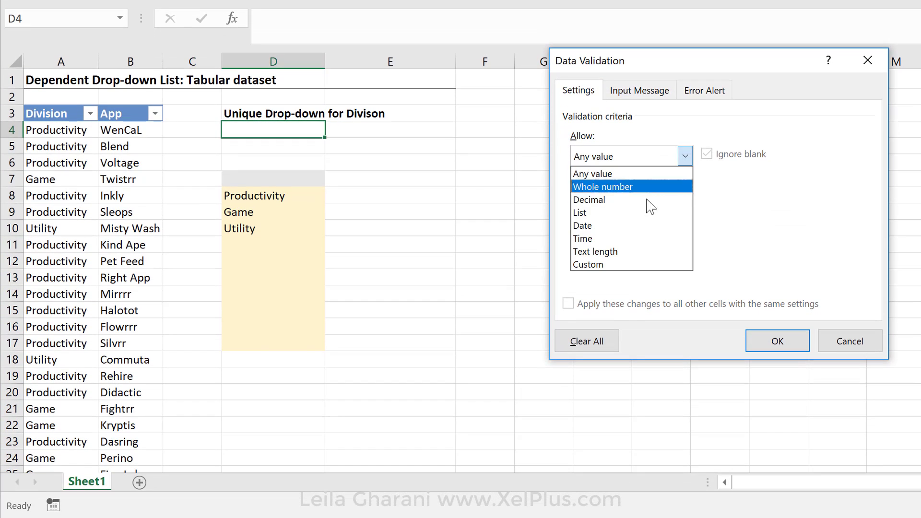
click(579, 212)
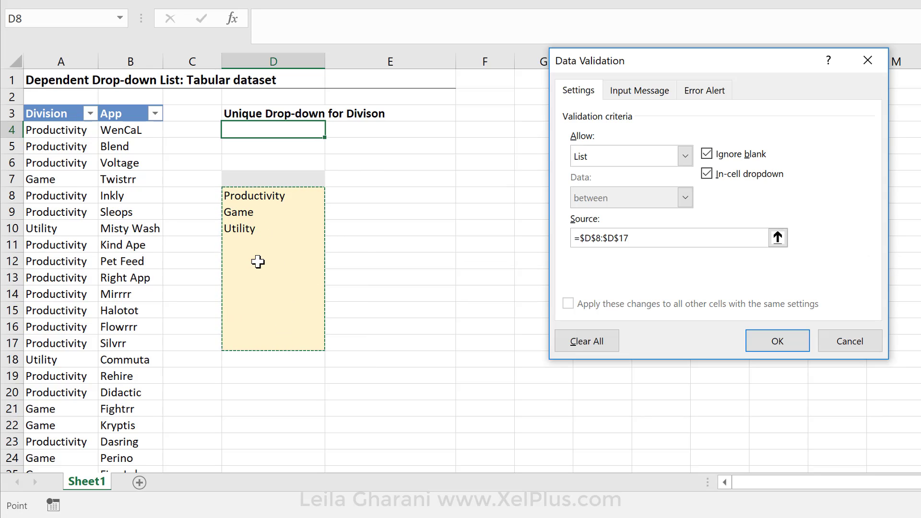
click(777, 340)
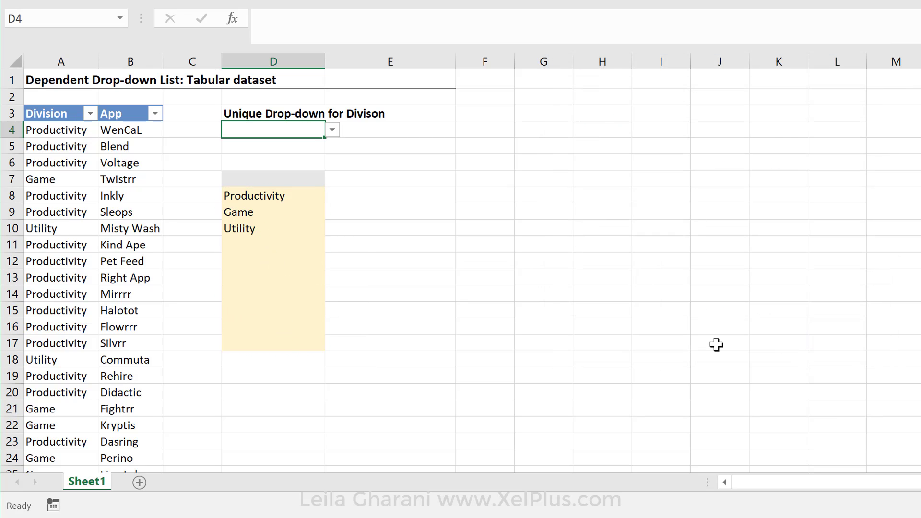
mouse_move(332, 138)
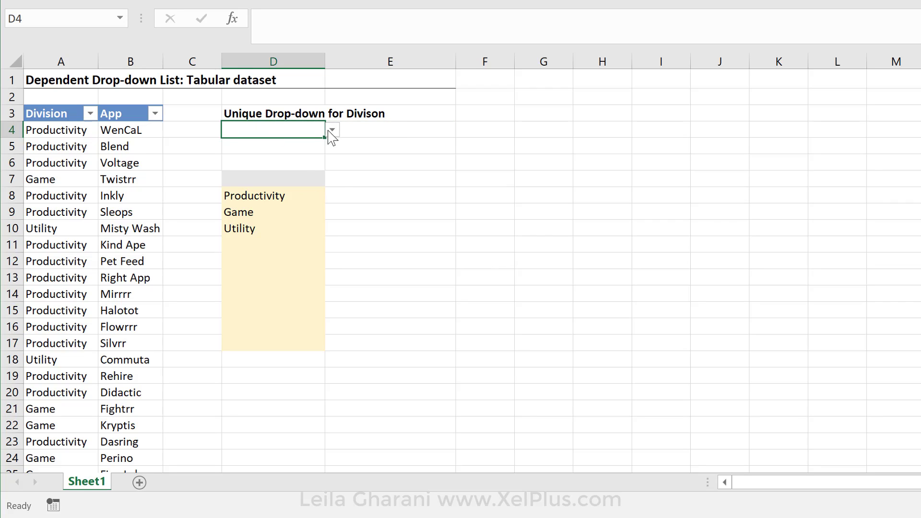
click(331, 129)
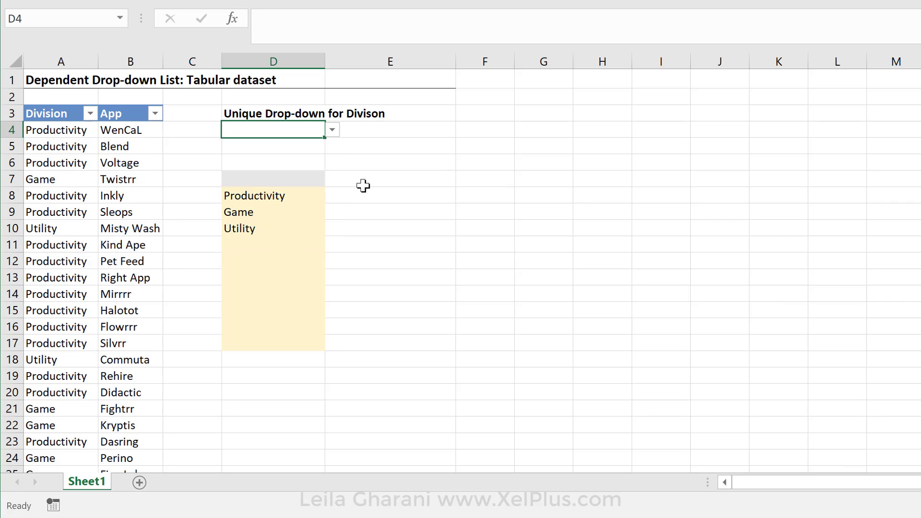
mouse_move(267, 238)
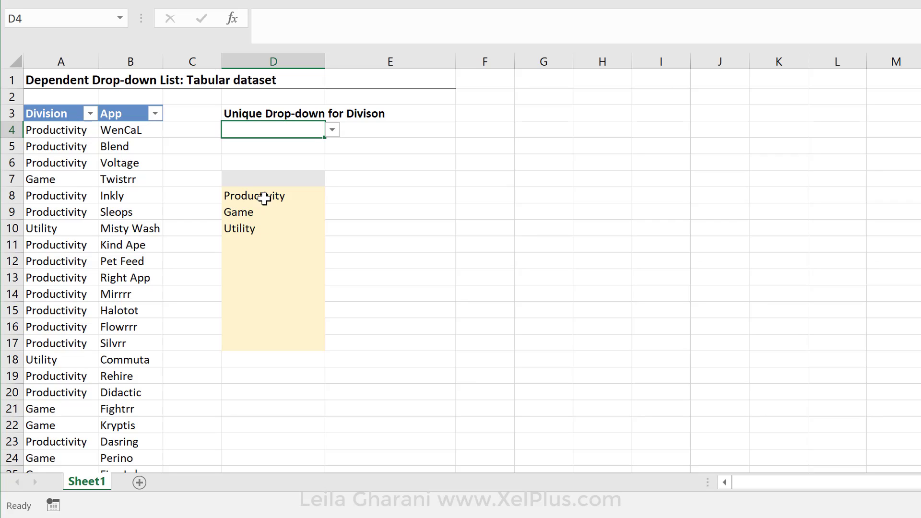
mouse_move(400, 228)
text(=)
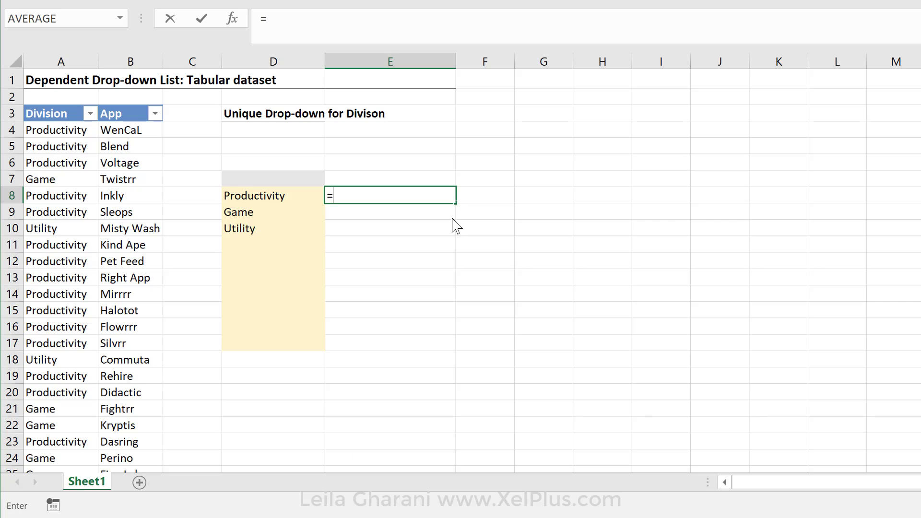
Start an OFFSET formula in E8 anchored at cell D8
text(offset)
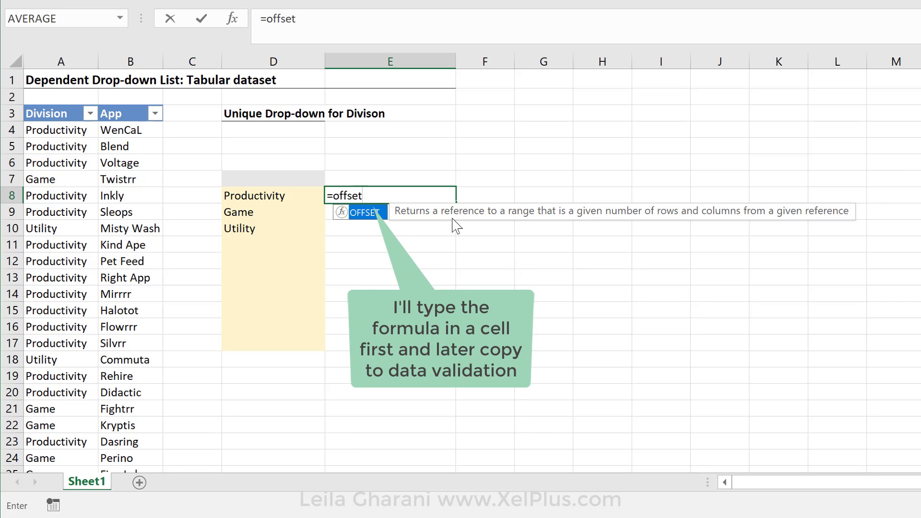
text(()
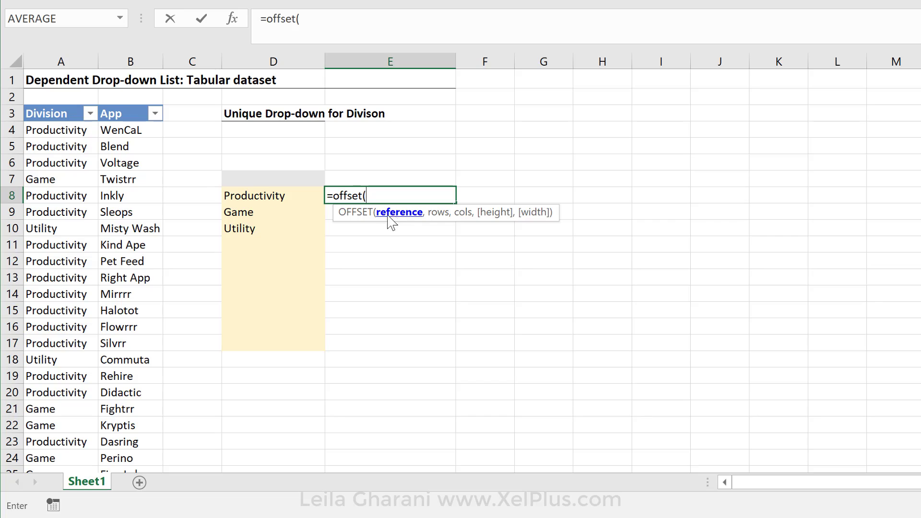
click(273, 195)
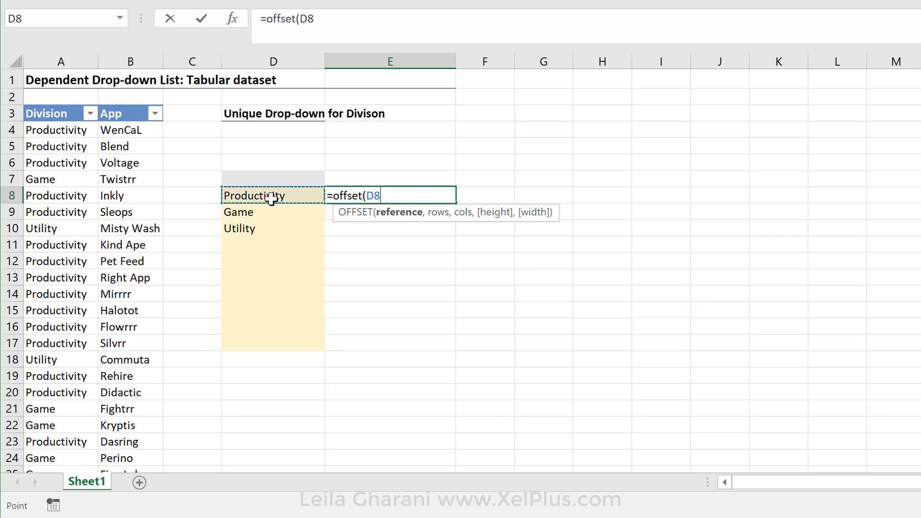
click(272, 179)
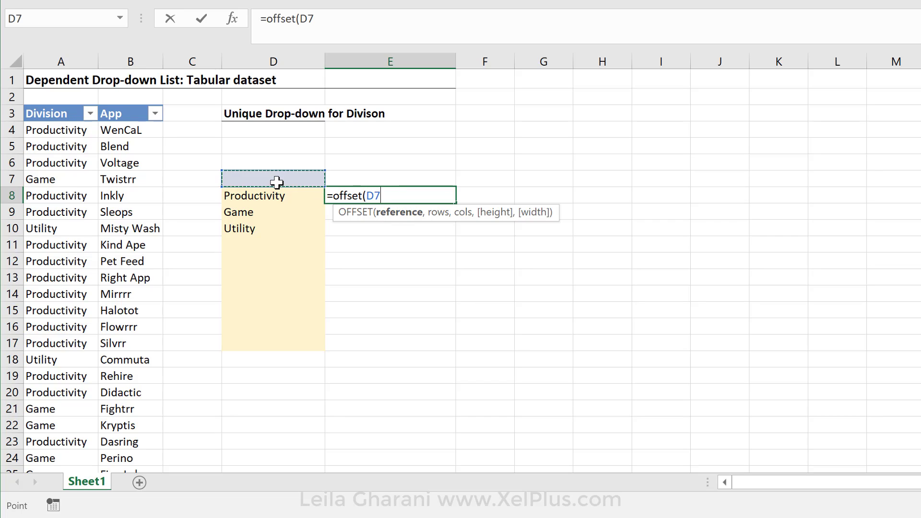
click(272, 196)
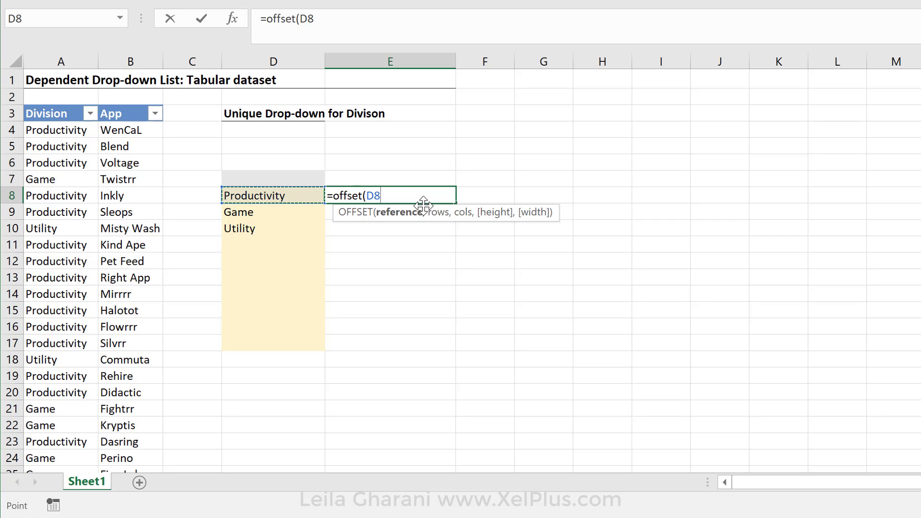
text(,)
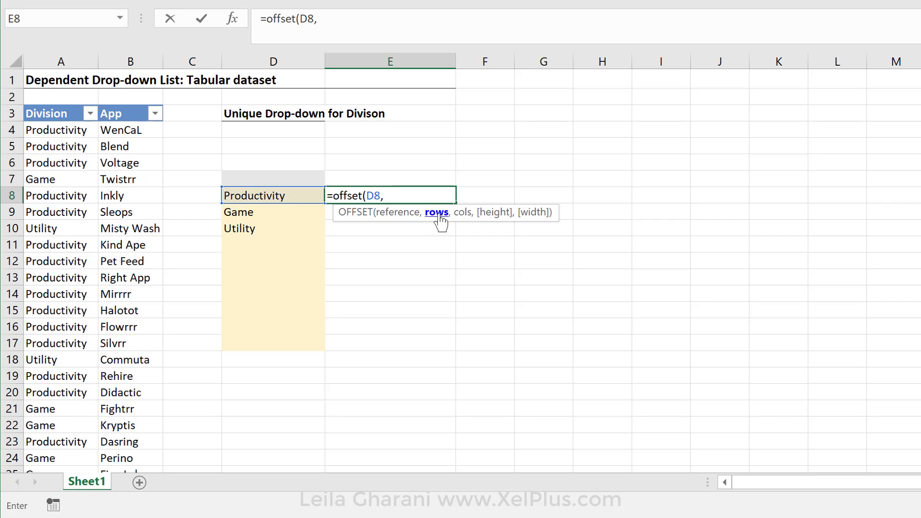
text(,,)
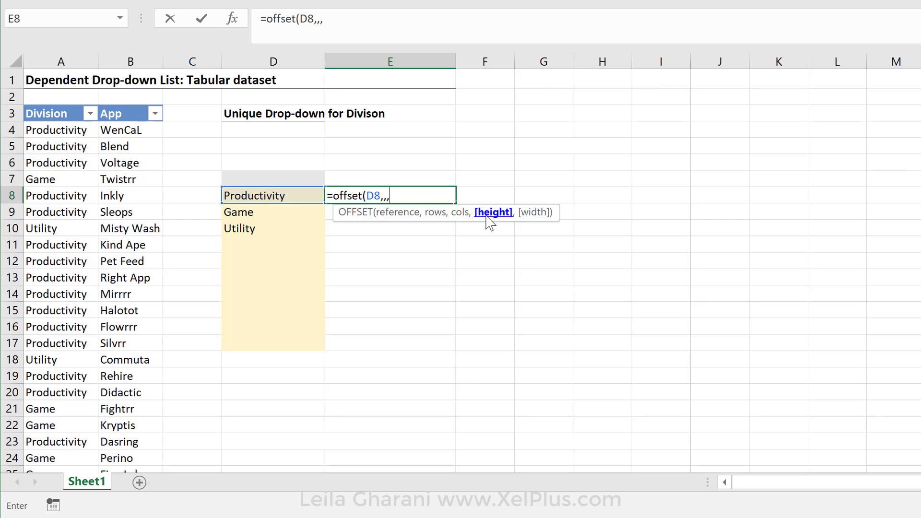
mouse_move(273, 207)
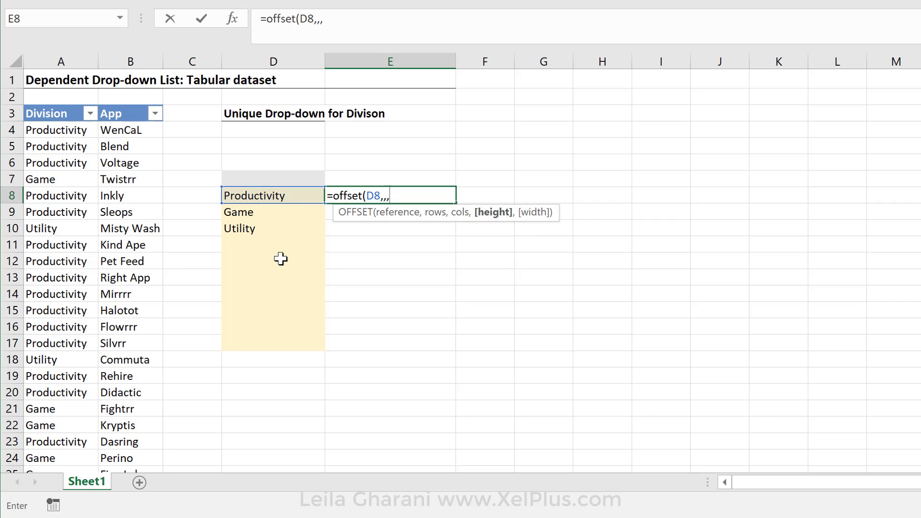
Give the OFFSET a COUNTA(D8:D17) height and enter the formula
text(cou)
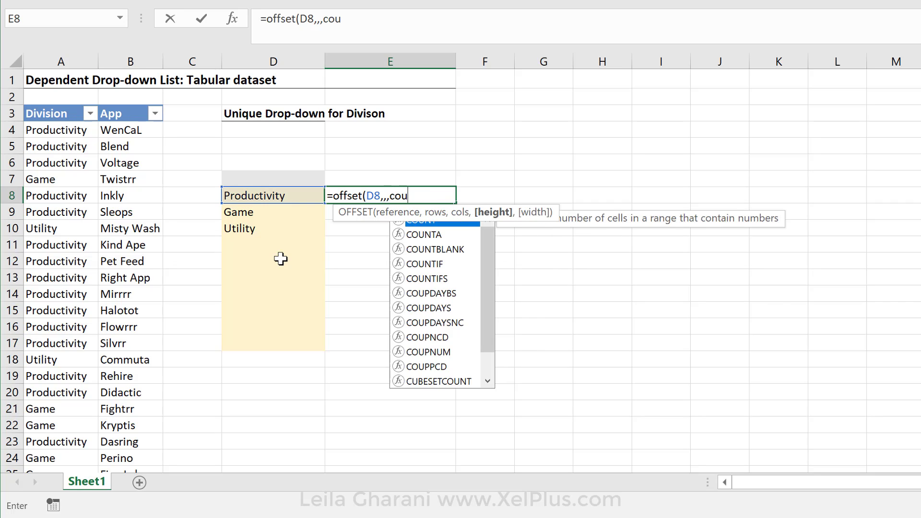
text(nta)
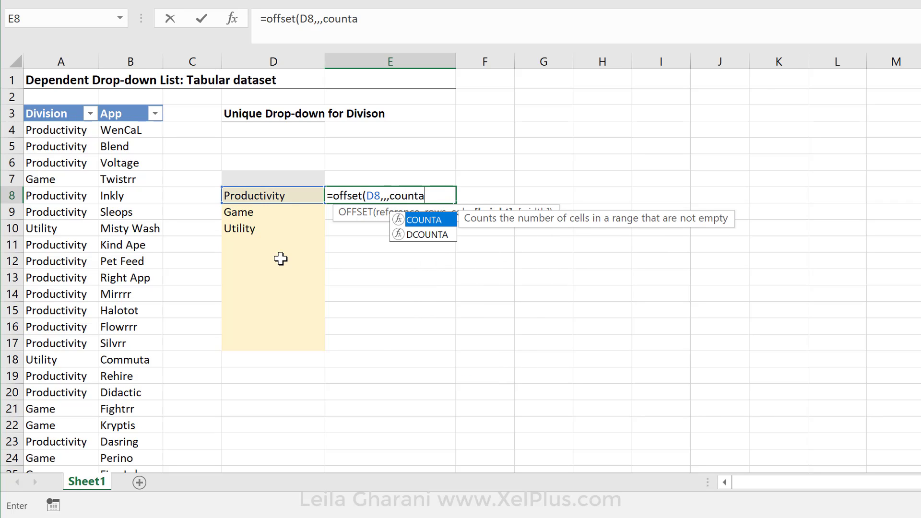
text((D8:D17)
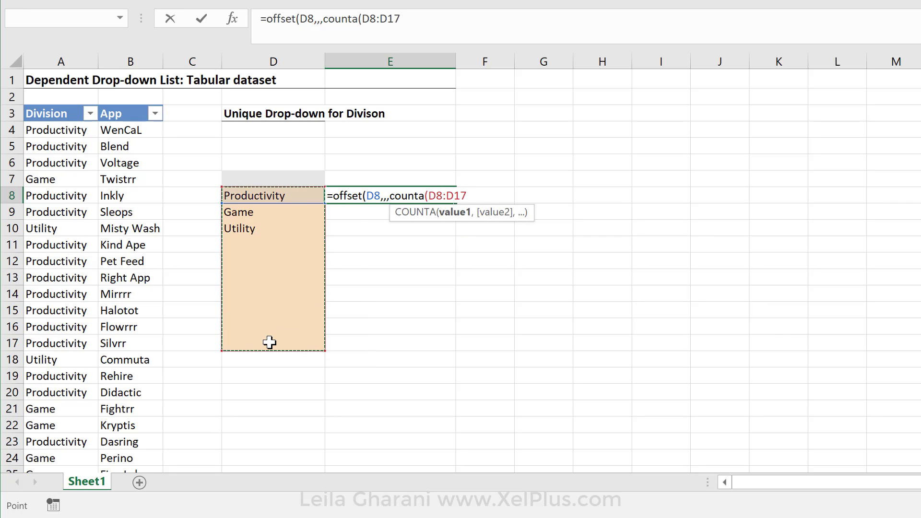
text())
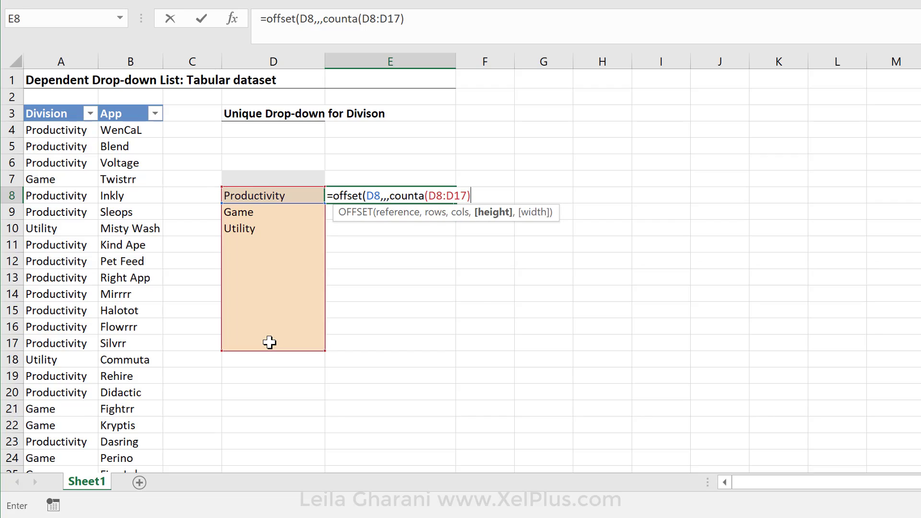
text(,)
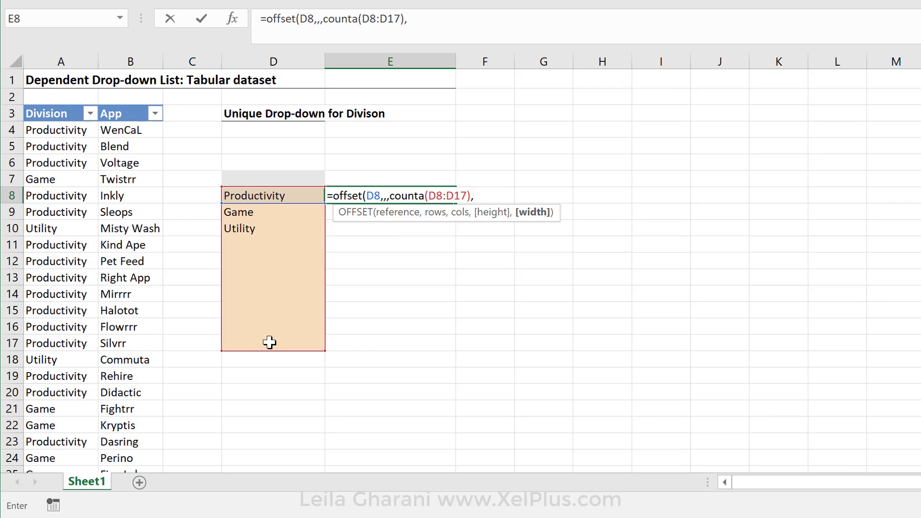
text())
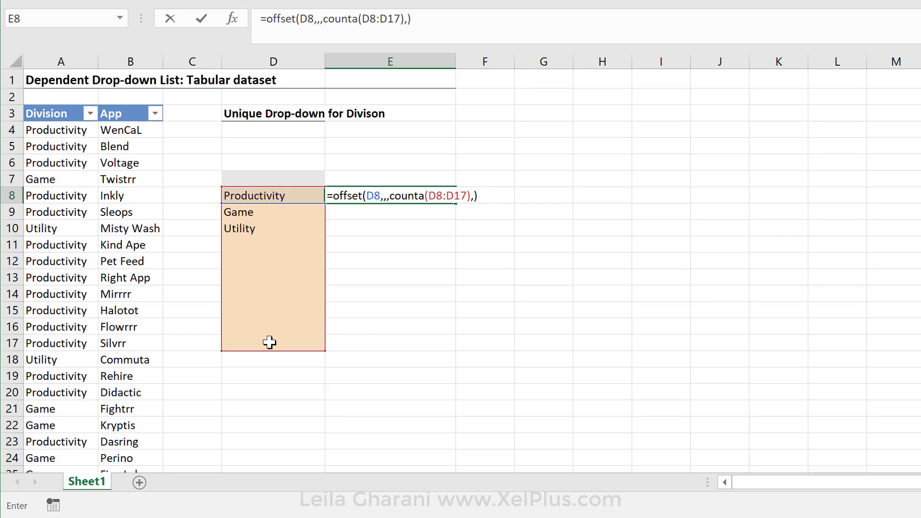
key(Enter)
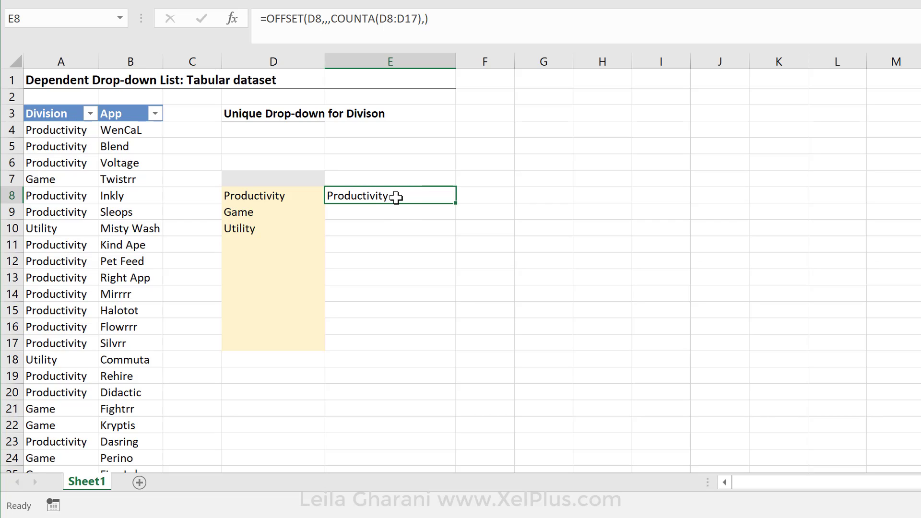
Evaluate the E8 formula with F9, then restore =OFFSET(D8,,,COUNTA(D8:D17),)
double_click(390, 196)
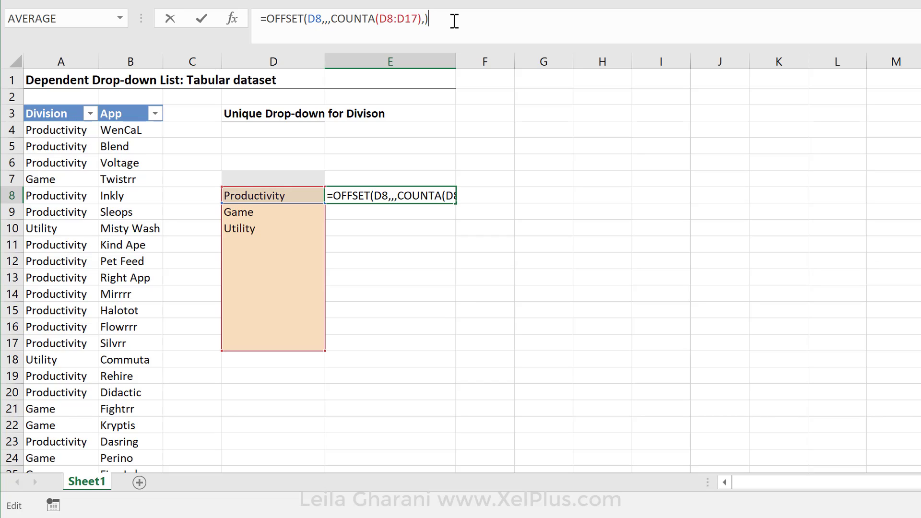
key(f9)
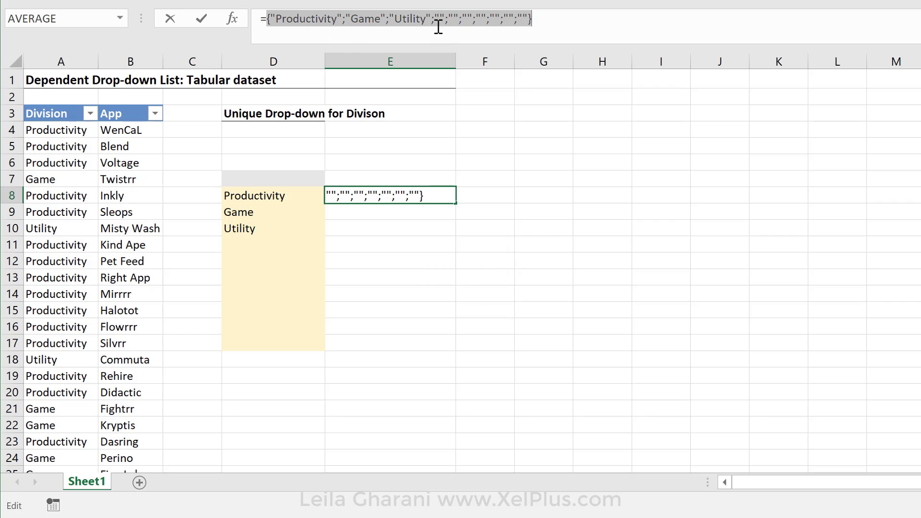
mouse_move(553, 21)
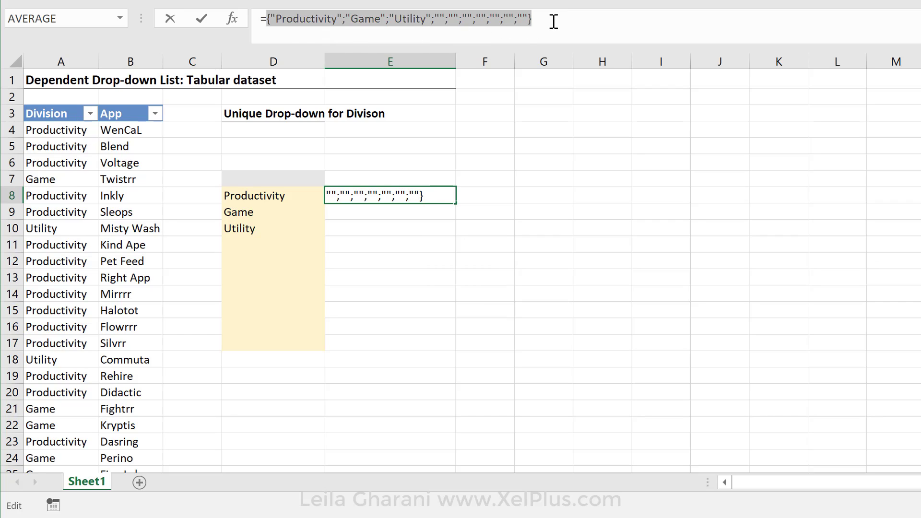
text(=OFFSET(D8,,,COUNTA(D8:D17),))
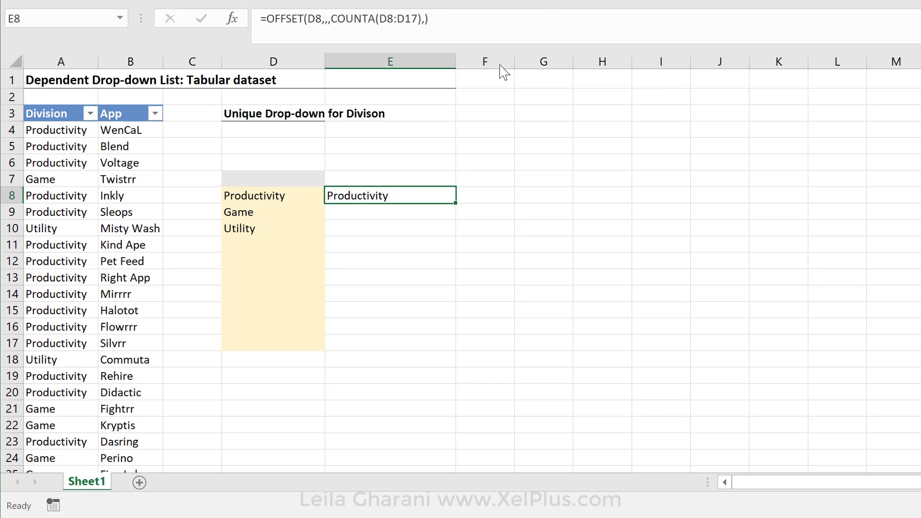
mouse_move(279, 344)
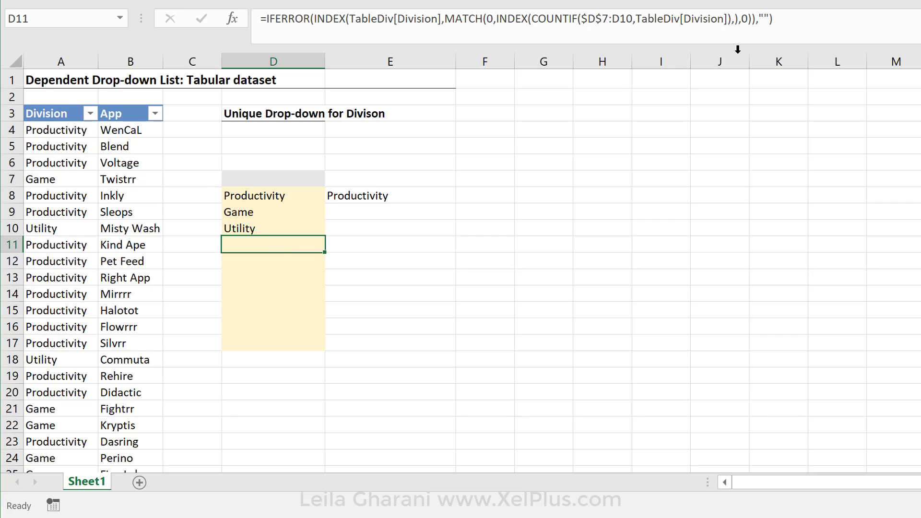
mouse_move(770, 24)
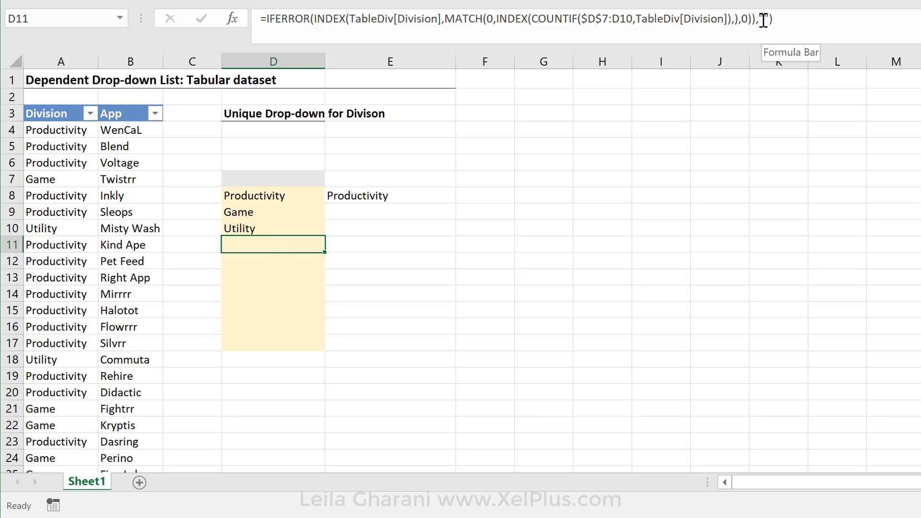
Begin a COUNTA test formula over D8:D17 in cell E10
click(389, 228)
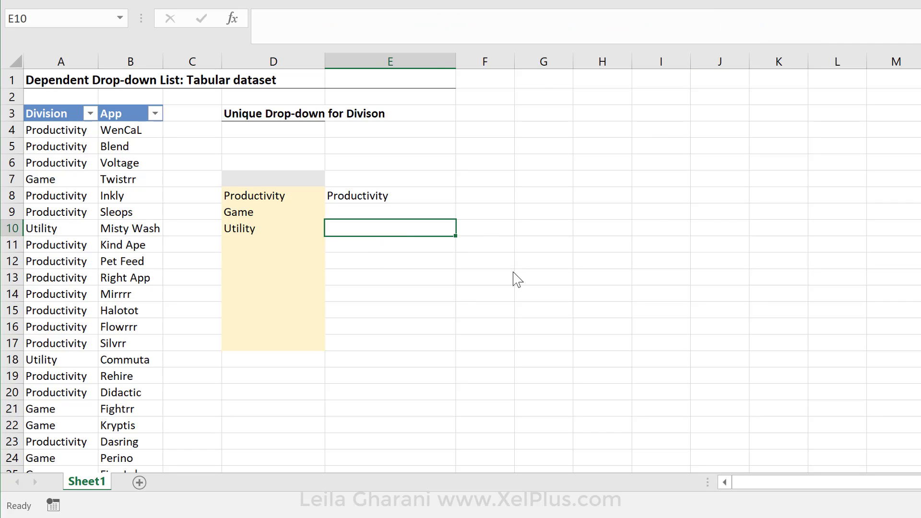
text(=counta)
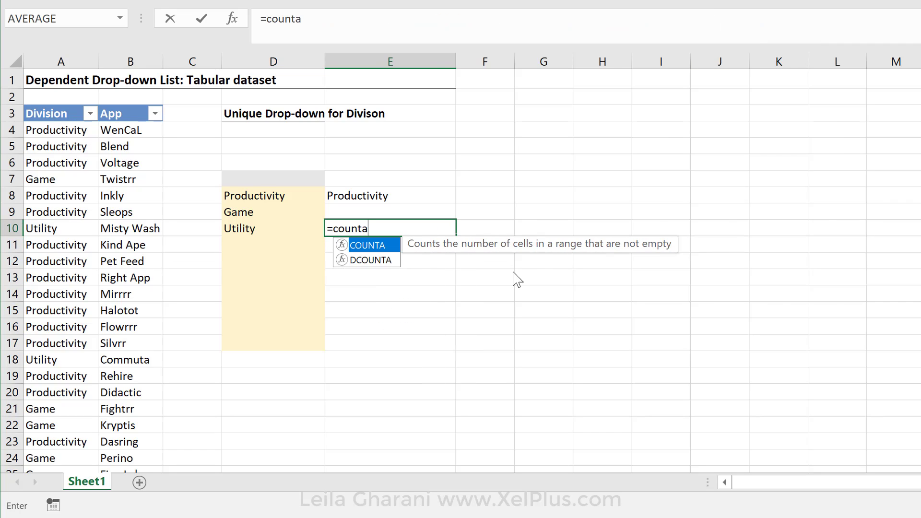
drag(273, 196, 273, 262)
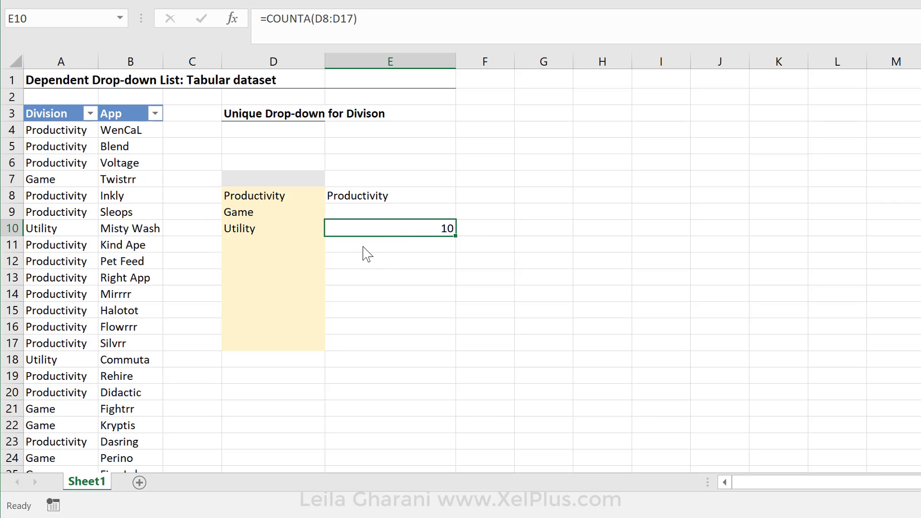
Replace it with =COUNTIF(D8:D17,"?*"), returning 3, and reopen E10 for editing
text(=)
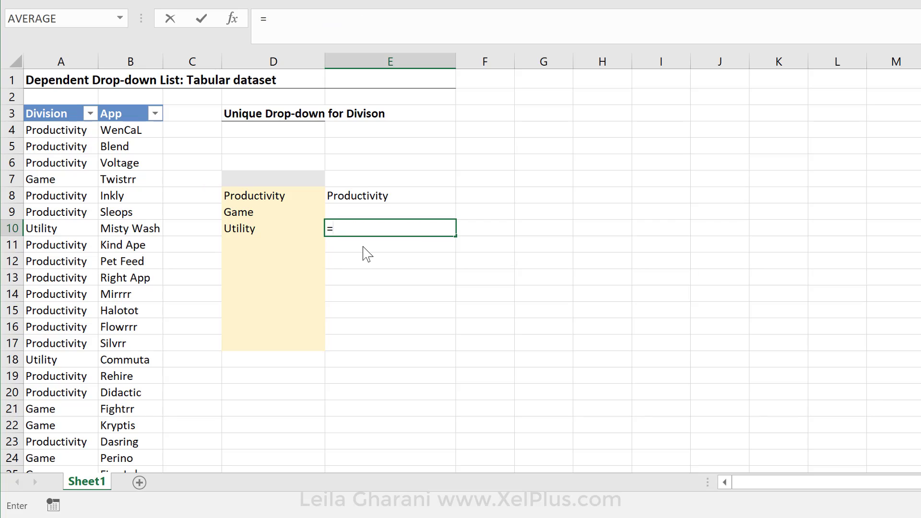
text(countif(D8:D17)
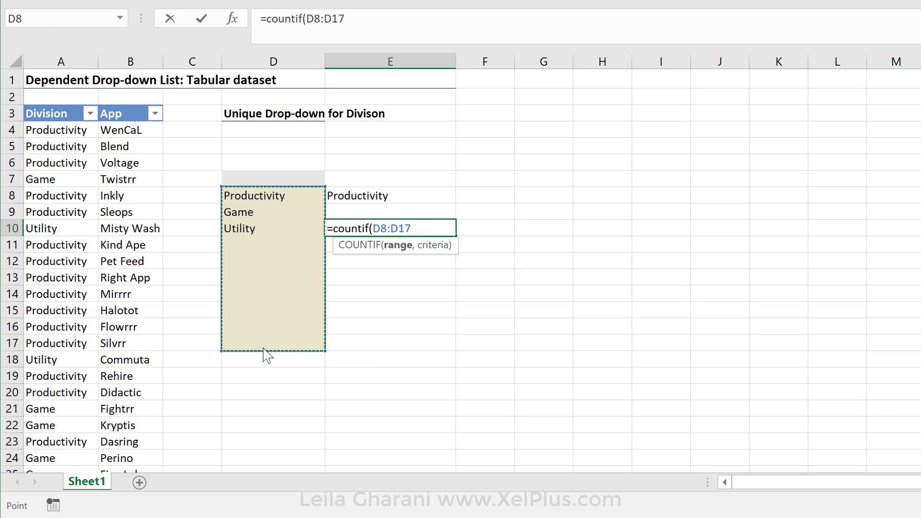
mouse_move(292, 342)
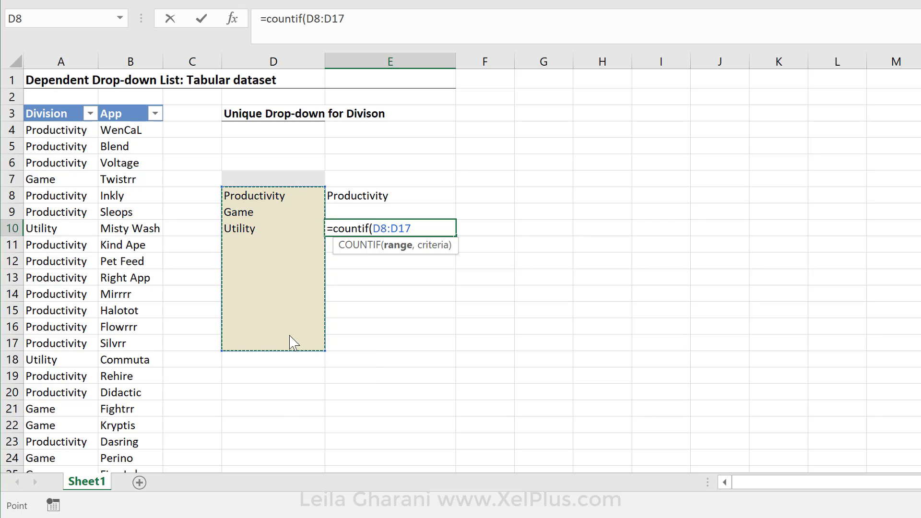
text(,)
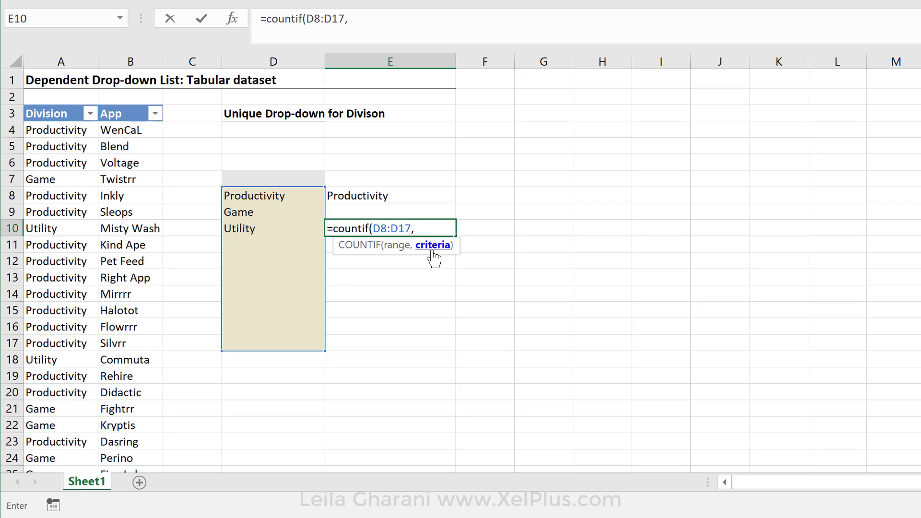
text(")
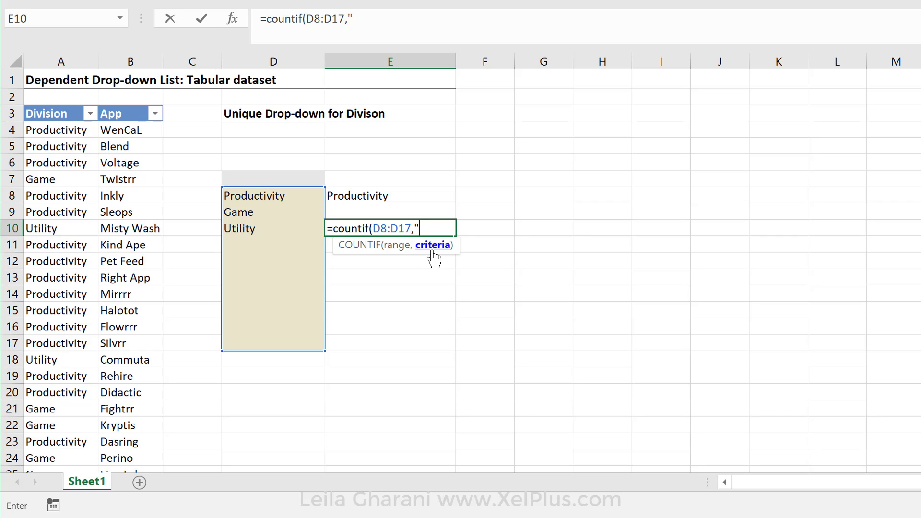
text(?)
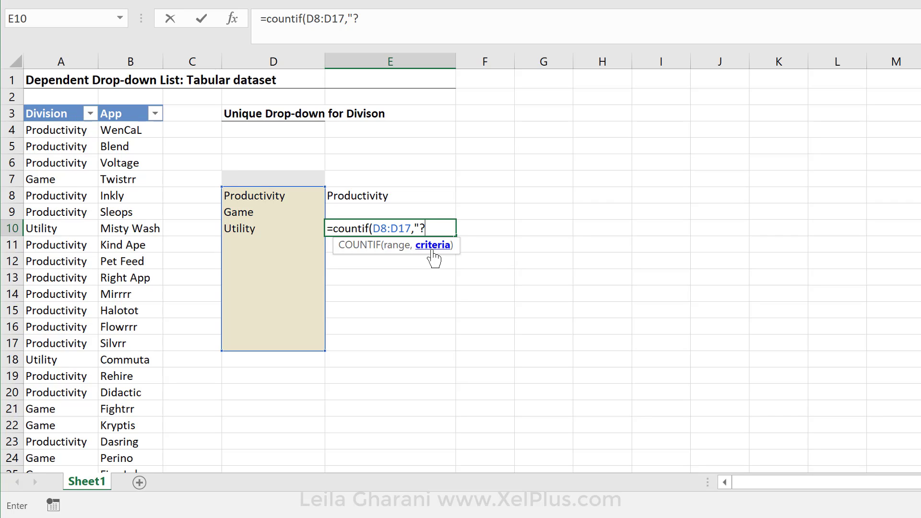
text(*)
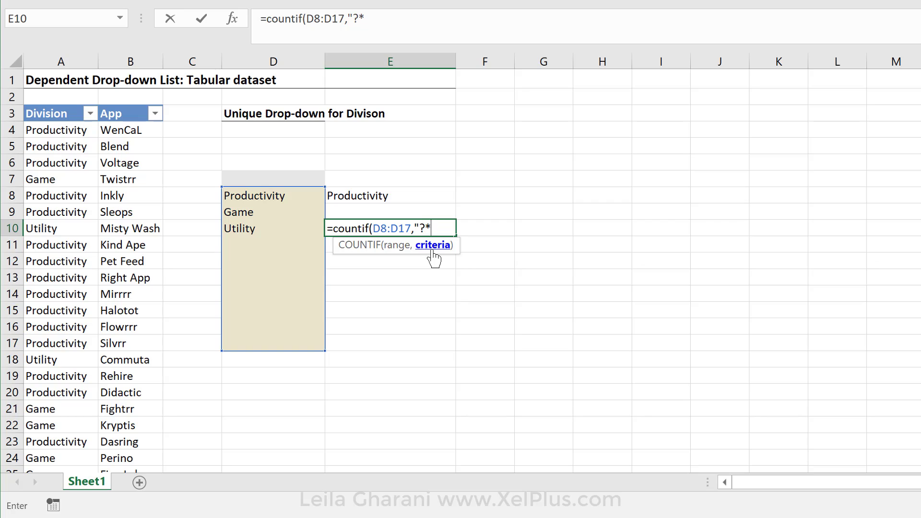
text(")
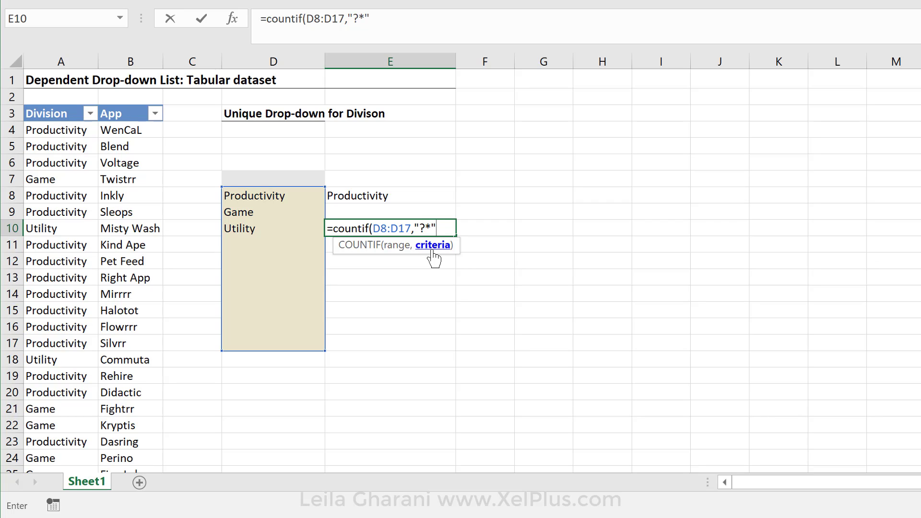
key(Enter)
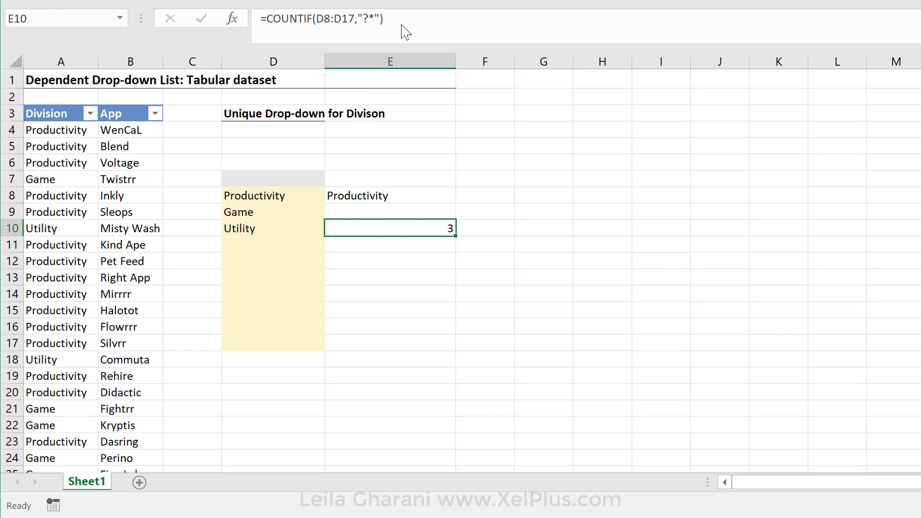
double_click(389, 228)
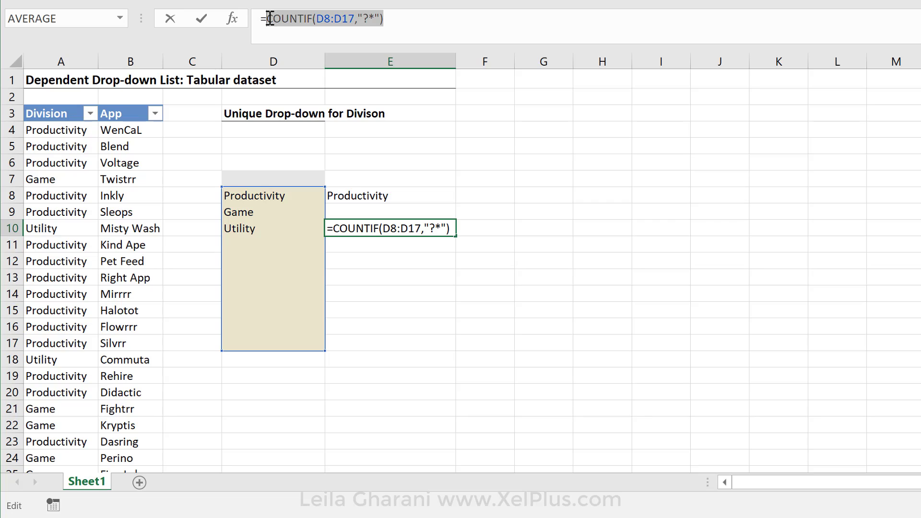
Make E8 =OFFSET($D$8,,,COUNTIF($D$8:$D$17,"?*")) with absolute references
key(Enter)
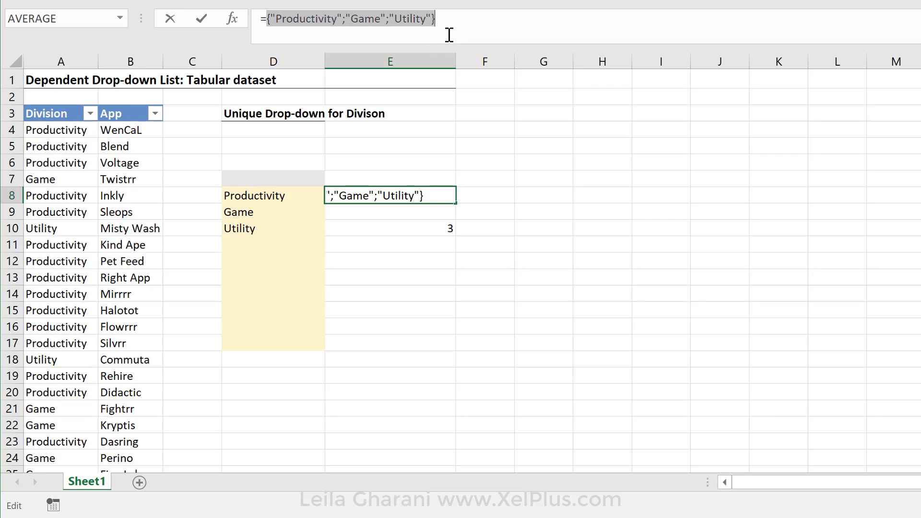
key(ctrl+z)
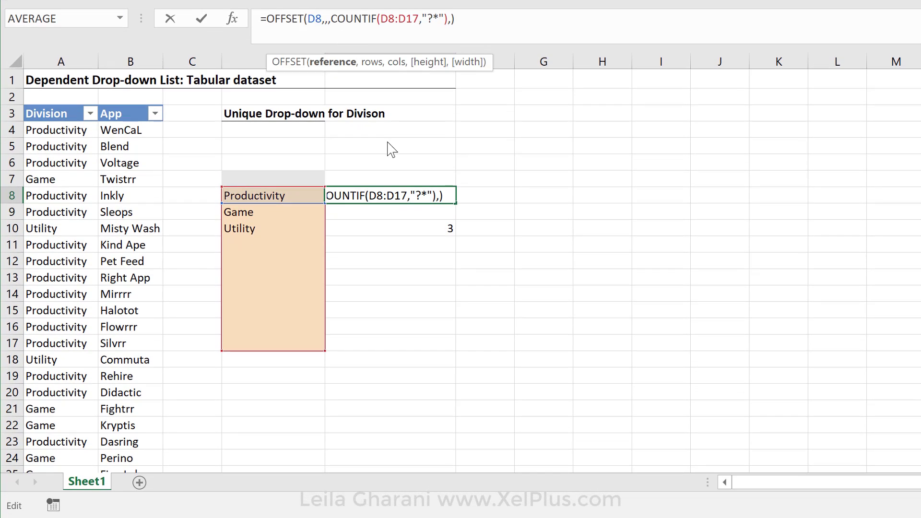
key(f4)
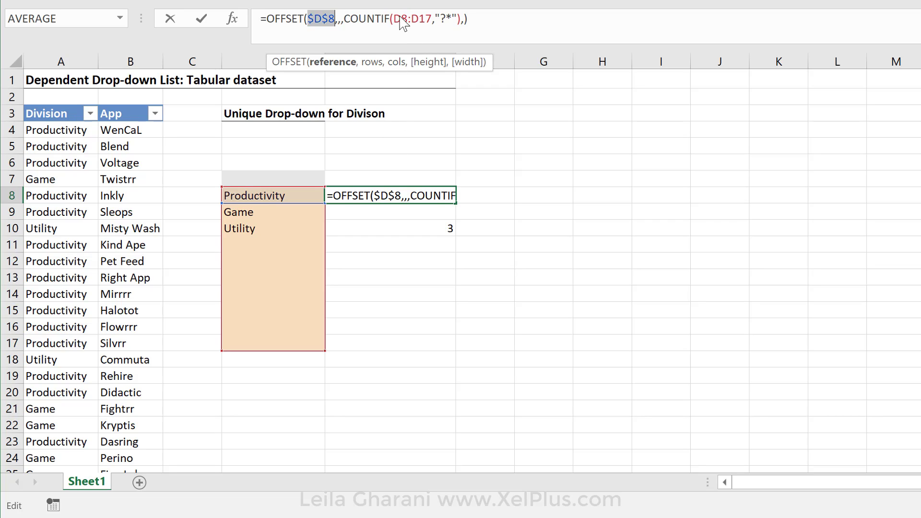
key(f4)
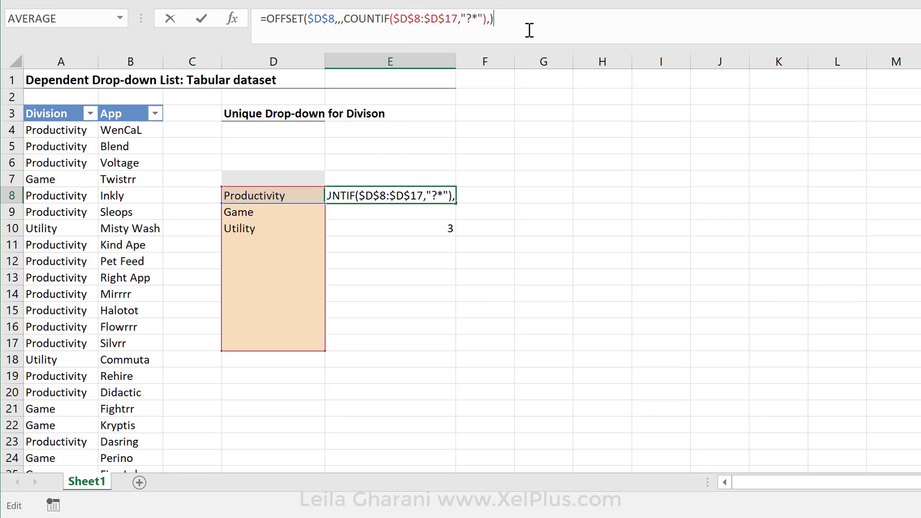
key(Enter)
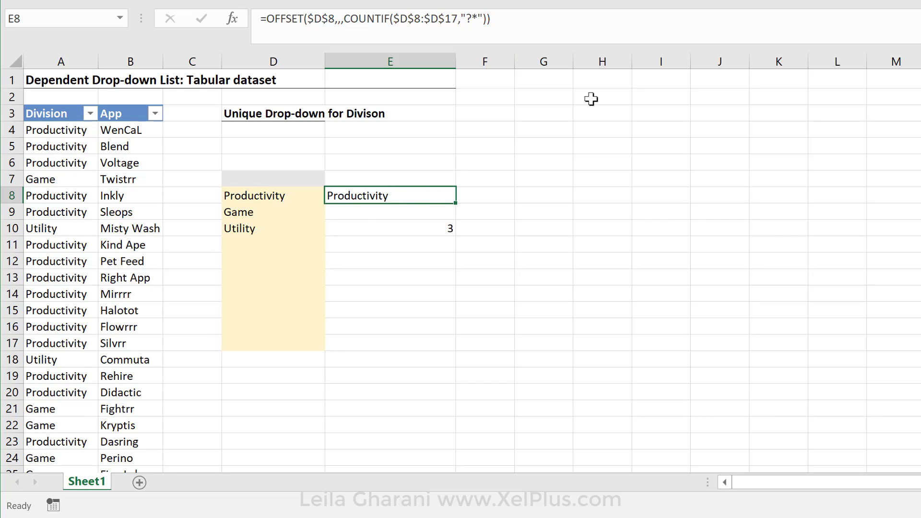
mouse_move(495, 23)
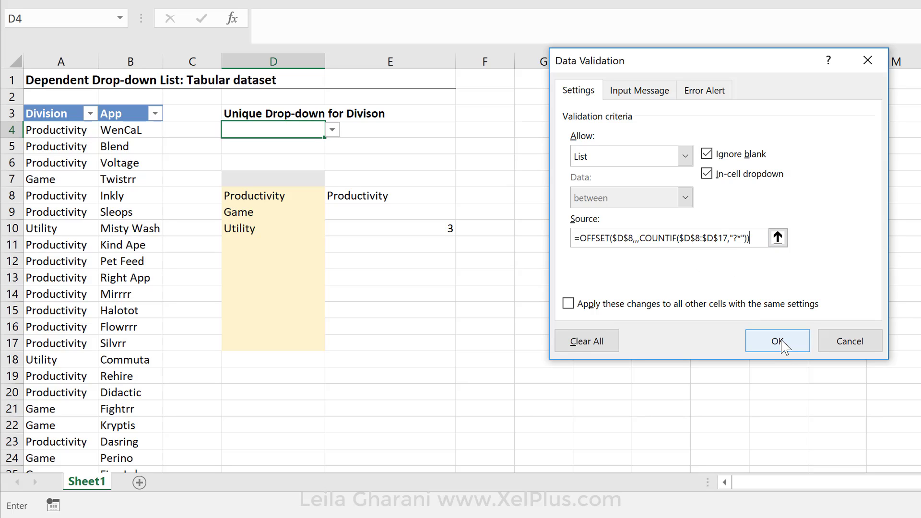
Confirm the List validation on D4 using the OFFSET-COUNTIF source
click(777, 340)
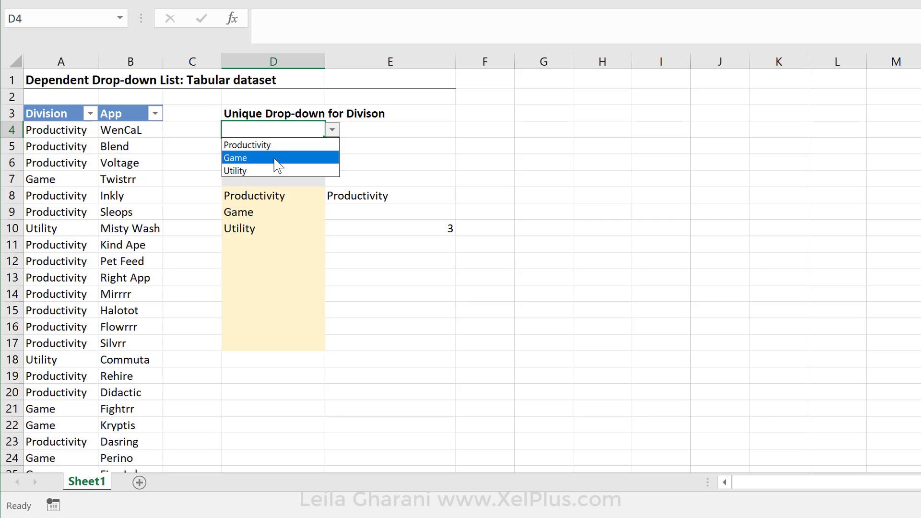
mouse_move(234, 171)
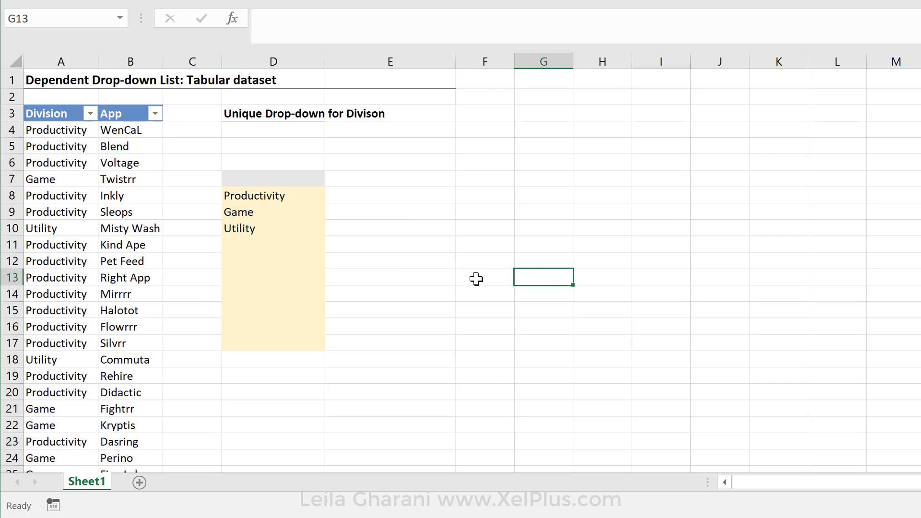
Add test divisions New and Leila Div, then check D4's drop-down shows five divisions
click(60, 146)
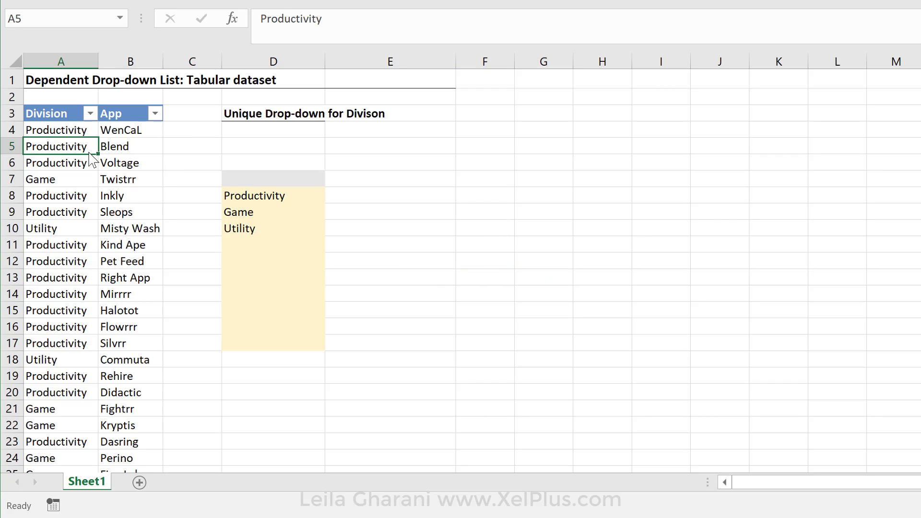
text(New)
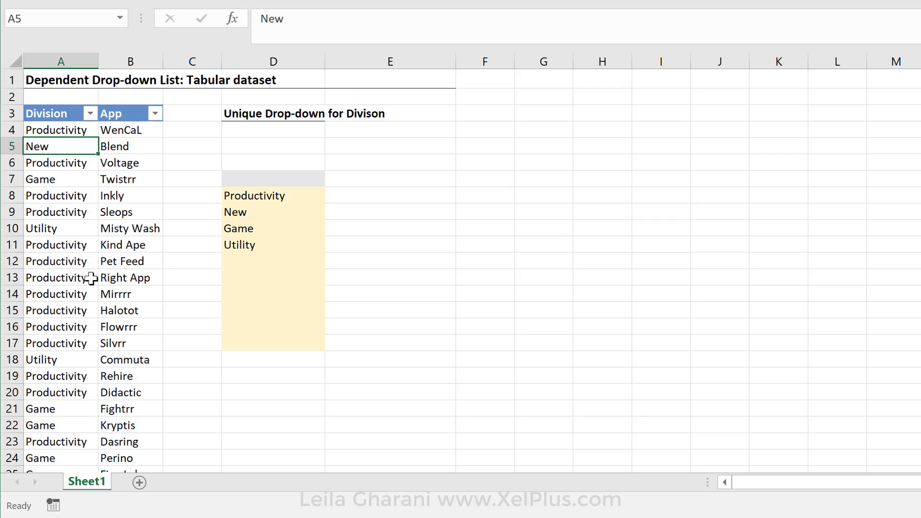
click(60, 293)
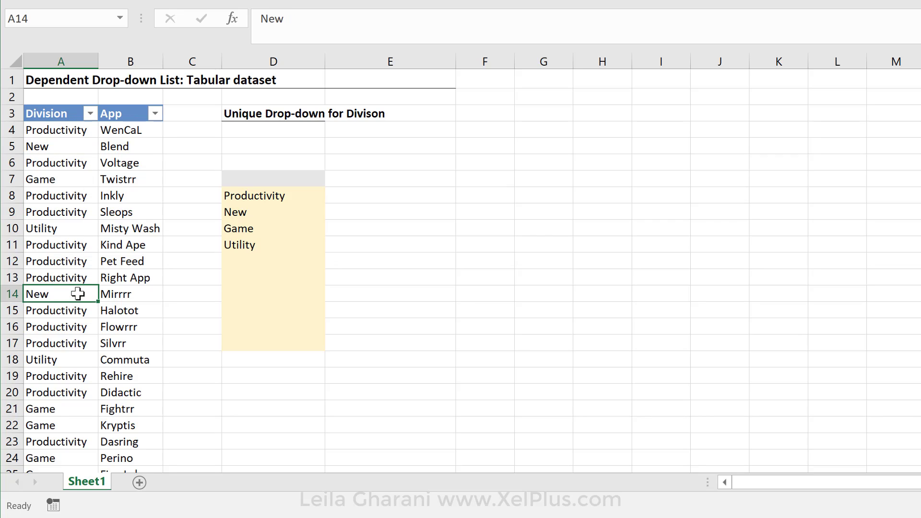
click(272, 130)
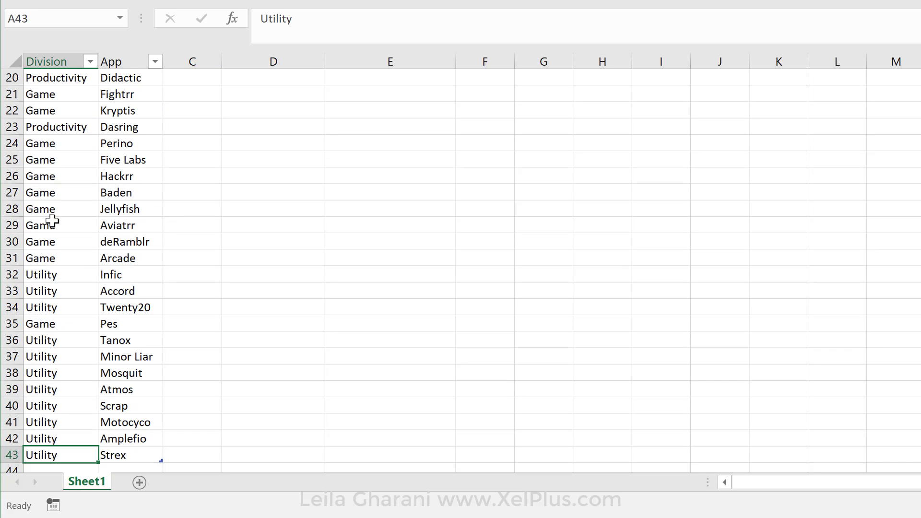
text(Leila Div)
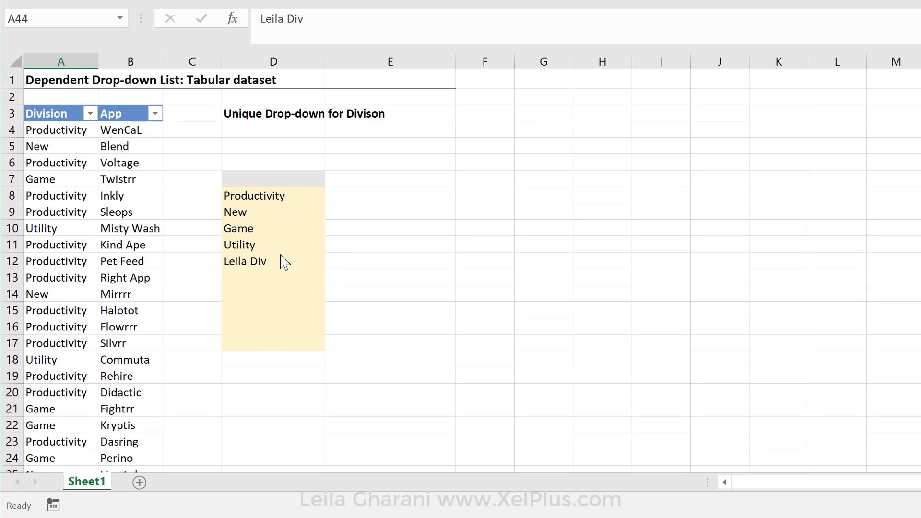
click(273, 130)
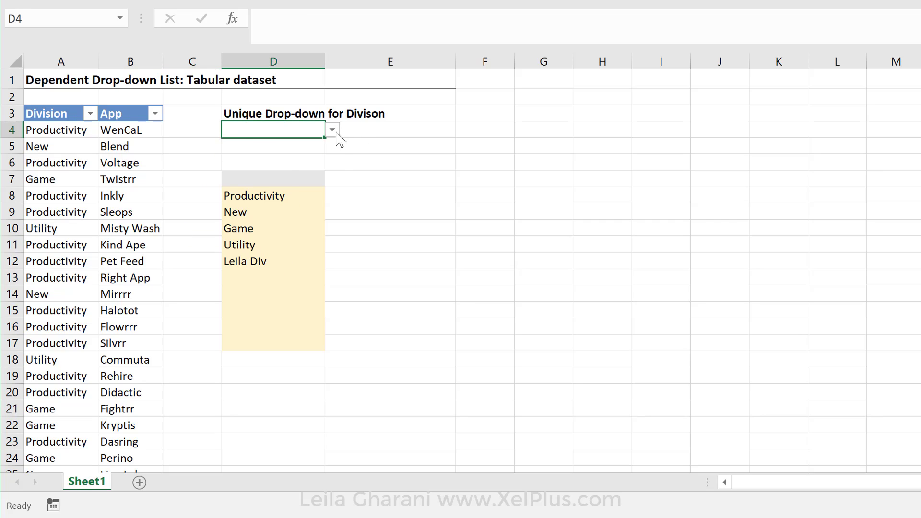
click(331, 129)
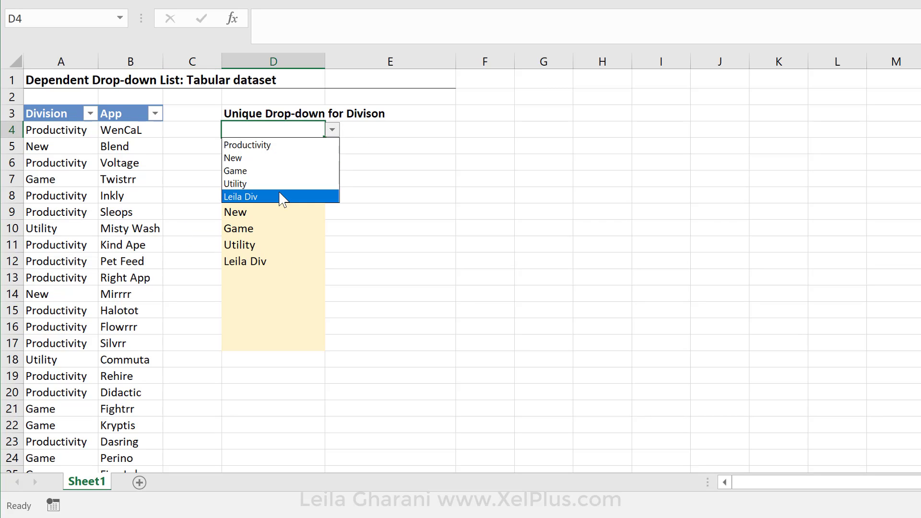
click(273, 196)
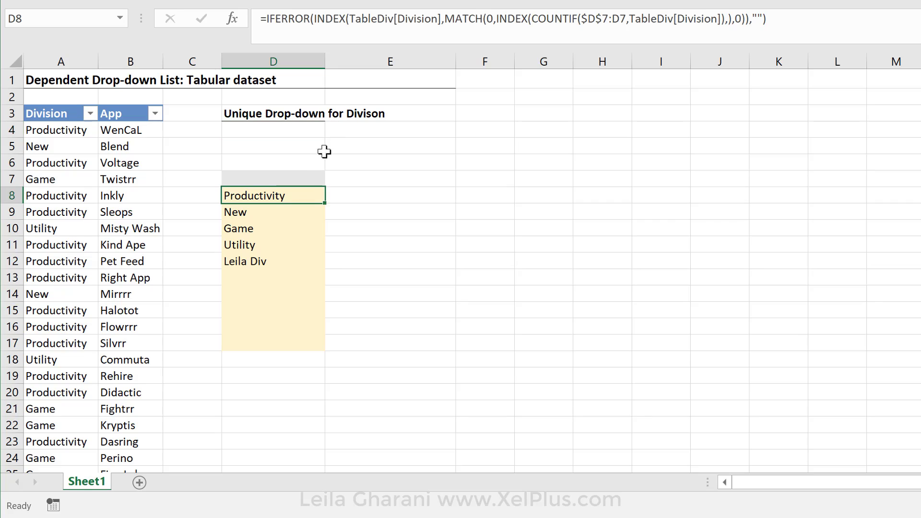
mouse_move(507, 36)
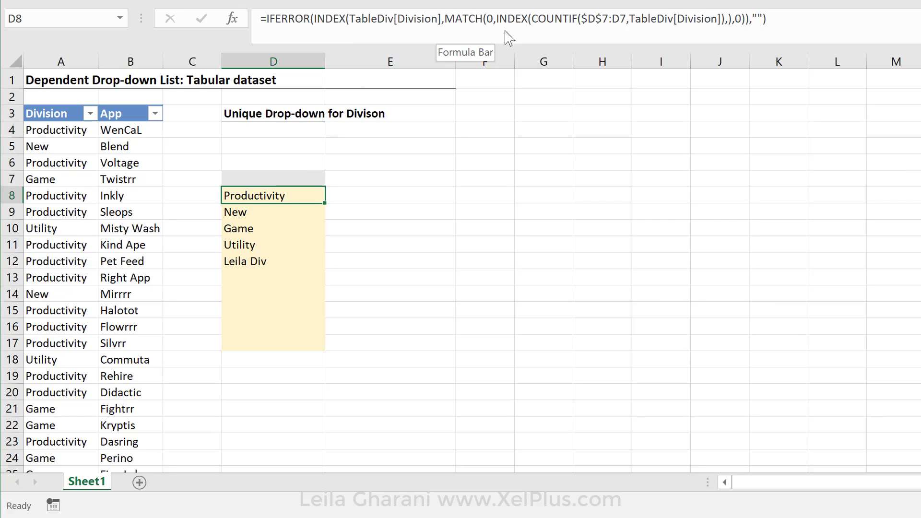
mouse_move(550, 19)
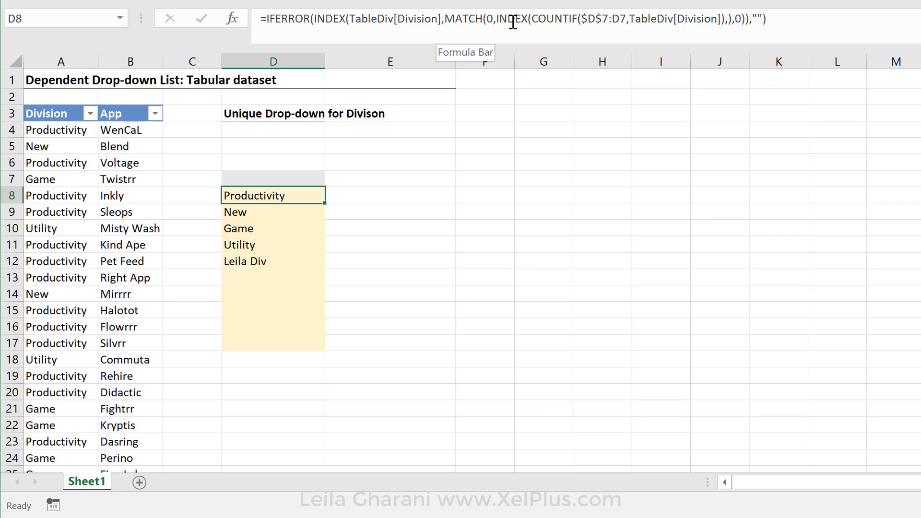
mouse_move(246, 212)
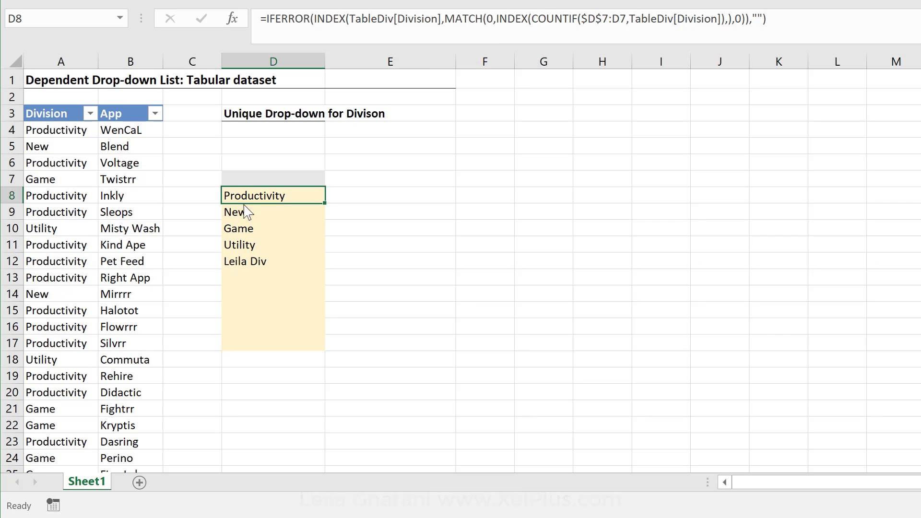